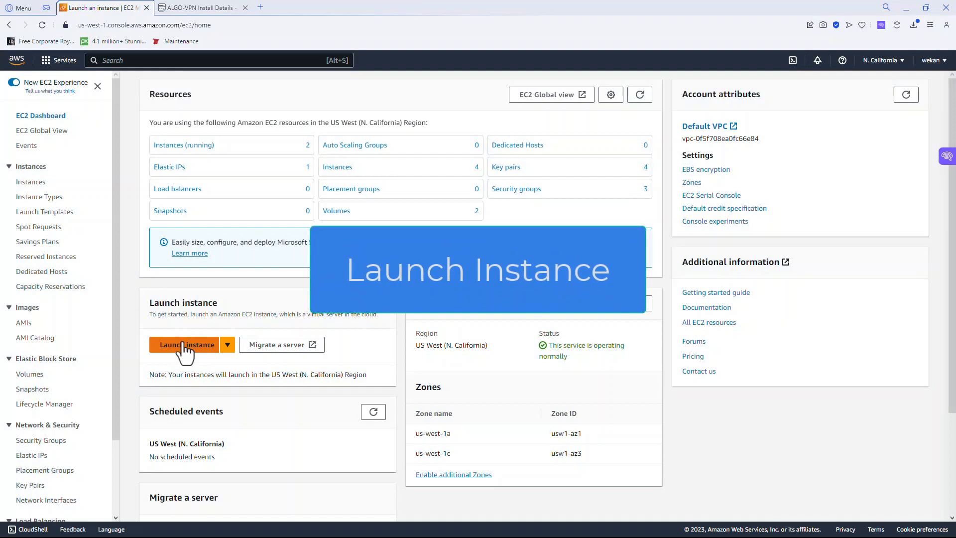
# - Name a new instance ALGO-VPN and choose the Ubuntu Server 20.04 LTS AMI on t2.micro
pyautogui.click(185, 345)
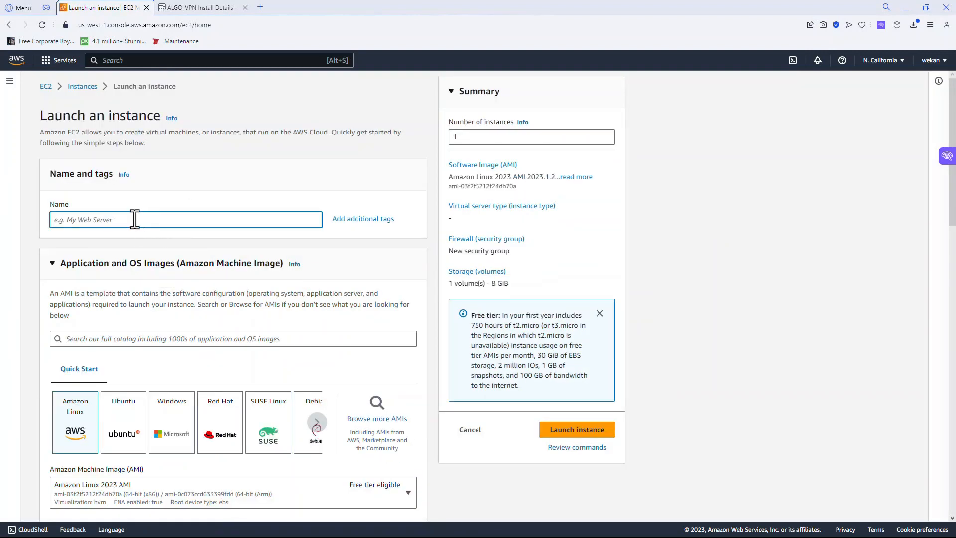
pyautogui.write('ALGO-VPN')
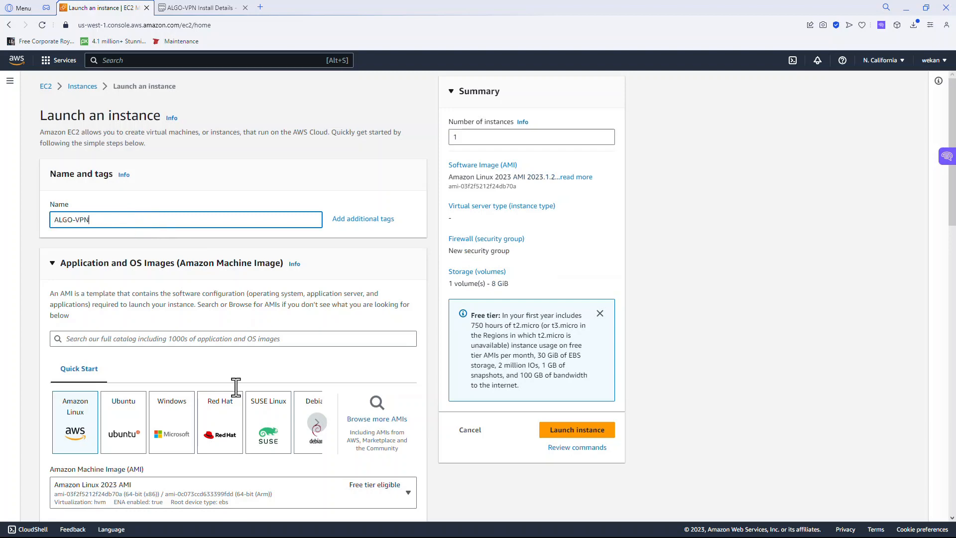
pyautogui.click(123, 173)
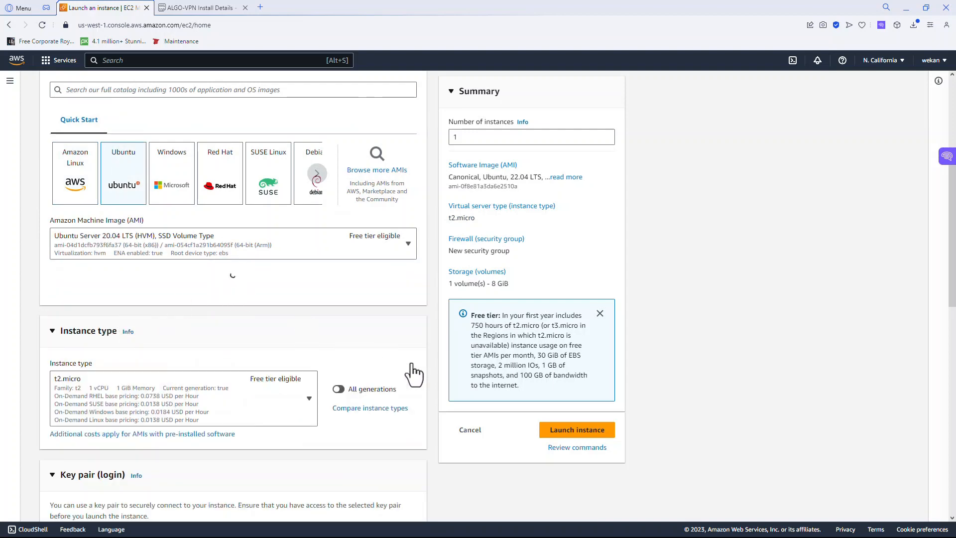
pyautogui.scroll(-3)
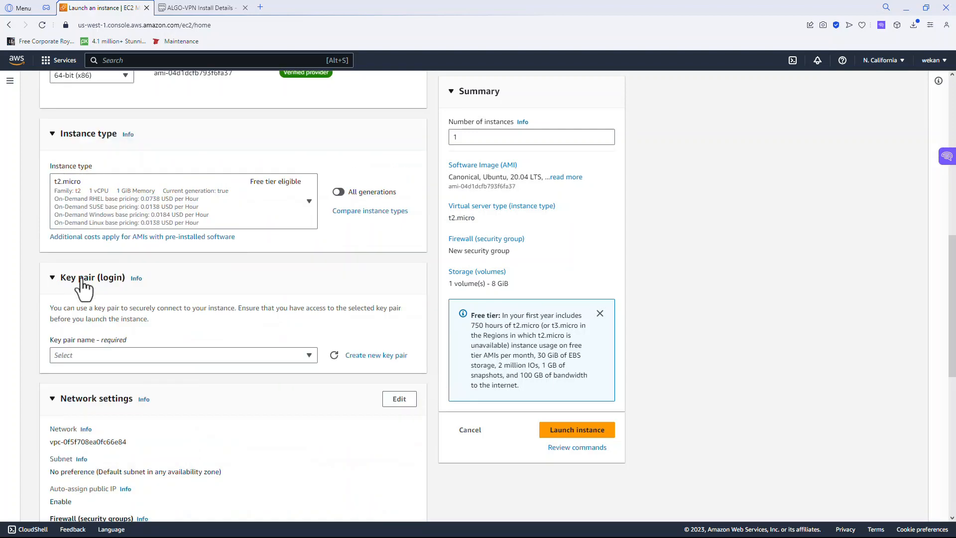
# - Create an RSA .pem key pair named algo-vpn-key
pyautogui.click(376, 355)
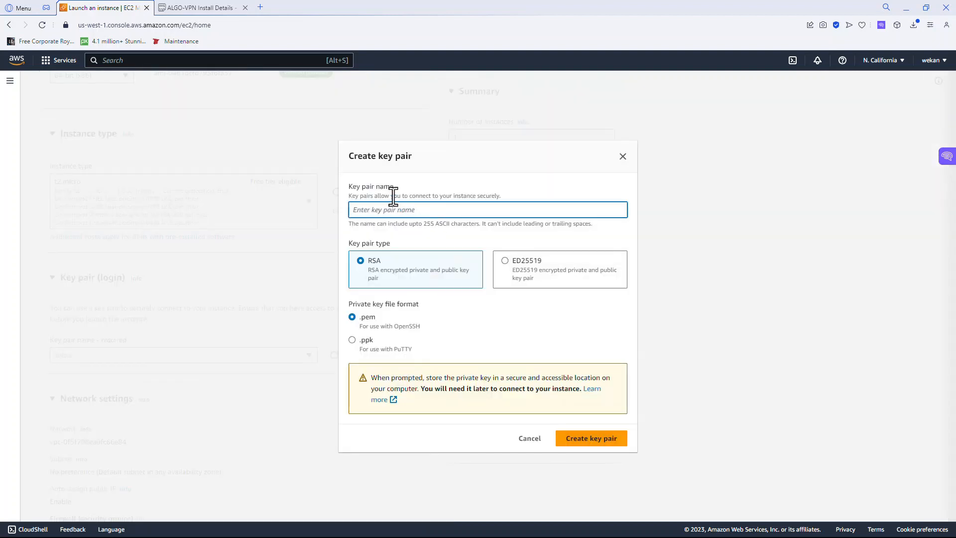
pyautogui.write('algo-vpn')
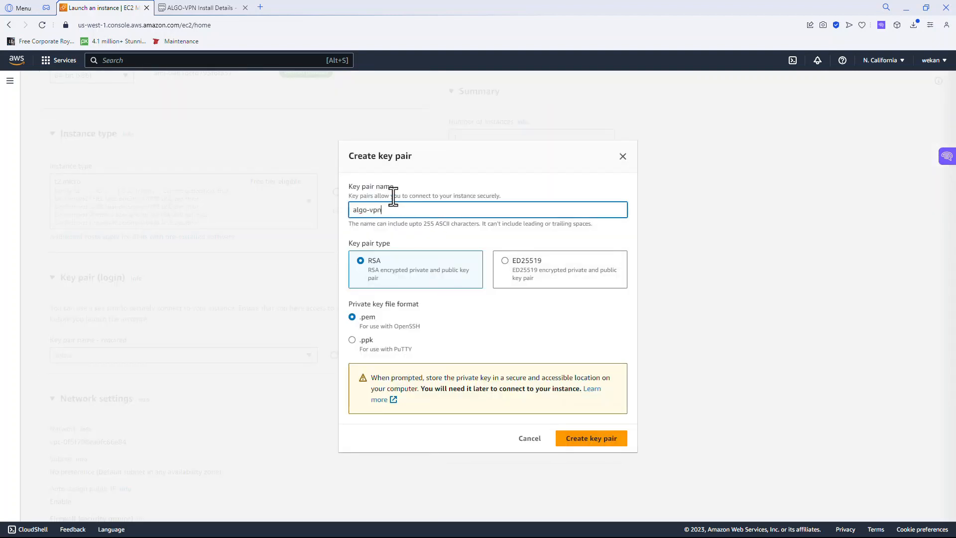
pyautogui.write('-key')
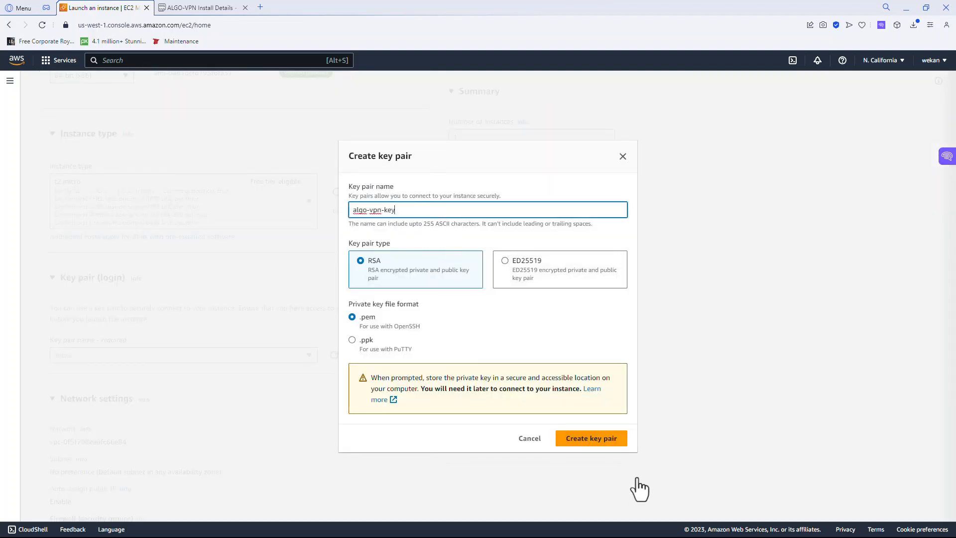
pyautogui.click(589, 438)
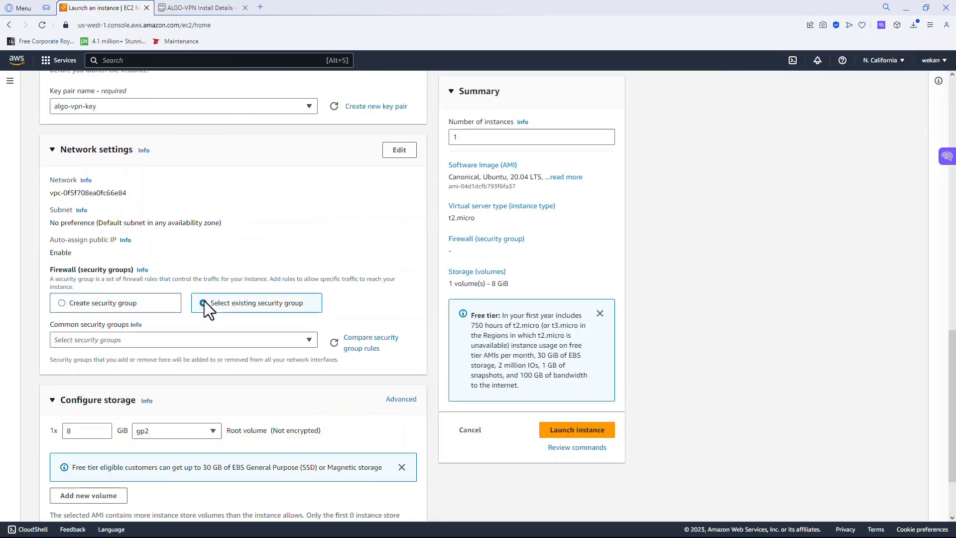
# - Pick the existing default security group, launch ALGO-VPN, and open the new instance
pyautogui.click(203, 303)
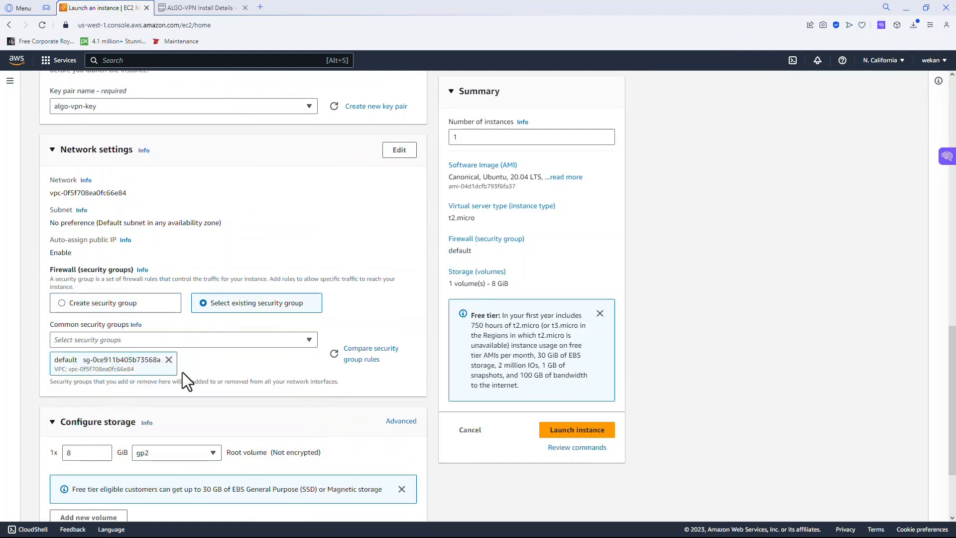
pyautogui.scroll(3)
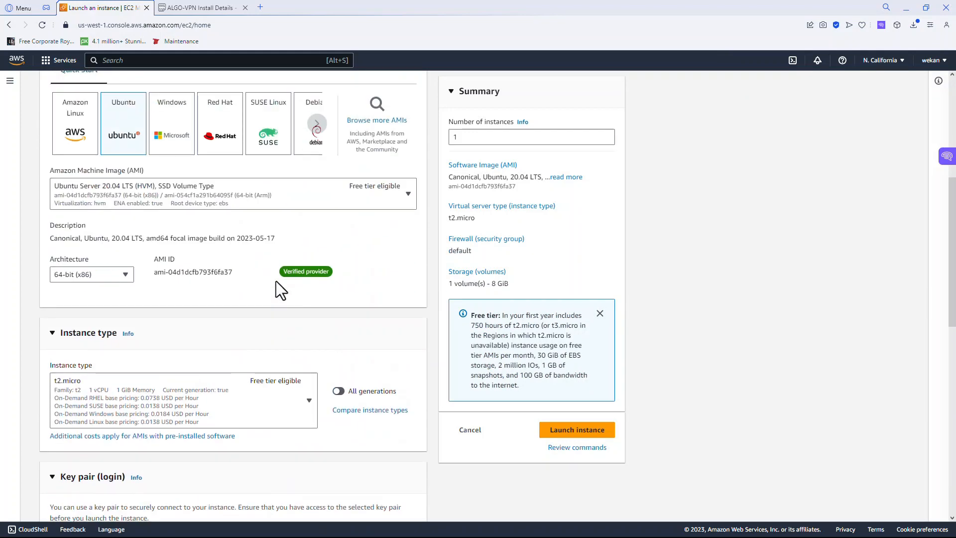
pyautogui.click(575, 429)
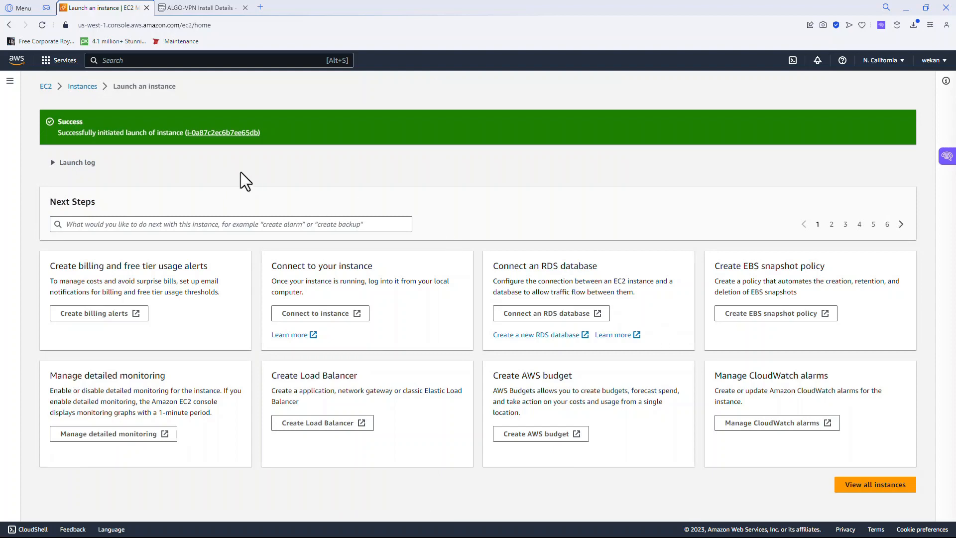
pyautogui.click(875, 484)
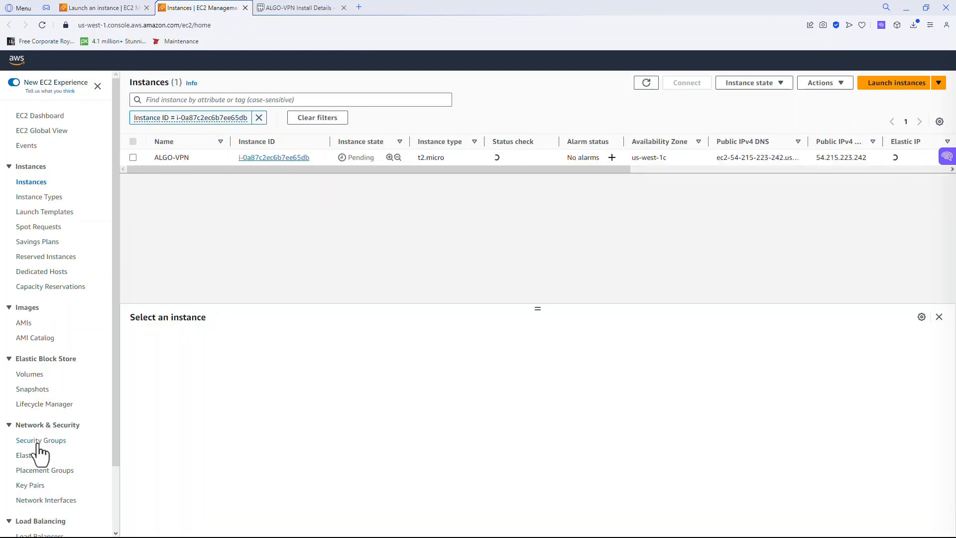
# - Review the default security group's inbound rules: SSH plus UDP 51820, 500 and 4500
pyautogui.rightClick(41, 440)
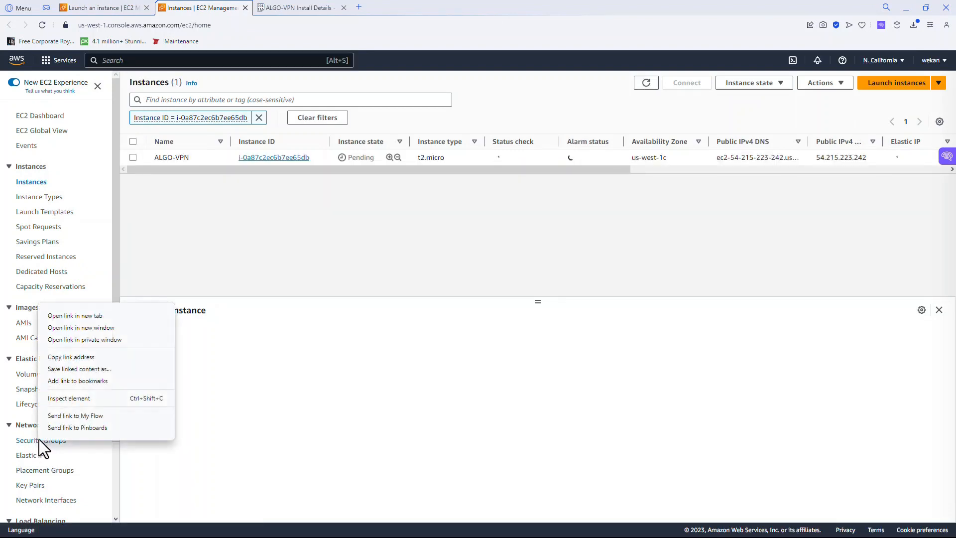
pyautogui.click(75, 316)
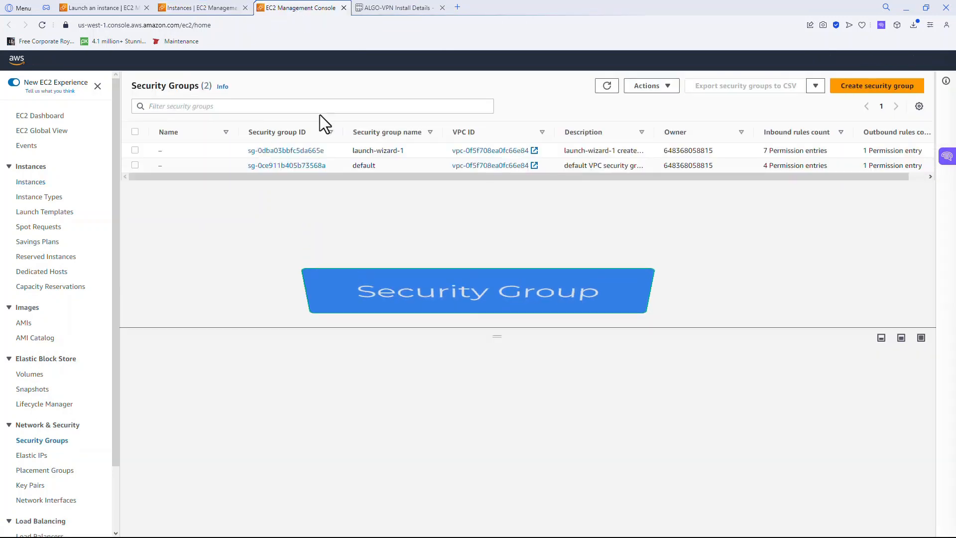
pyautogui.click(286, 165)
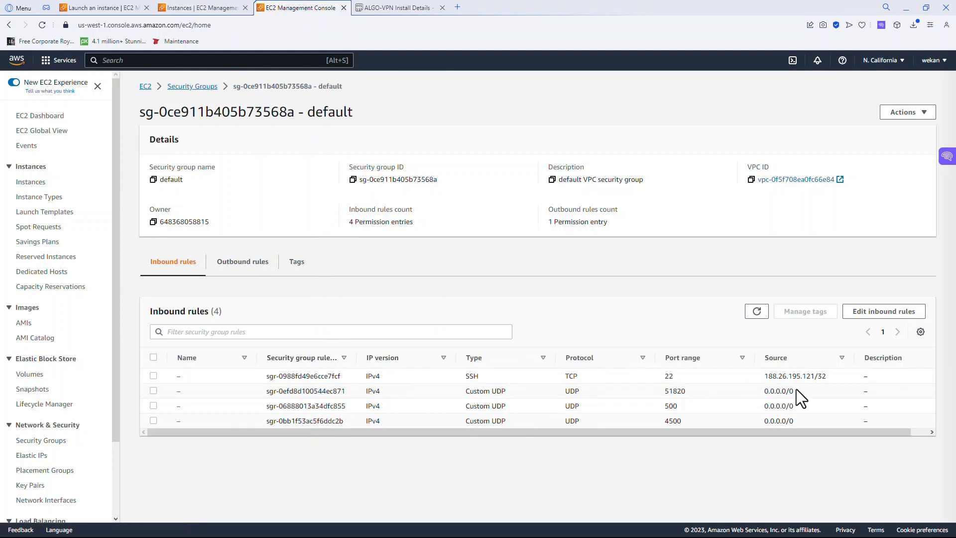
pyautogui.moveTo(687, 416)
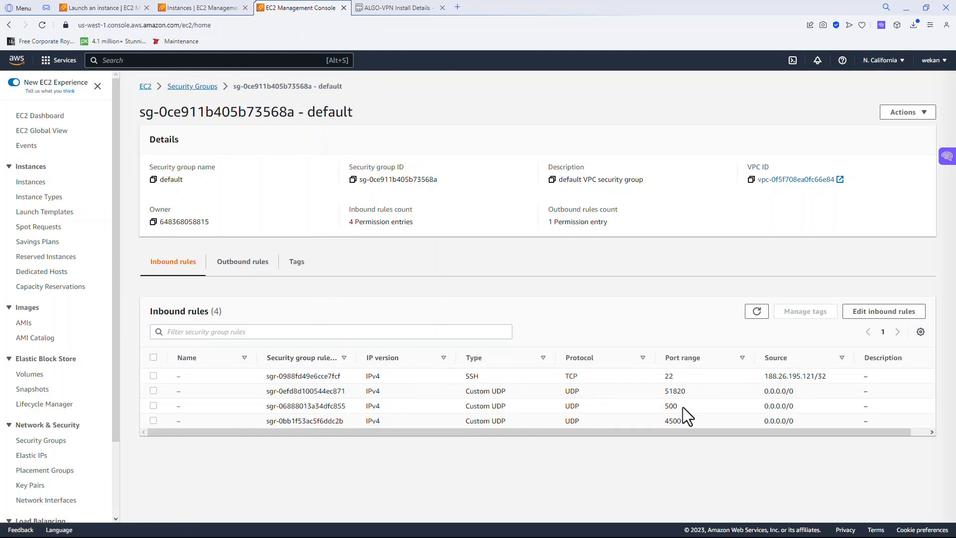
pyautogui.click(883, 310)
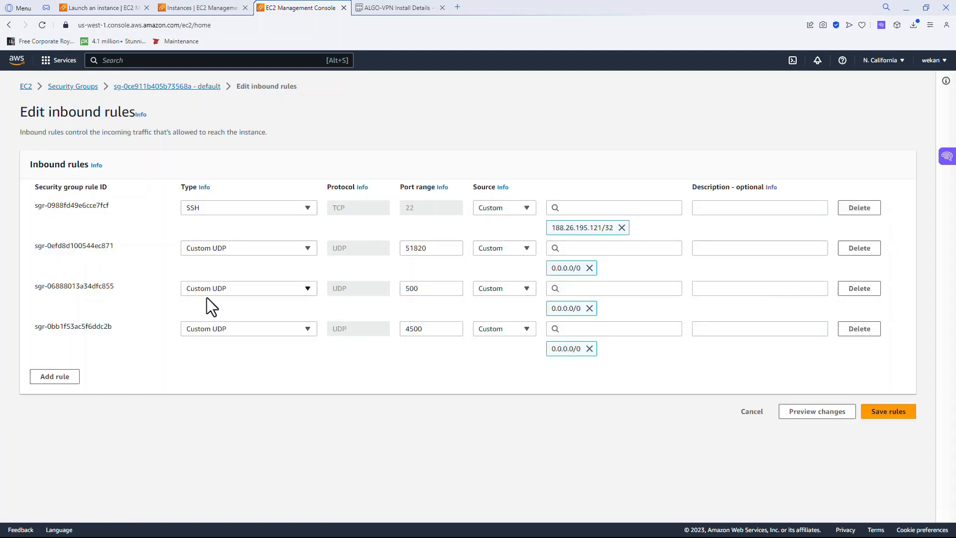
pyautogui.click(888, 410)
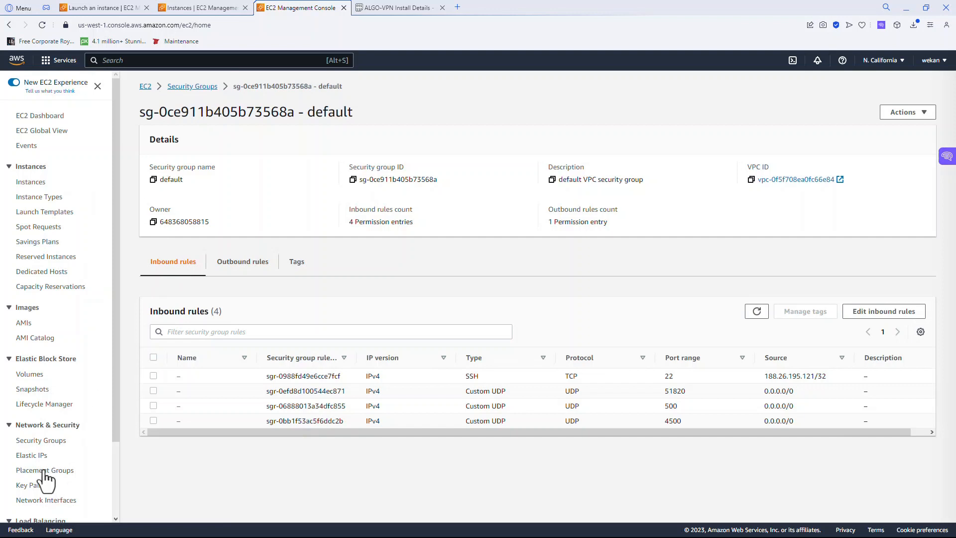
# - Go to Elastic IPs and confirm on the Instances tab that ALGO-VPN is running
pyautogui.click(32, 455)
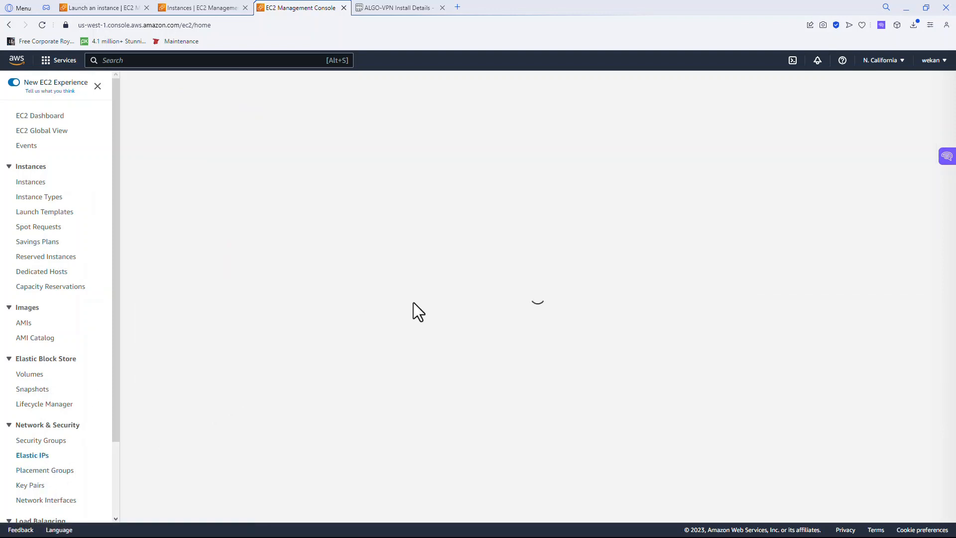
pyautogui.click(32, 455)
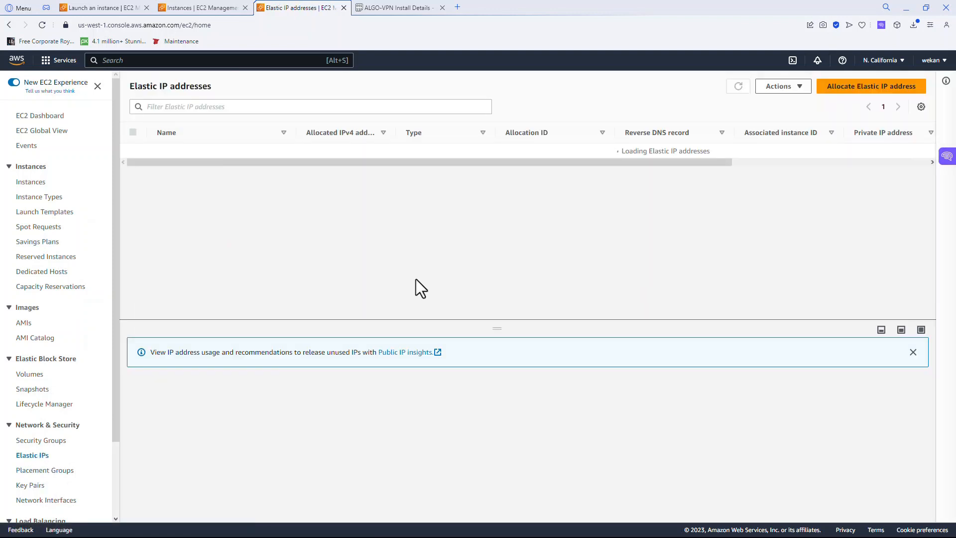
pyautogui.click(201, 8)
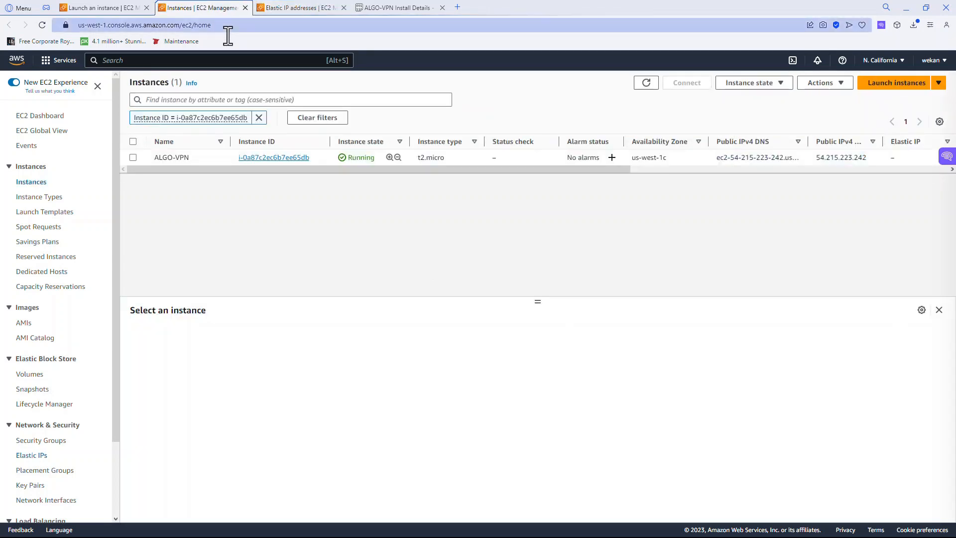
pyautogui.moveTo(699, 169)
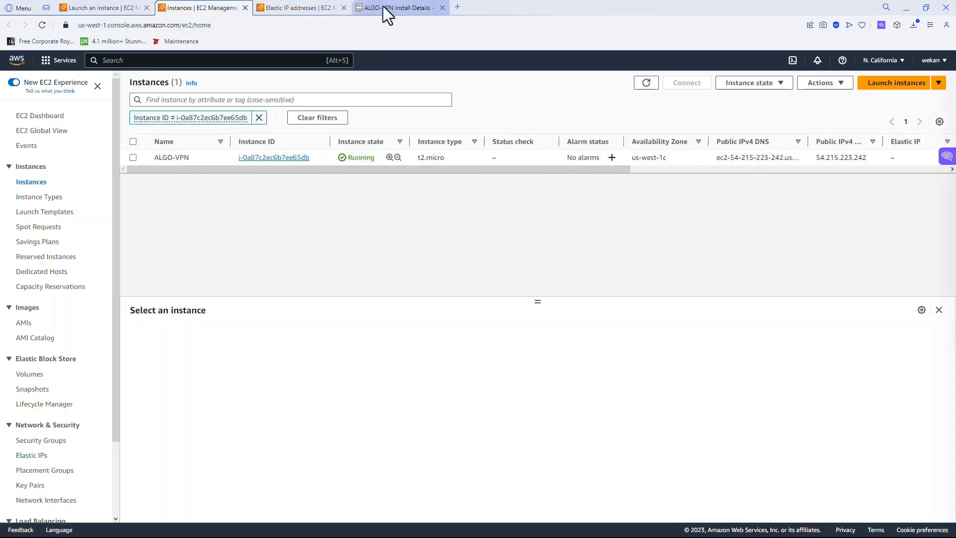
pyautogui.click(299, 8)
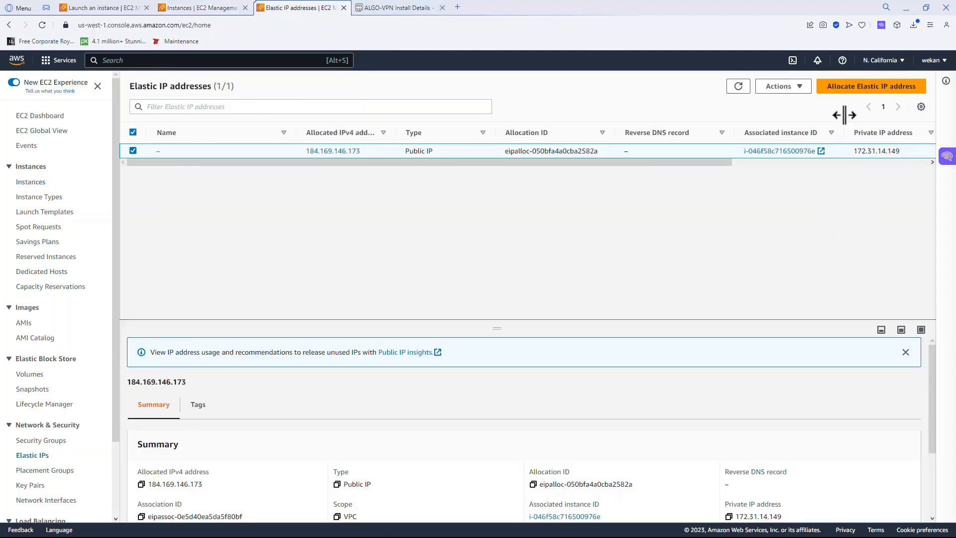
# - Allocate a new Elastic IP address, 52.9.245.224, and view its summary
pyautogui.click(871, 86)
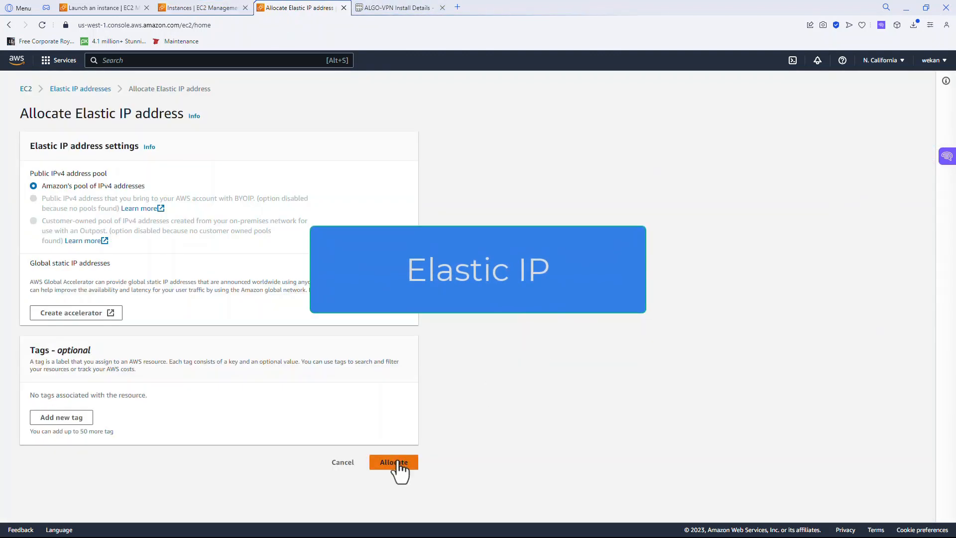
pyautogui.click(393, 462)
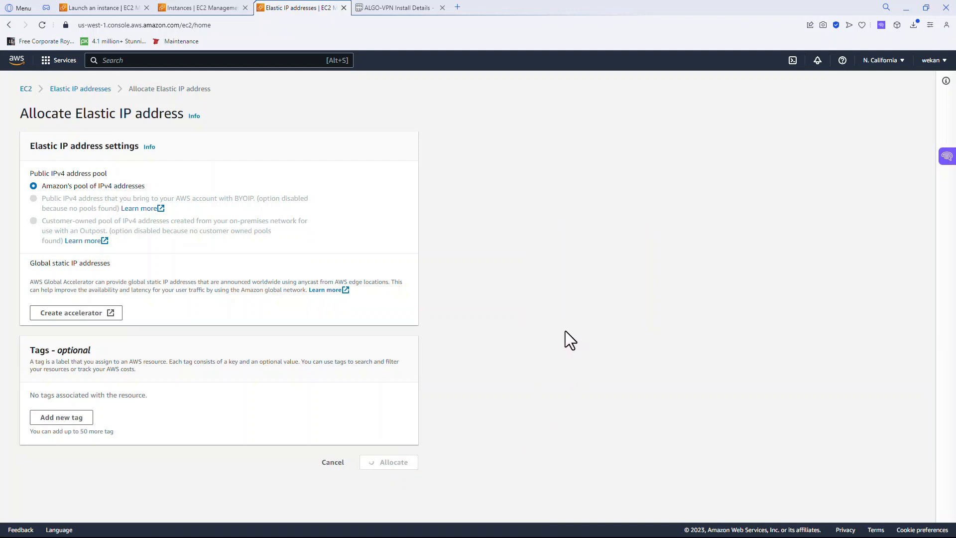
pyautogui.click(393, 461)
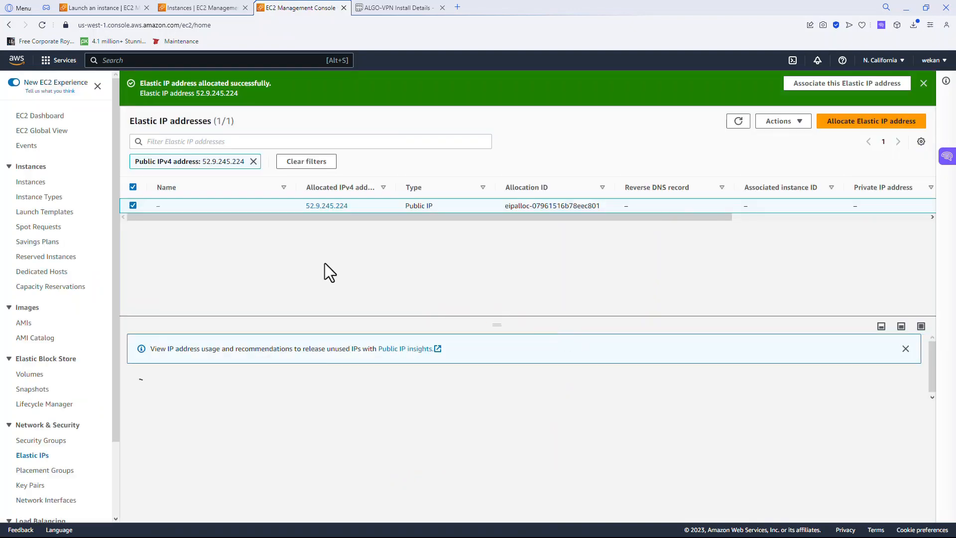
pyautogui.click(326, 206)
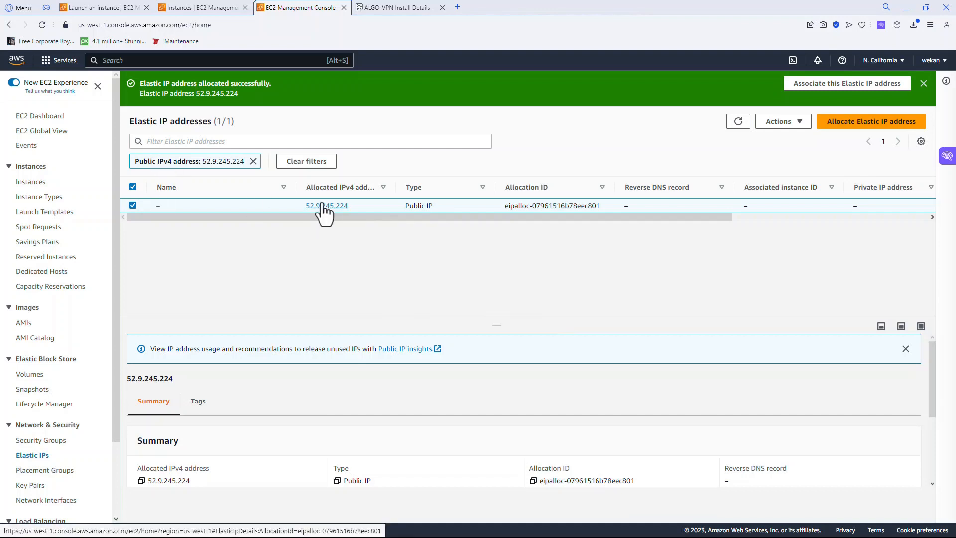
pyautogui.moveTo(689, 91)
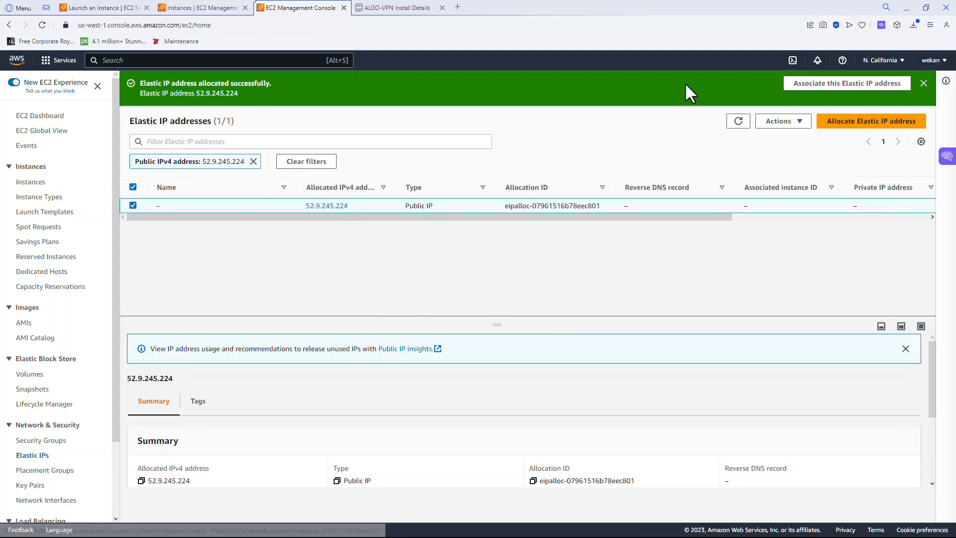
# - Associate 52.9.245.224 with instance i-0a87c2ec6b7ee65db, allowing reassociation
pyautogui.click(782, 120)
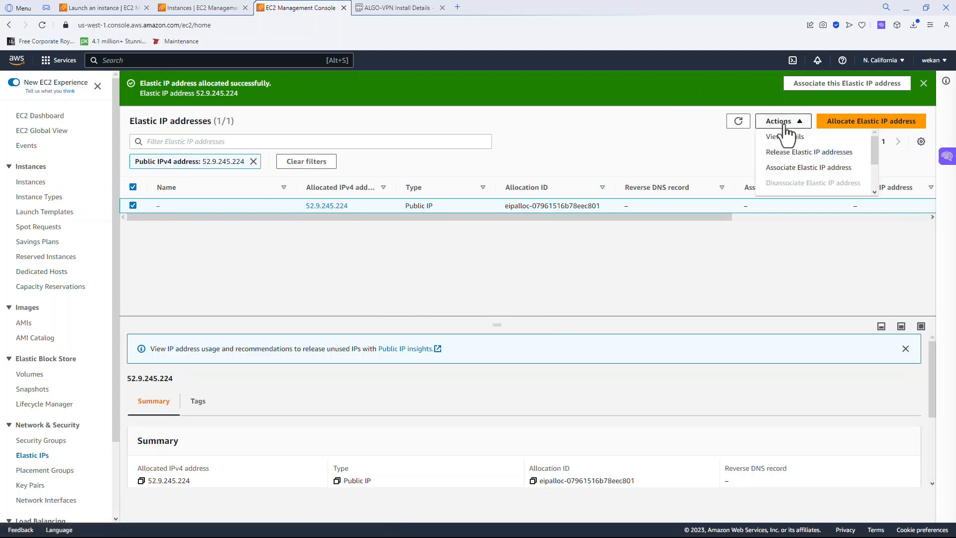
pyautogui.moveTo(805, 167)
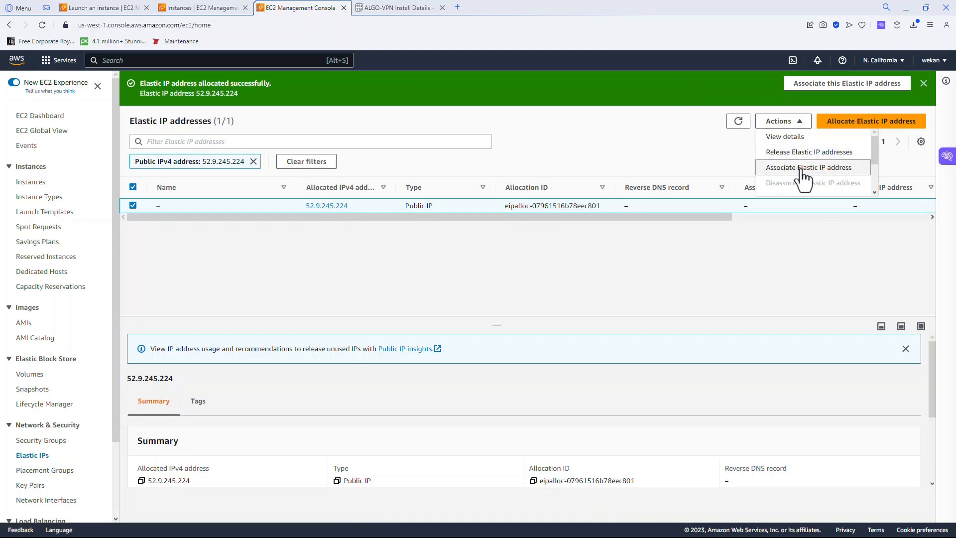
pyautogui.click(809, 168)
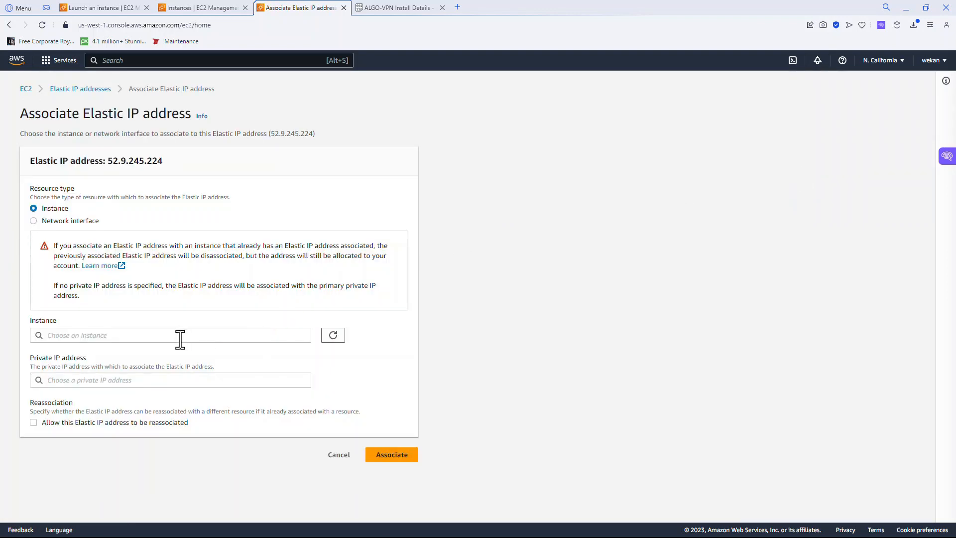
pyautogui.click(171, 335)
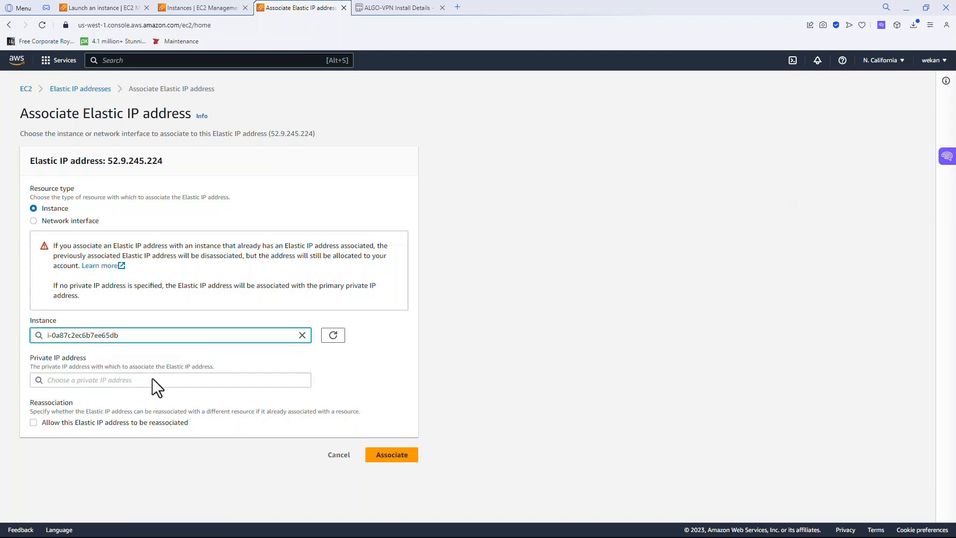
pyautogui.click(34, 422)
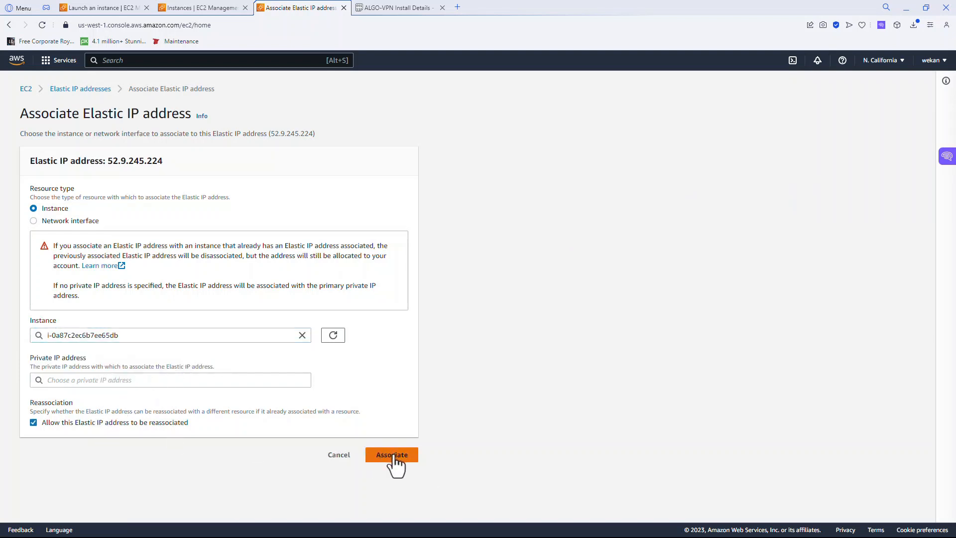
pyautogui.click(391, 455)
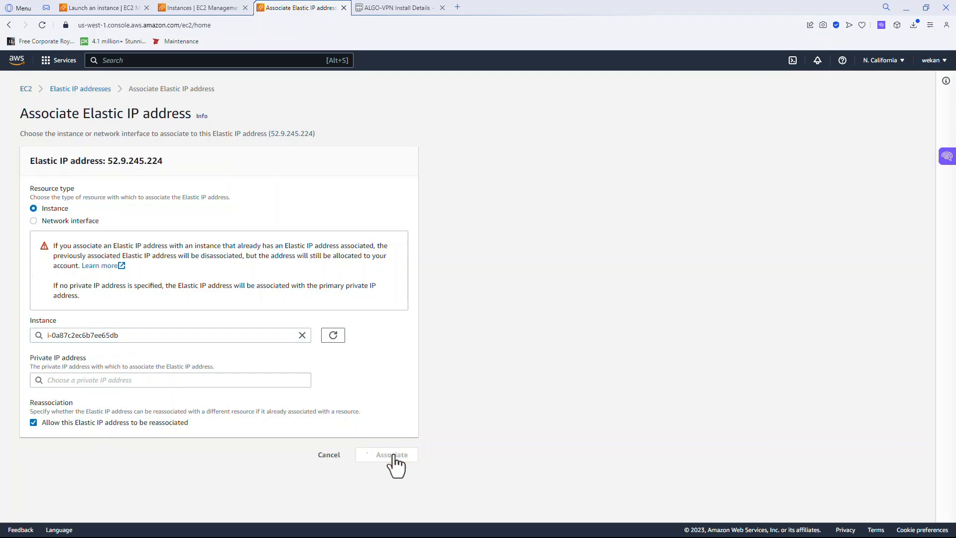
pyautogui.click(386, 454)
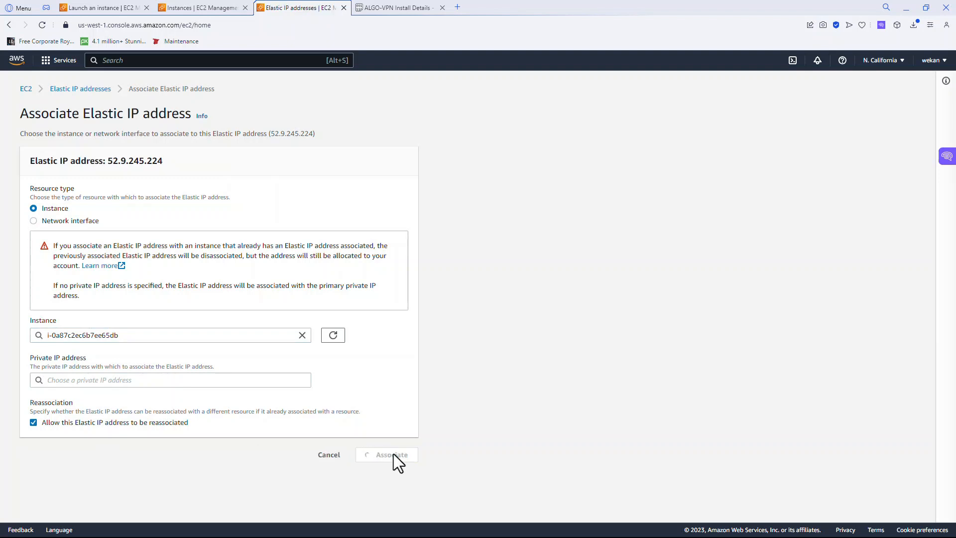
pyautogui.click(386, 455)
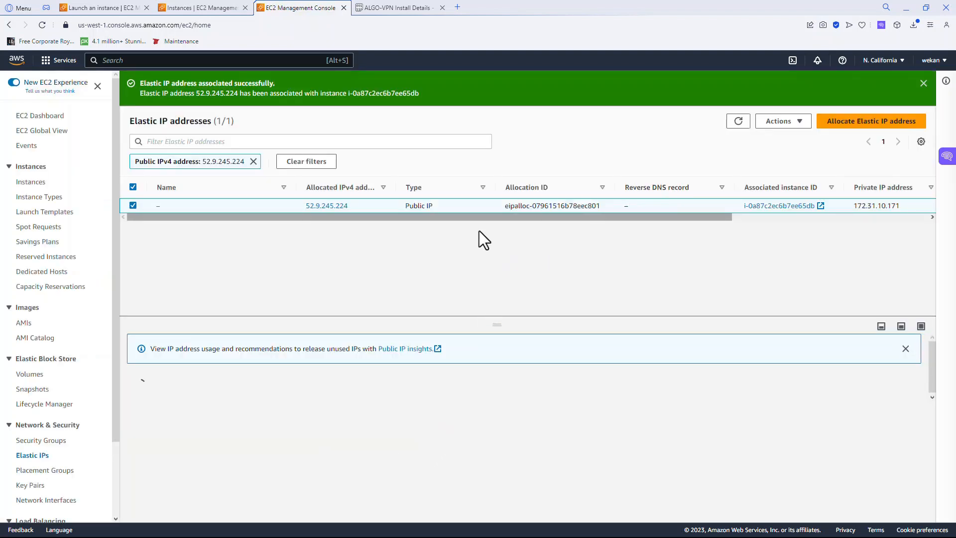
pyautogui.click(327, 205)
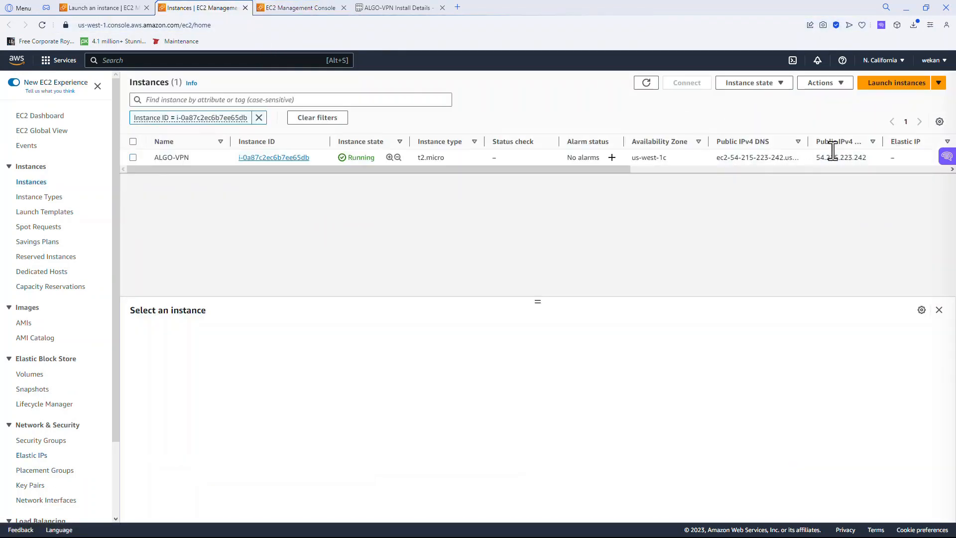
# - Close the Elastic IPs tab and copy ALGO-VPN's public IPv4 address, 52.9.245.224
pyautogui.click(646, 82)
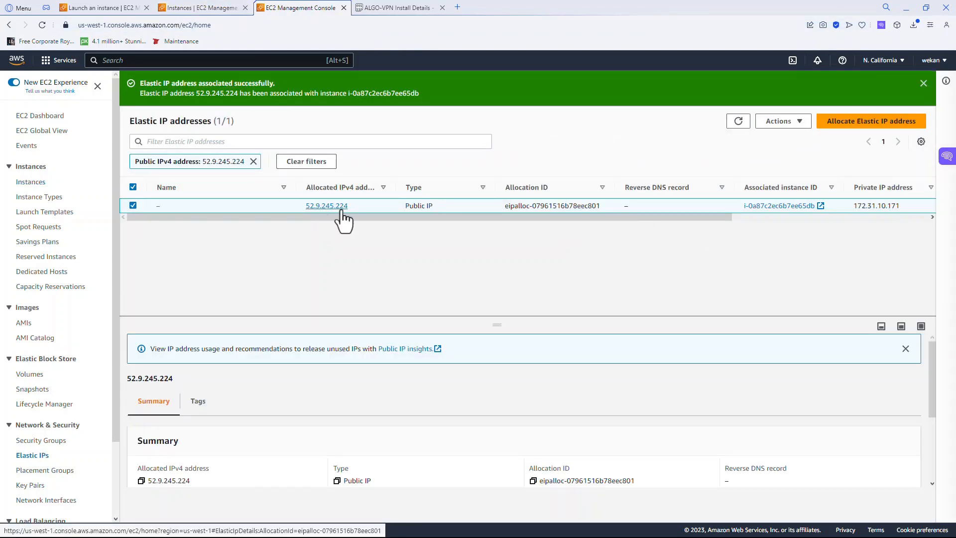
pyautogui.click(783, 206)
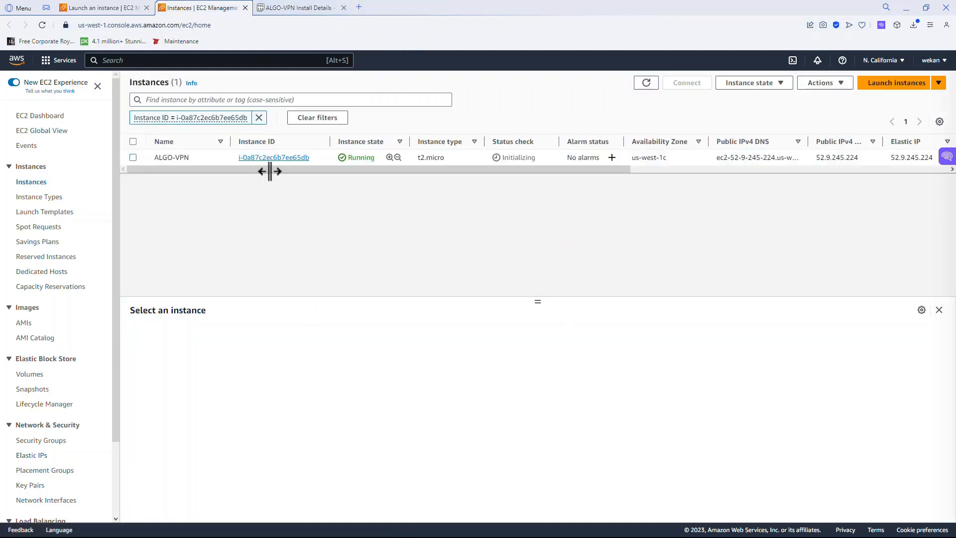
pyautogui.moveTo(274, 157)
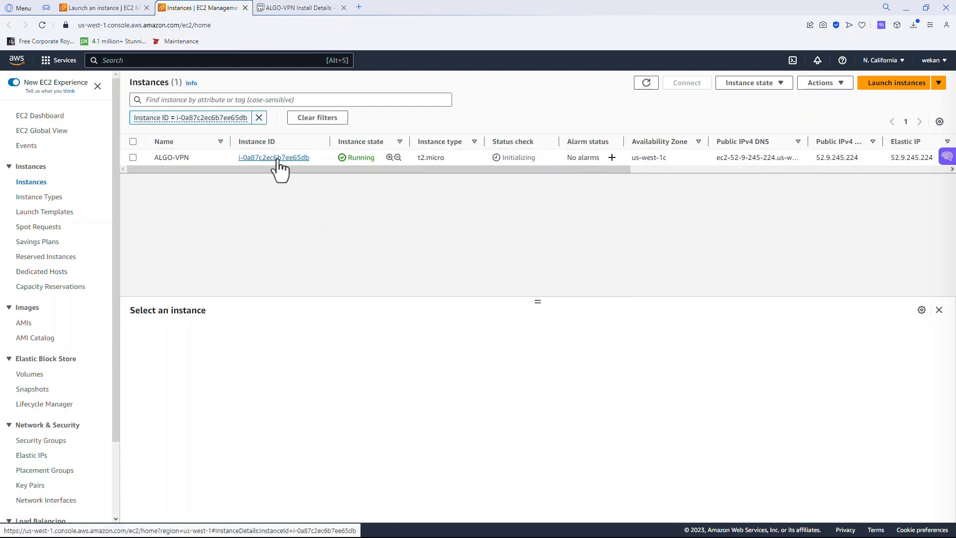
pyautogui.click(274, 158)
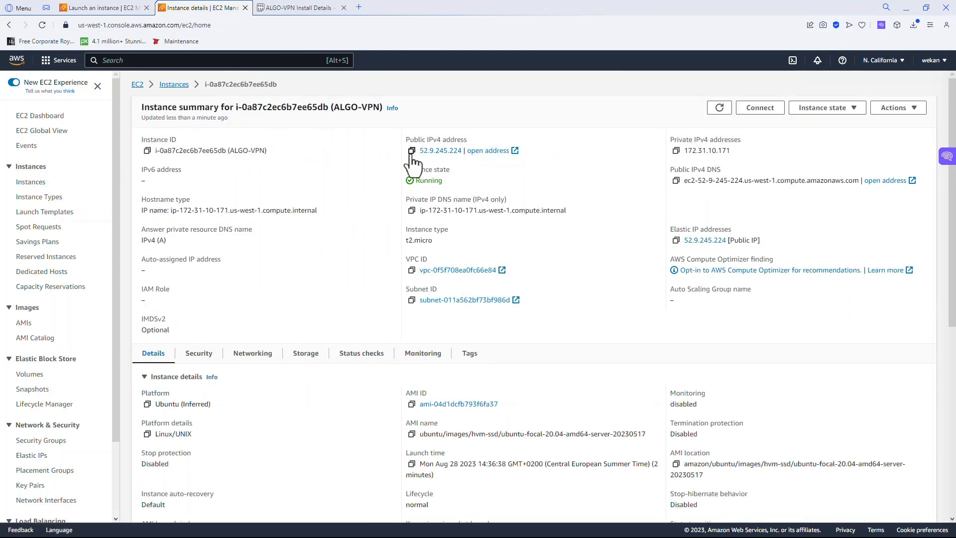
pyautogui.click(411, 150)
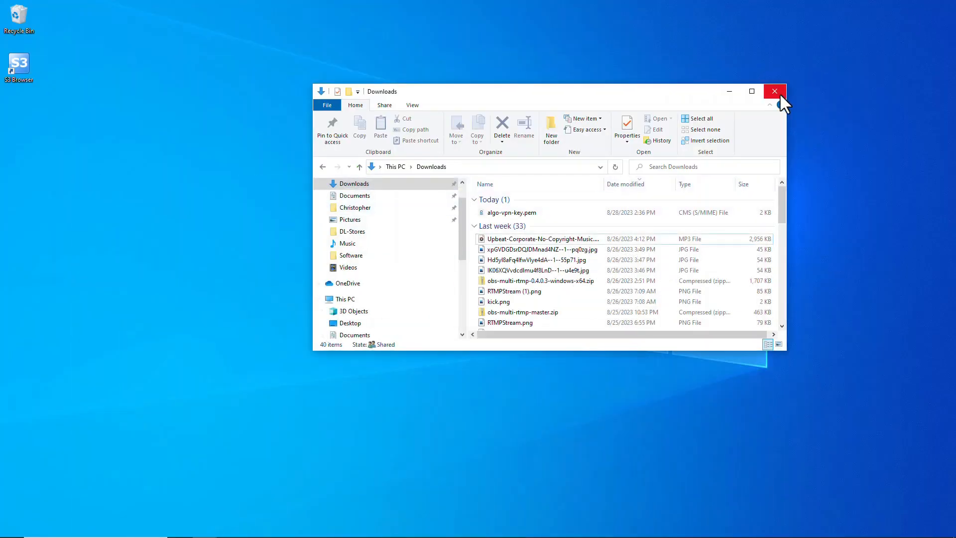
# - Open Command Prompt and change to the Downloads folder
pyautogui.click(774, 91)
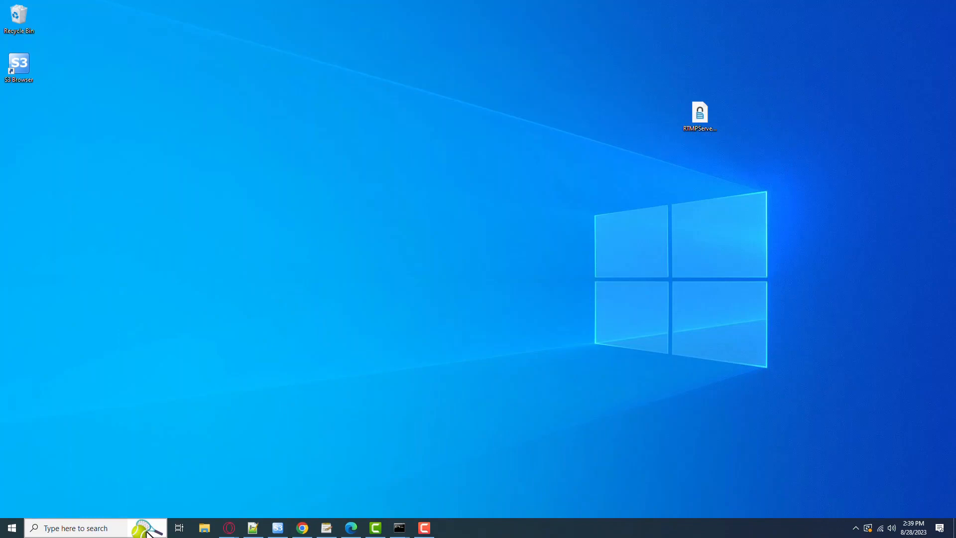
pyautogui.write('cmd')
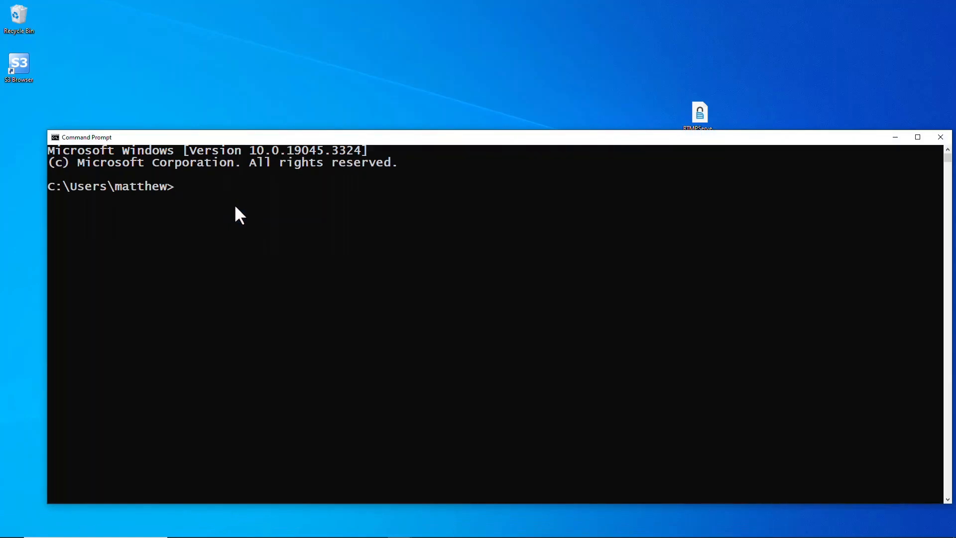
pyautogui.write('cd Downloads')
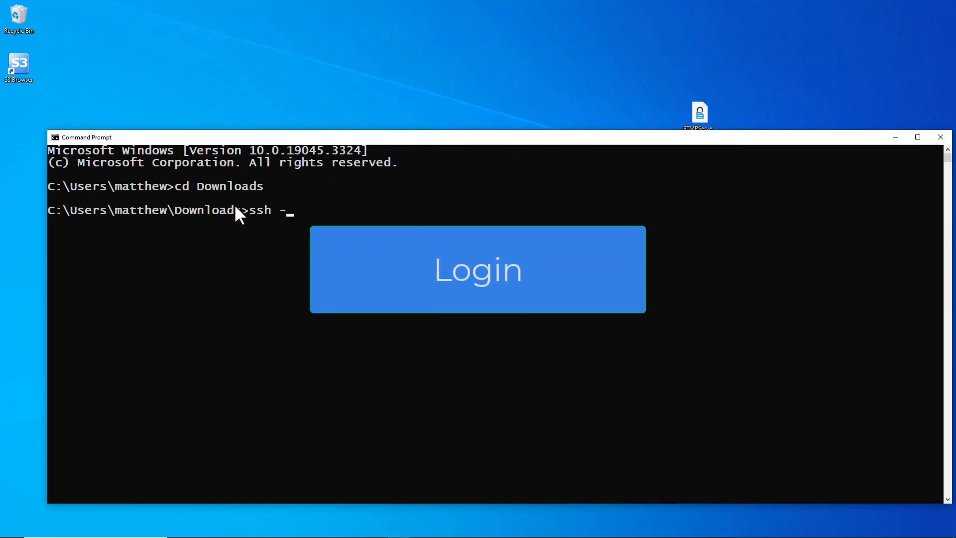
pyautogui.write('i')
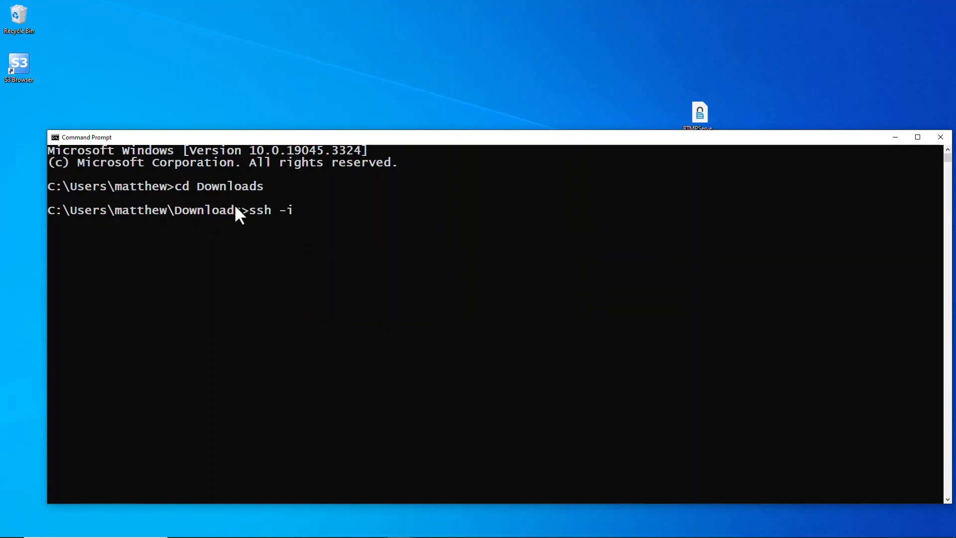
pyautogui.write('algo-vpn-key.pem')
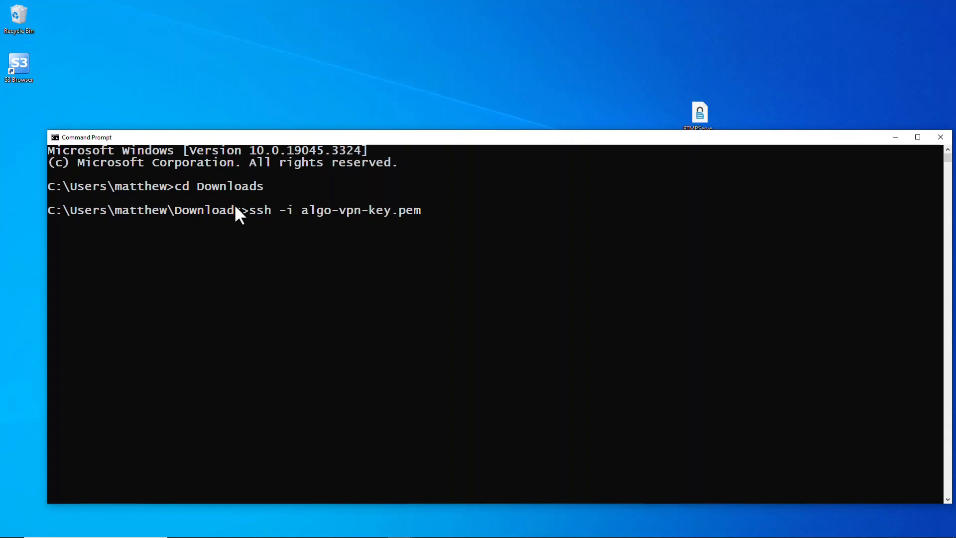
pyautogui.write('u')
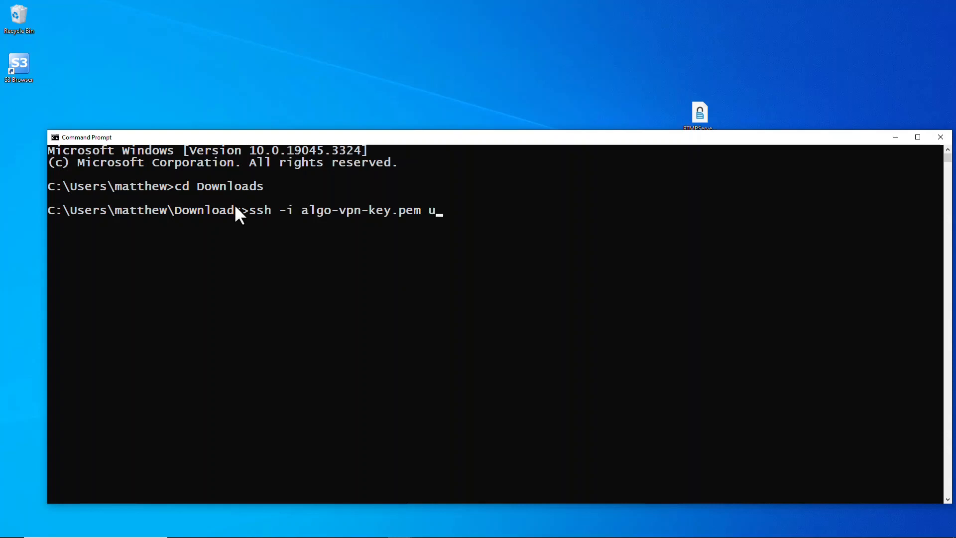
pyautogui.write('buntu')
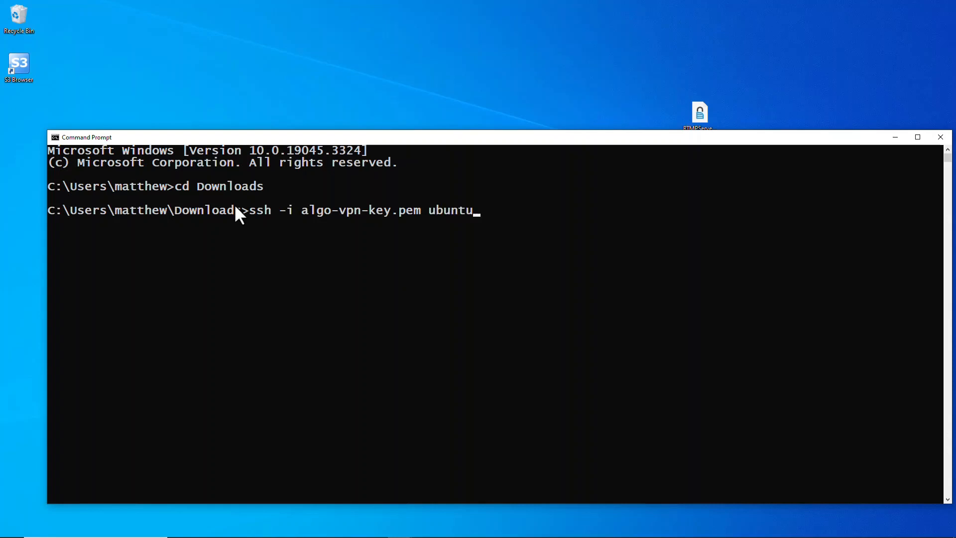
pyautogui.write('@')
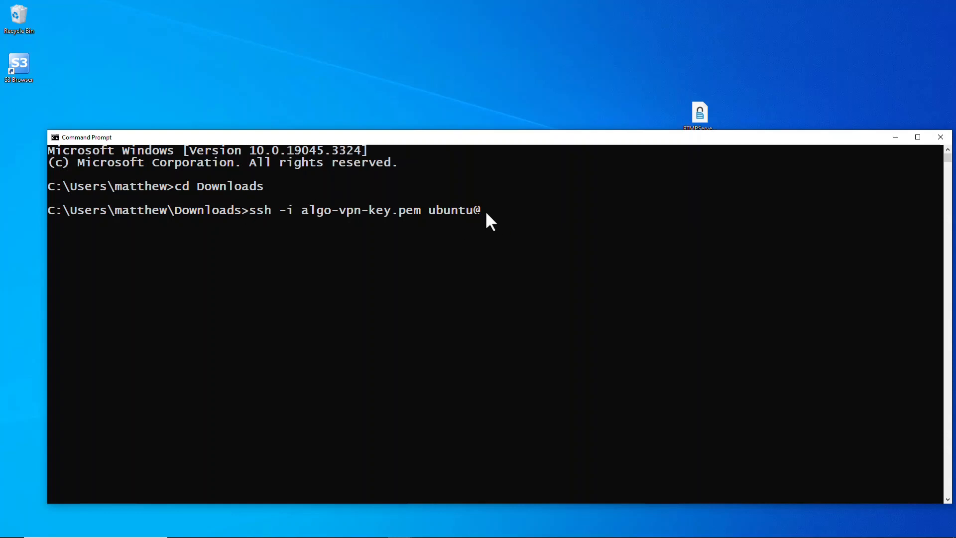
pyautogui.write('52.9.245.224')
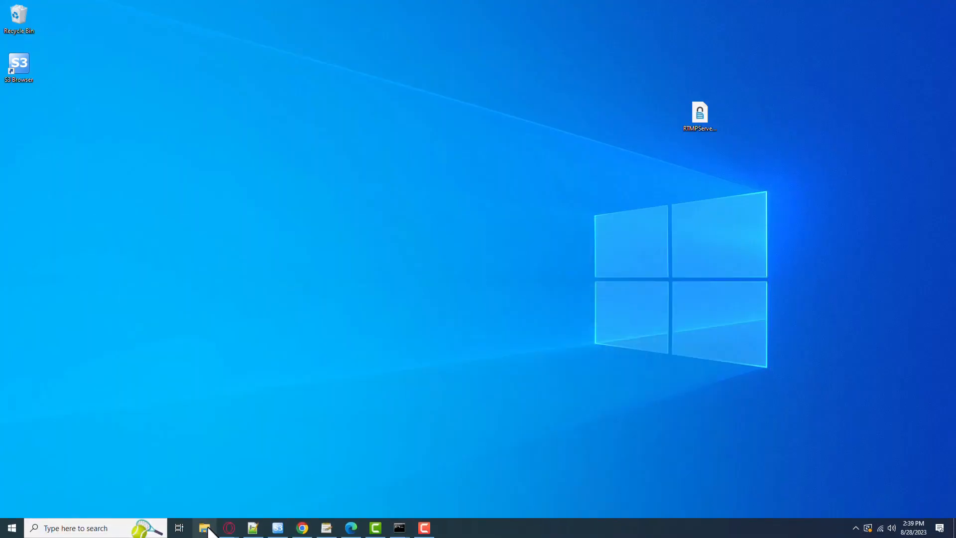
# - Open the Security tab of algo-vpn-key.pem's properties in Downloads
pyautogui.click(204, 527)
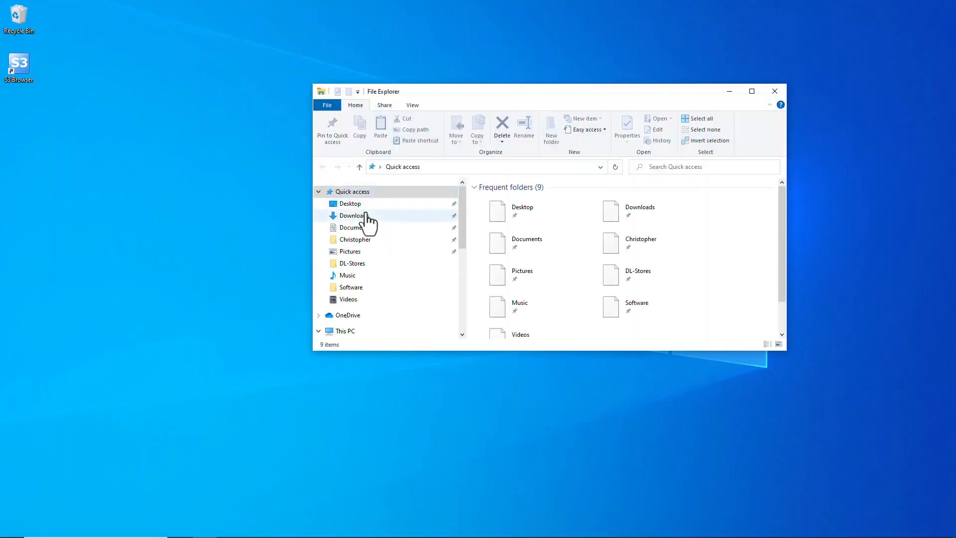
pyautogui.click(352, 215)
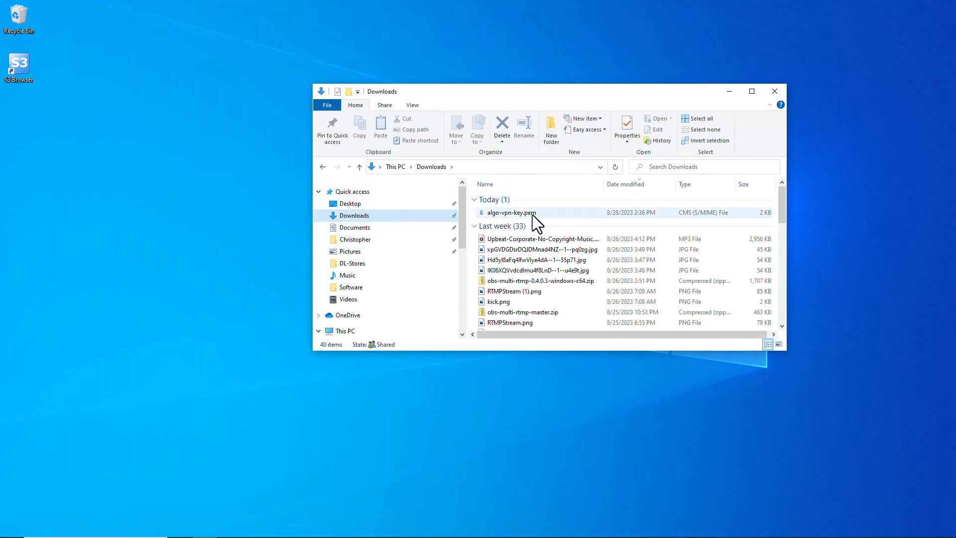
pyautogui.rightClick(511, 212)
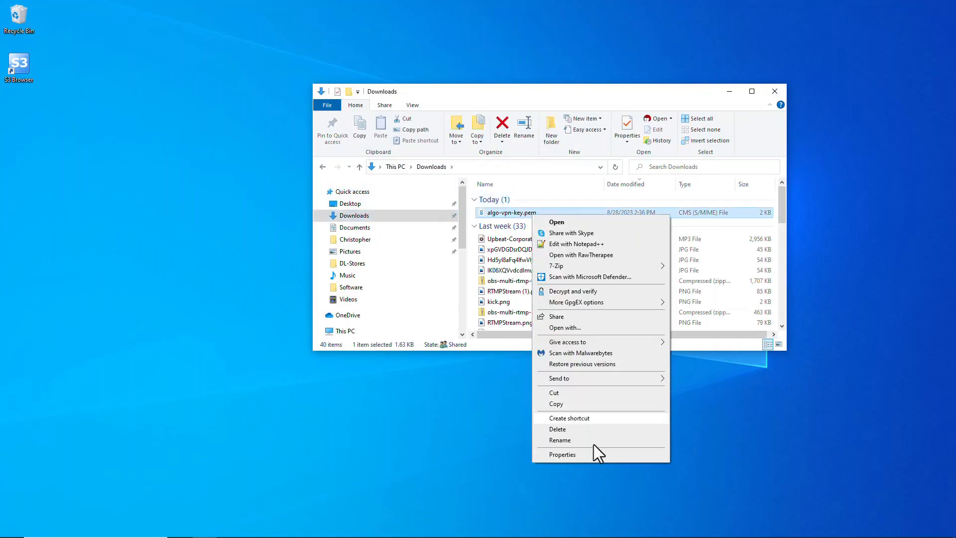
pyautogui.click(562, 454)
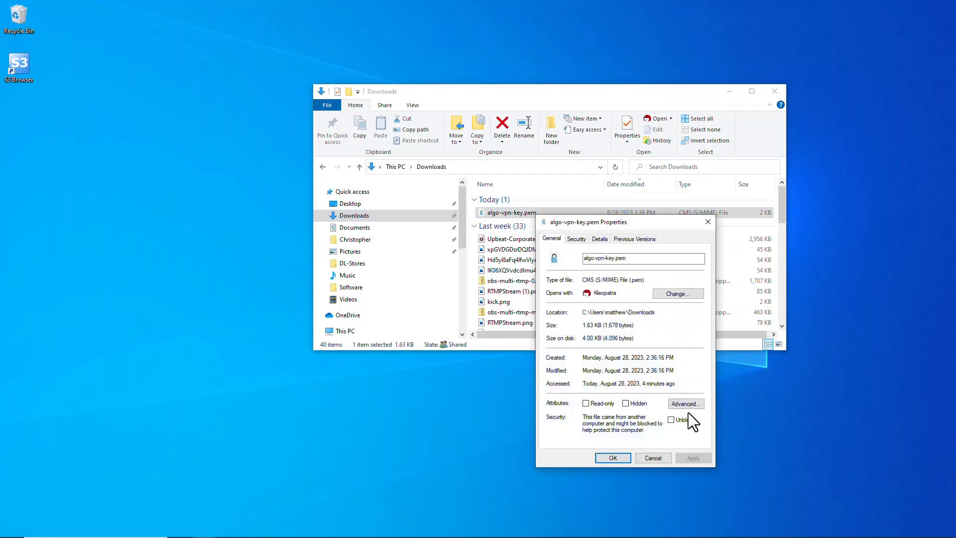
pyautogui.click(576, 239)
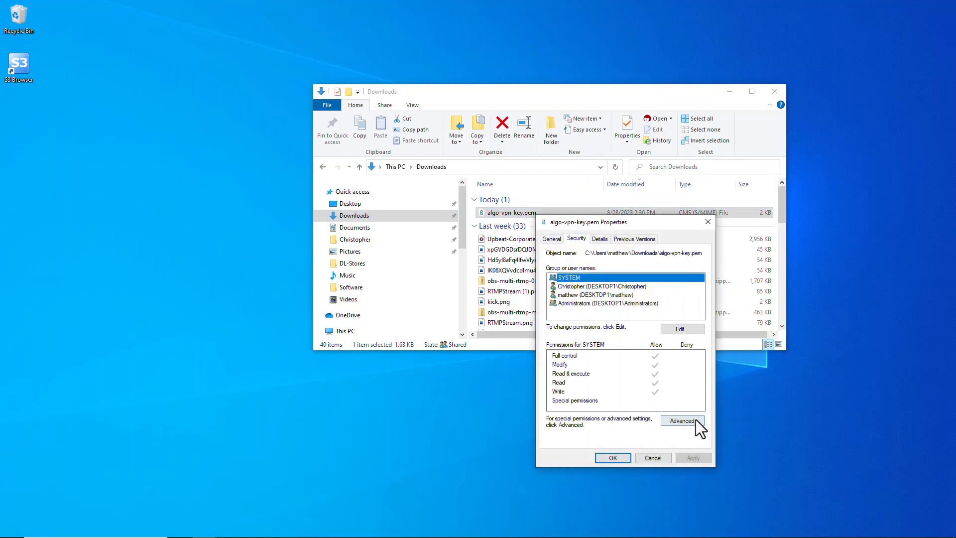
pyautogui.moveTo(686, 427)
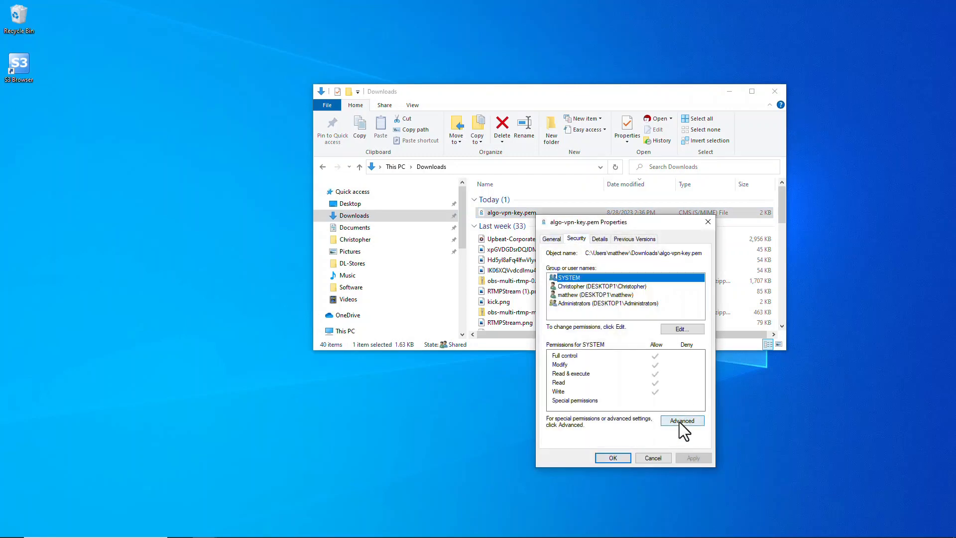
# - Disable permission inheritance, remove Christopher's entry, and apply the changes
pyautogui.click(682, 421)
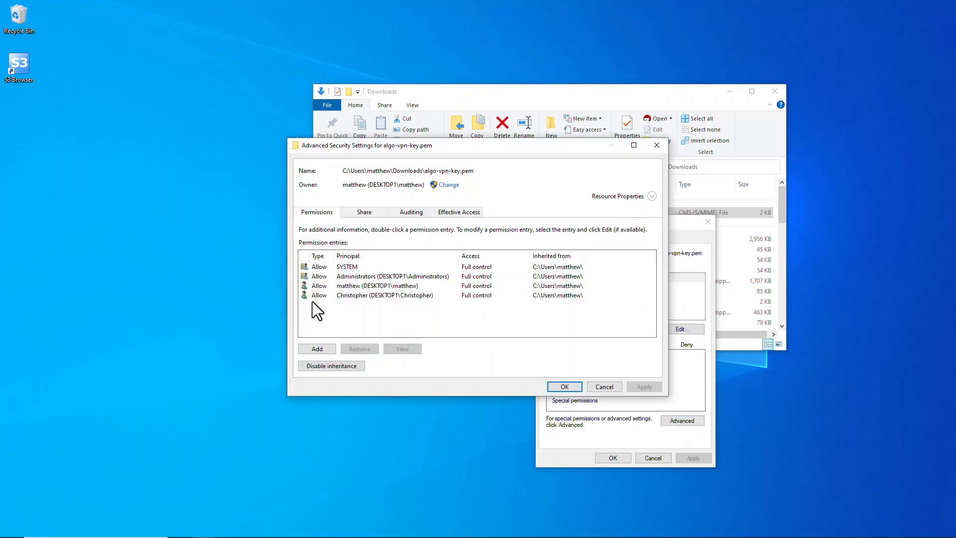
pyautogui.click(331, 365)
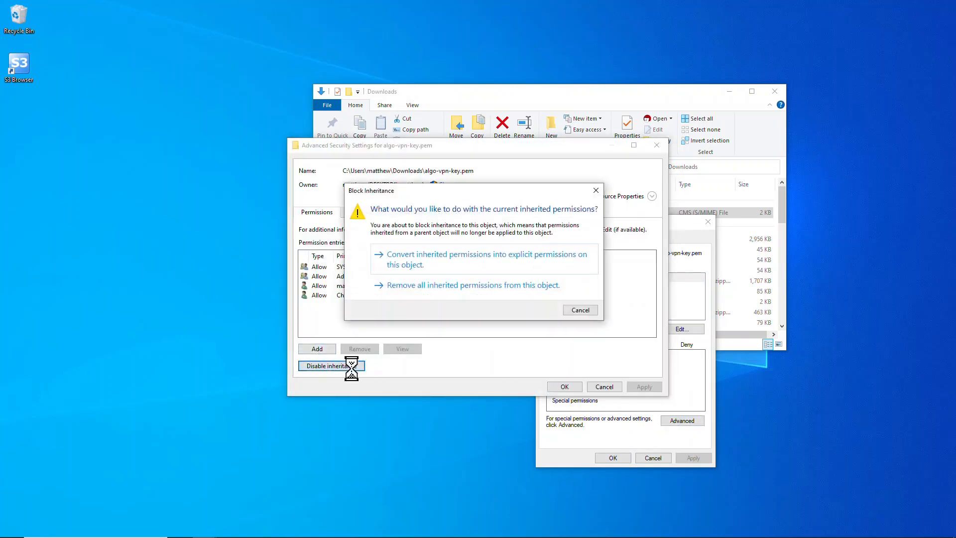
pyautogui.click(481, 259)
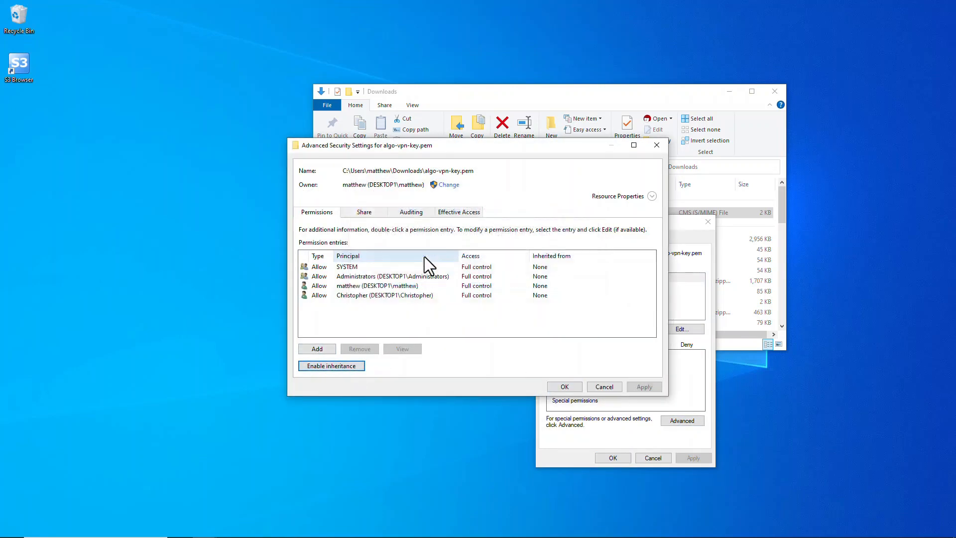
pyautogui.click(385, 295)
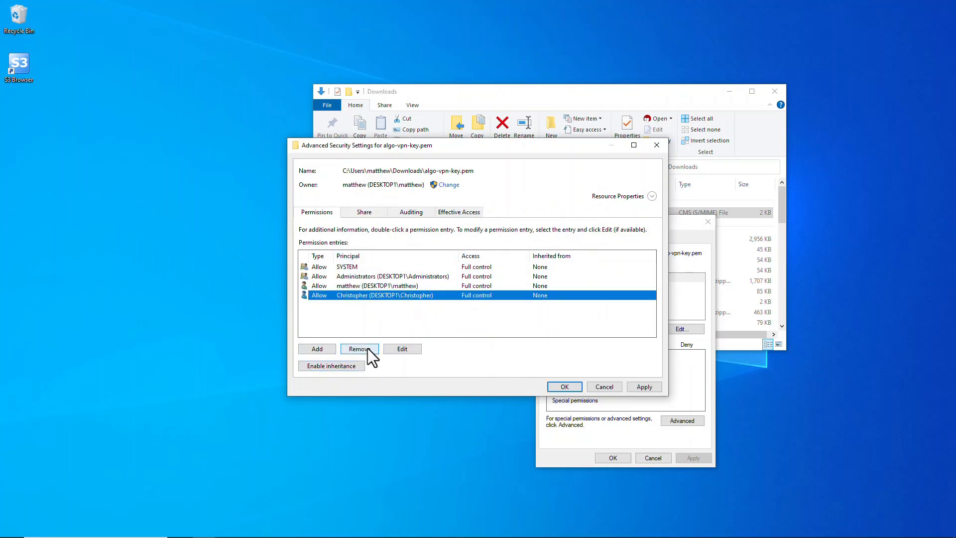
pyautogui.click(359, 348)
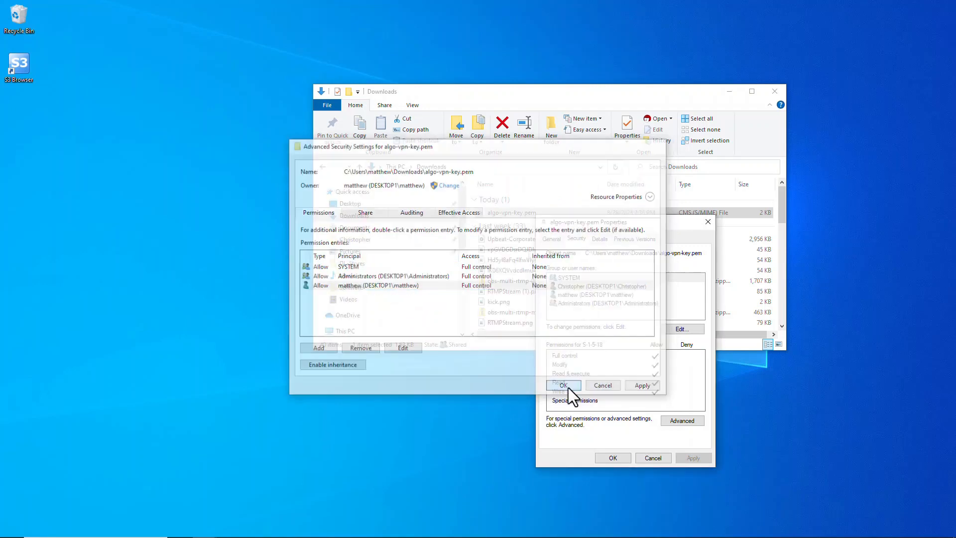
pyautogui.click(561, 385)
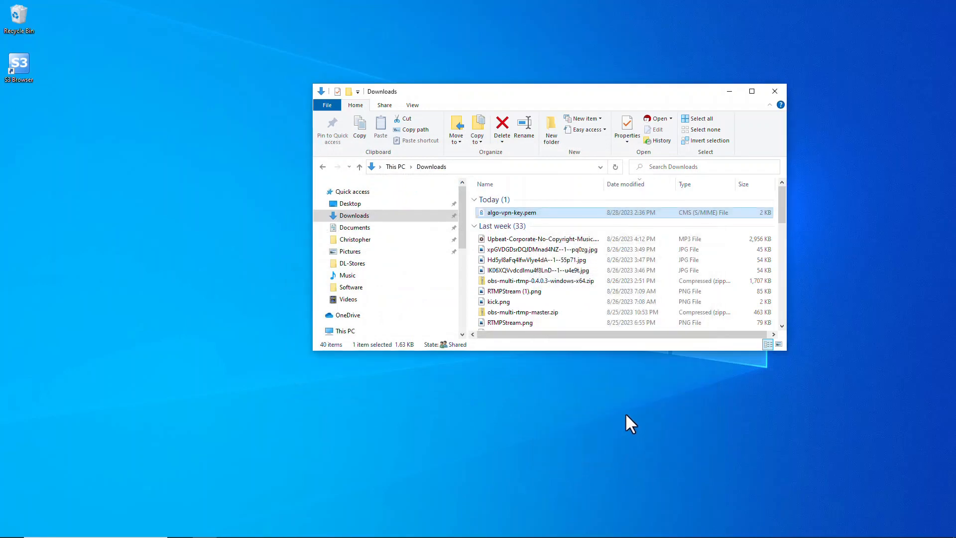
pyautogui.click(774, 91)
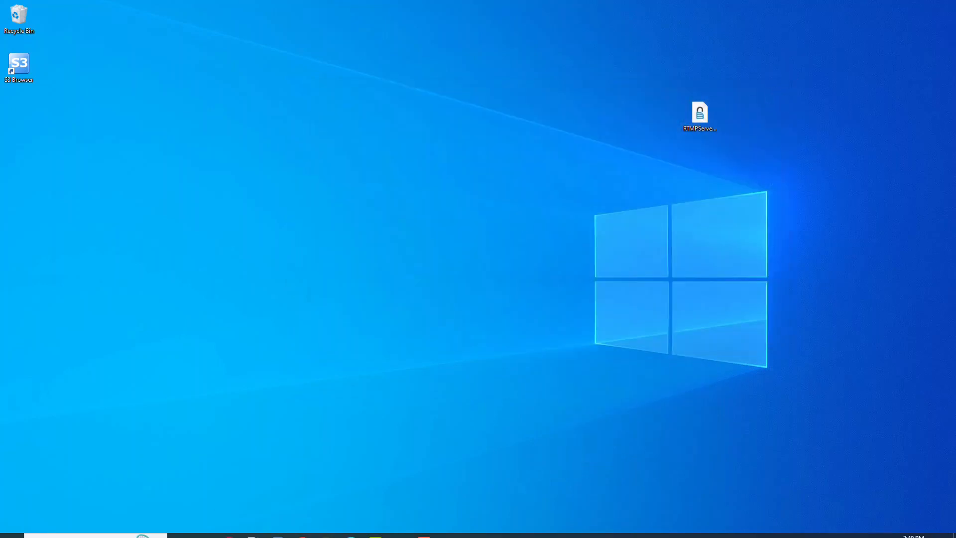
pyautogui.moveTo(399, 528)
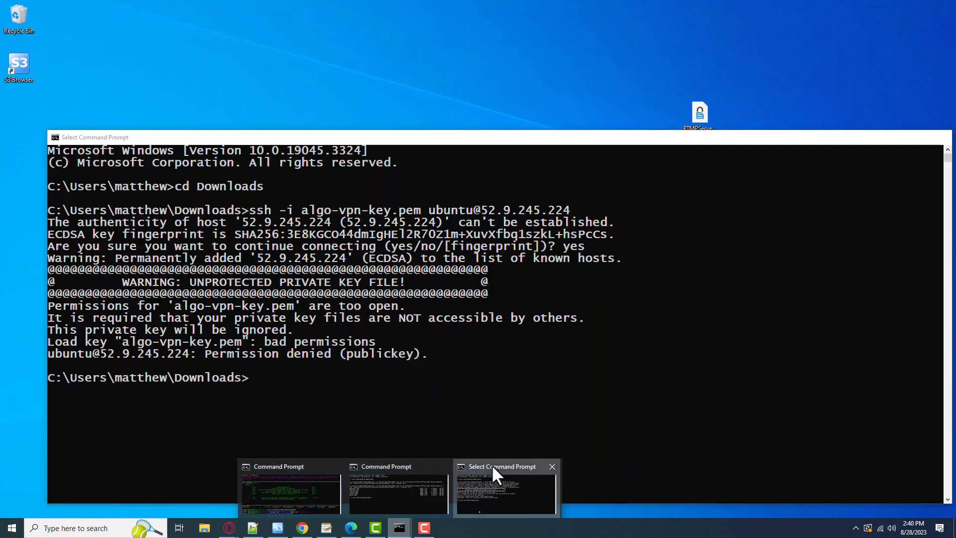
pyautogui.click(503, 491)
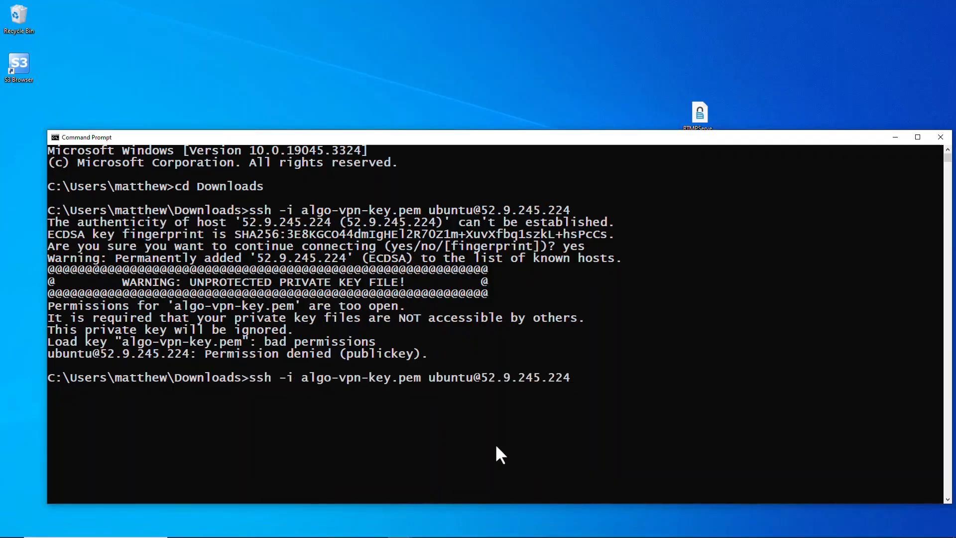
pyautogui.press('Return')
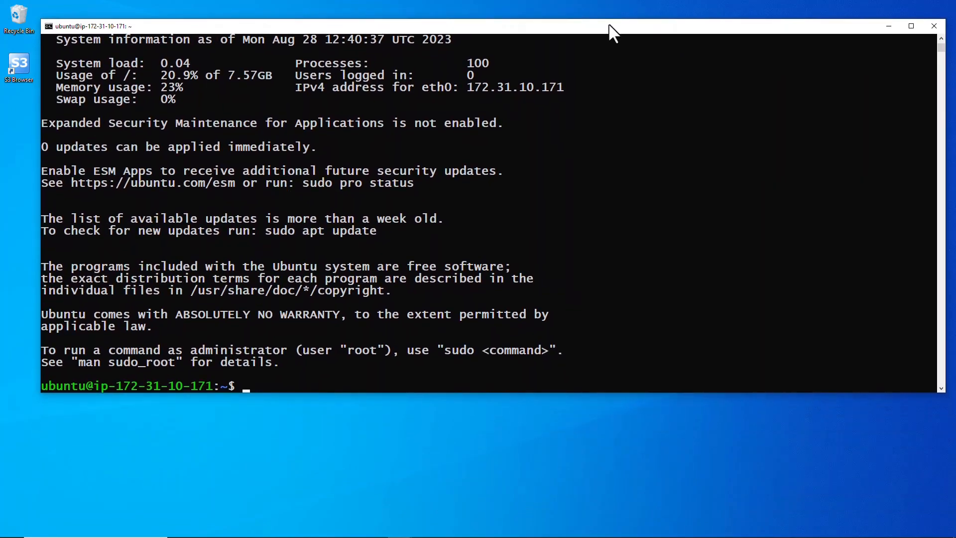
pyautogui.moveTo(275, 364)
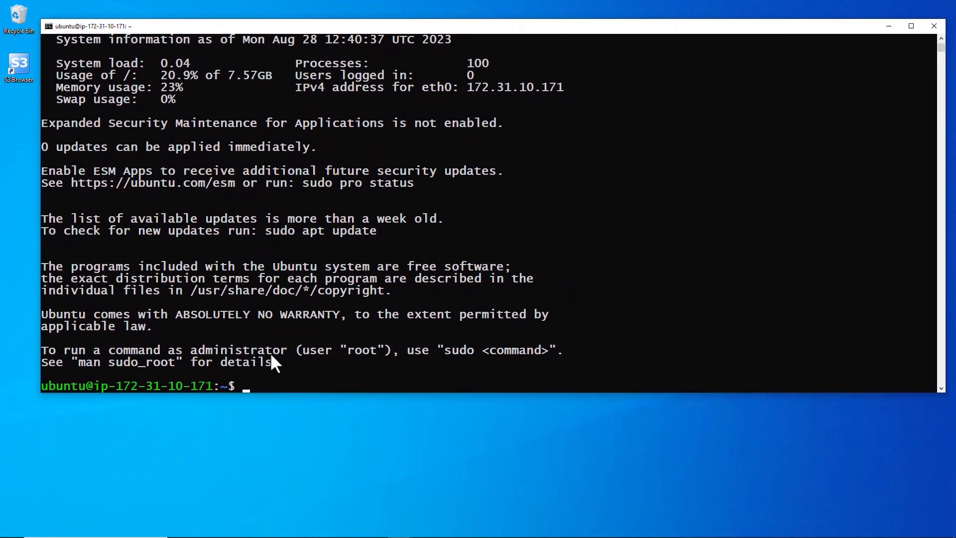
pyautogui.press('alt+tab')
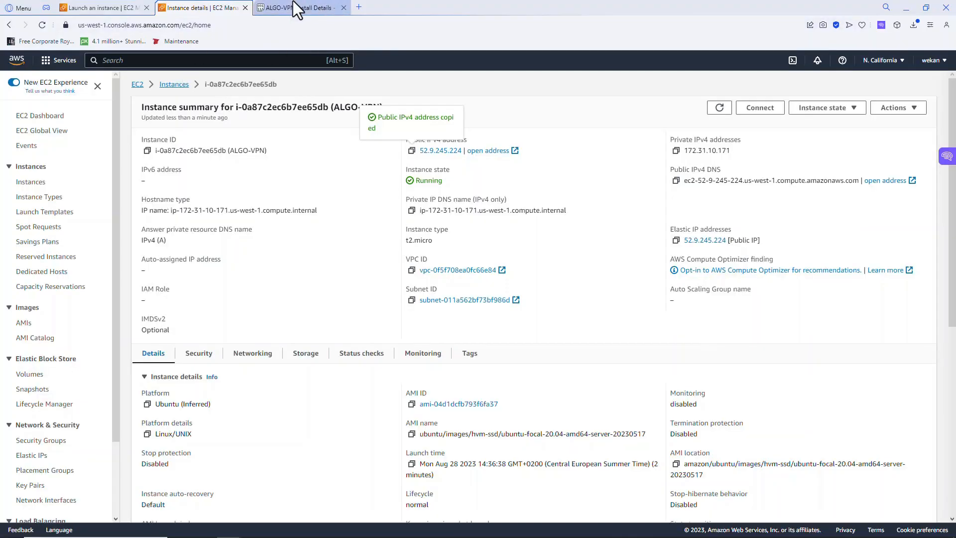
# - Open the ALGO-VPN Install Details paste and select the sudo apt upgrade command
pyautogui.click(296, 7)
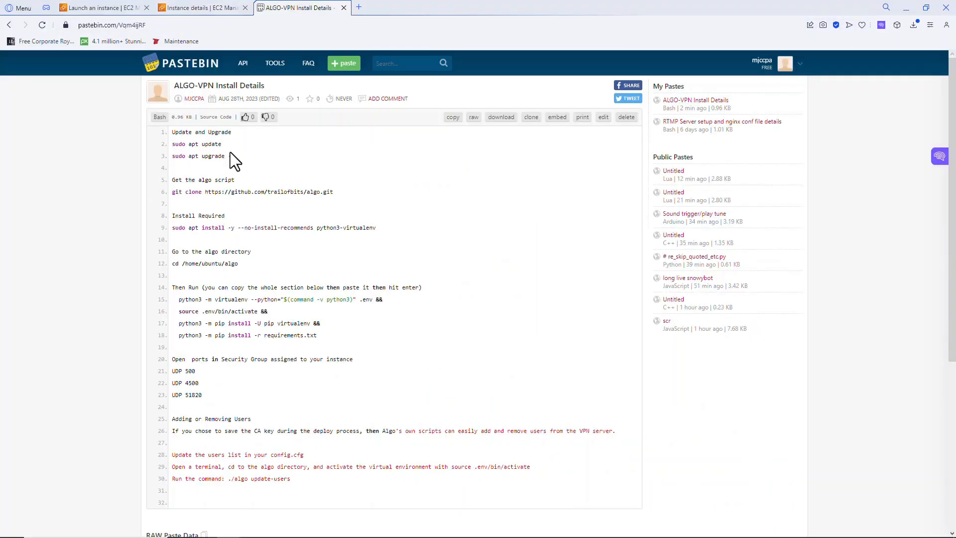
pyautogui.doubleClick(197, 144)
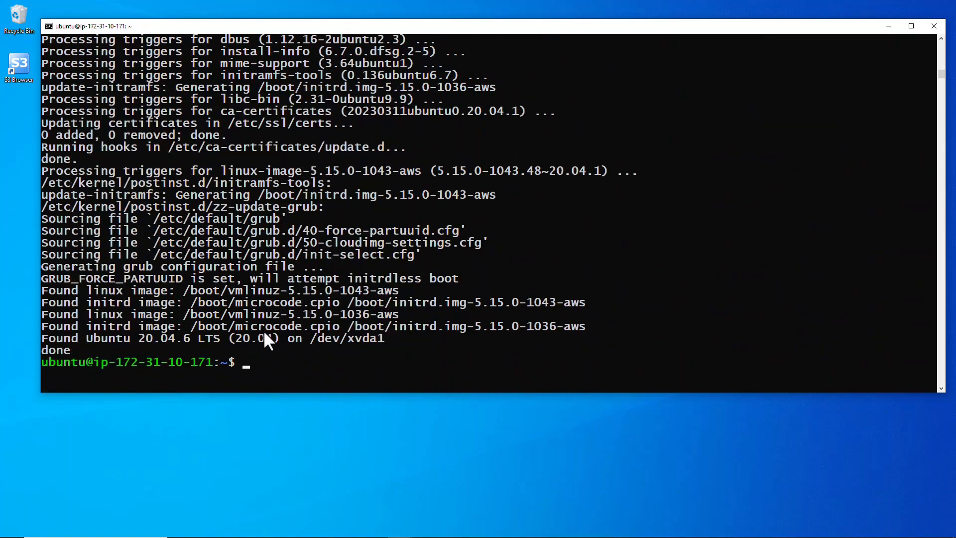
# - Clone trailofbits/algo.git onto the server, then check the Pastebin install notes
pyautogui.write('git clone https://github.com/trailofbits/algo.git')
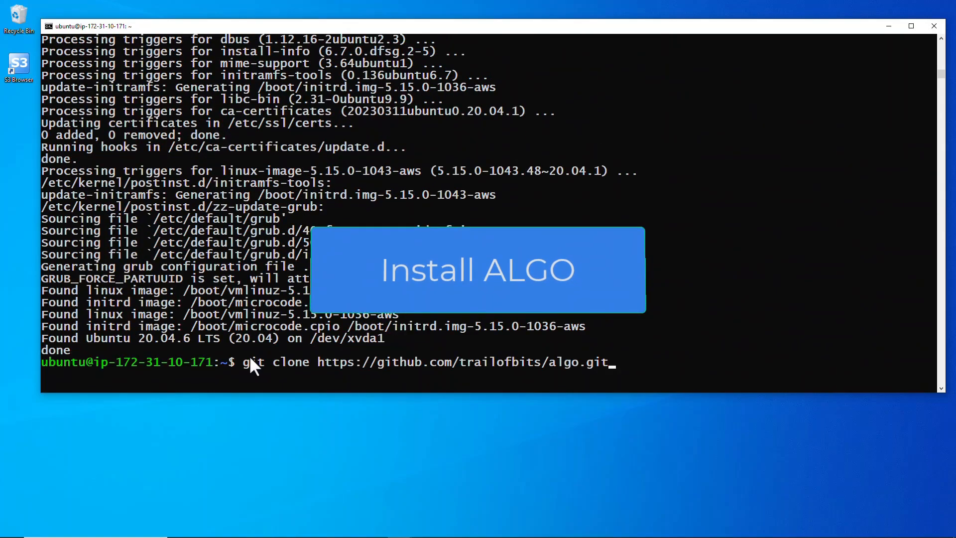
pyautogui.moveTo(619, 372)
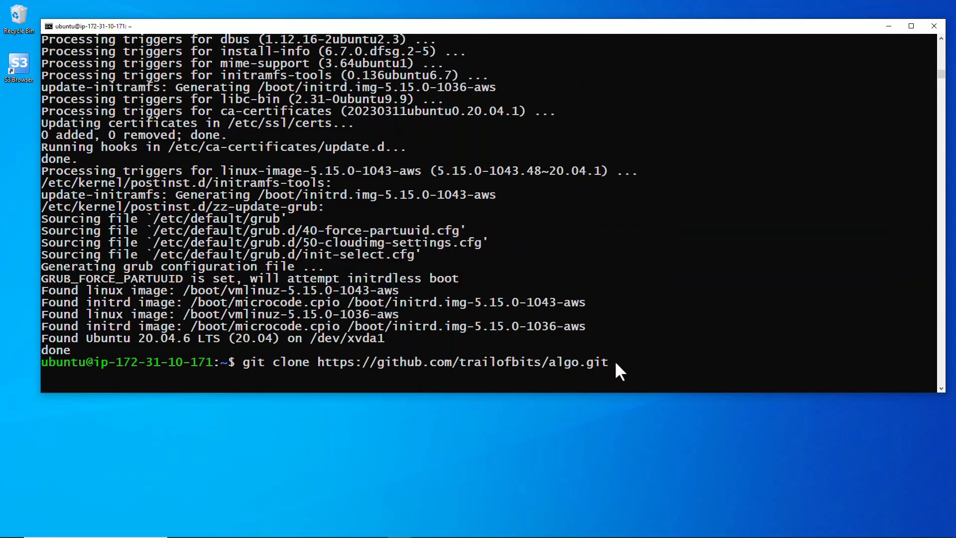
pyautogui.press('Return')
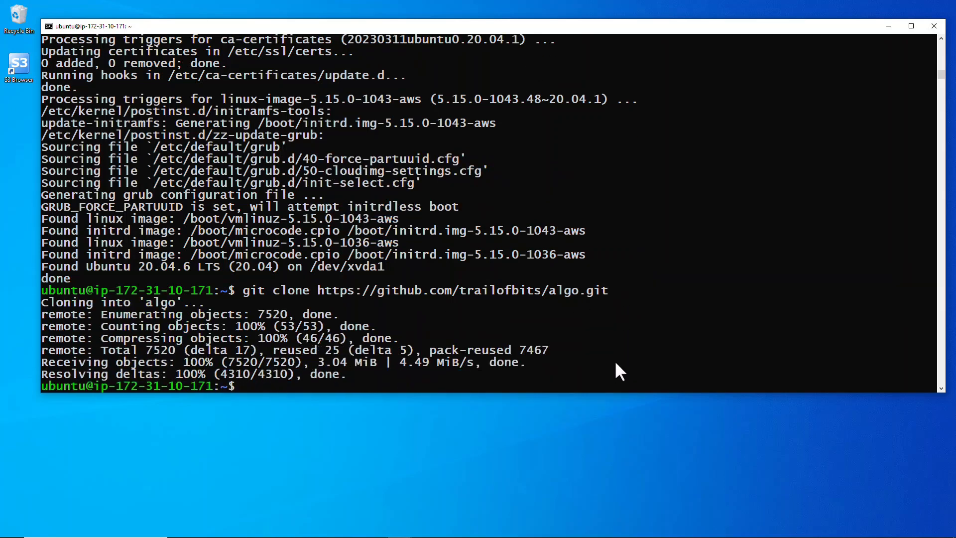
pyautogui.press('alt+tab')
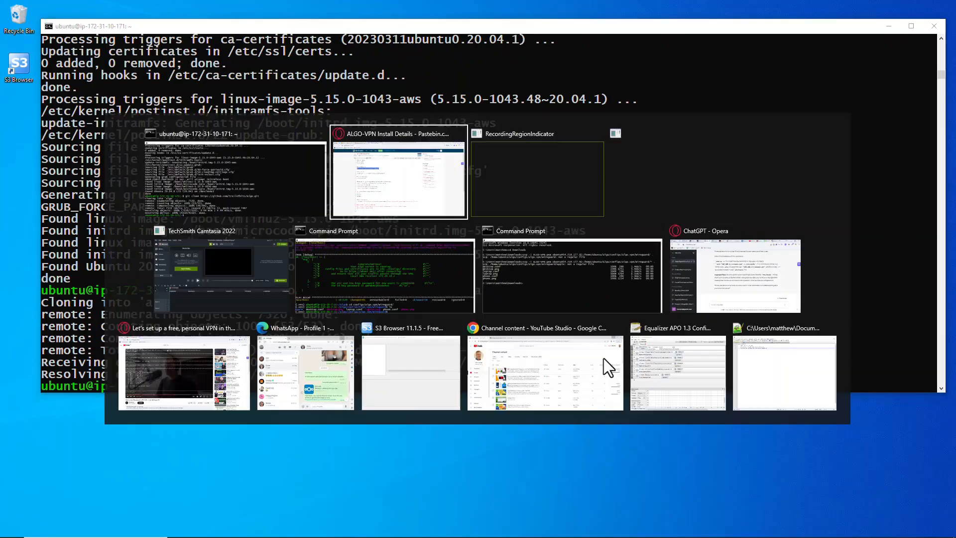
pyautogui.click(397, 172)
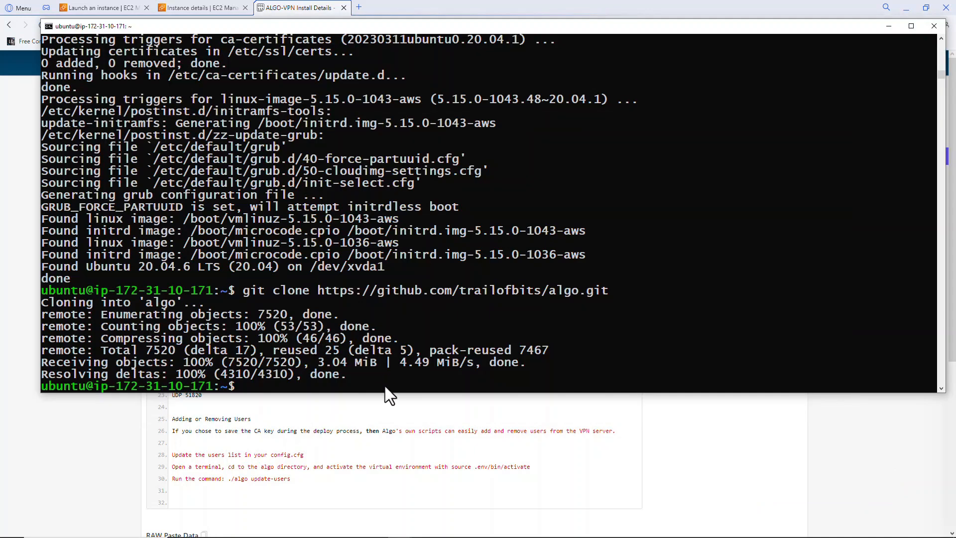
pyautogui.moveTo(292, 381)
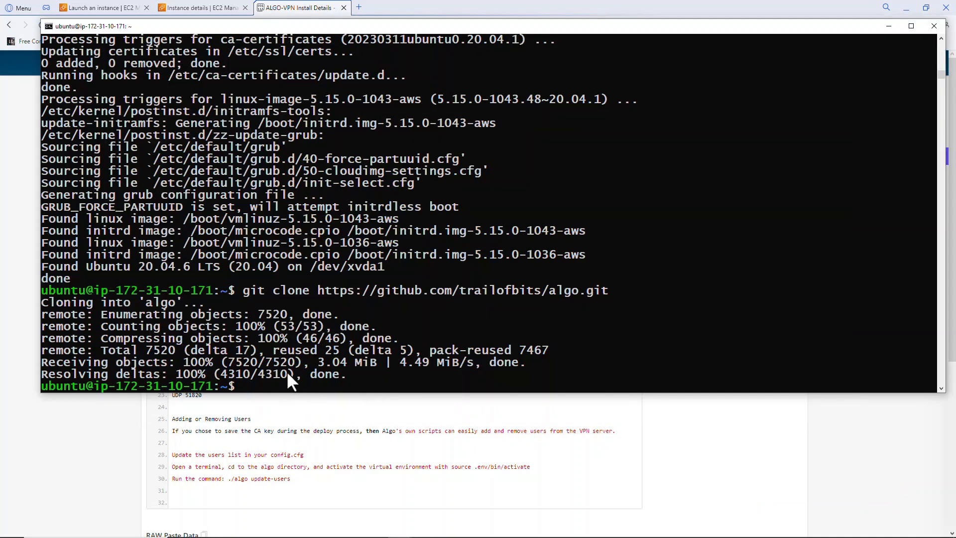
pyautogui.write('clear')
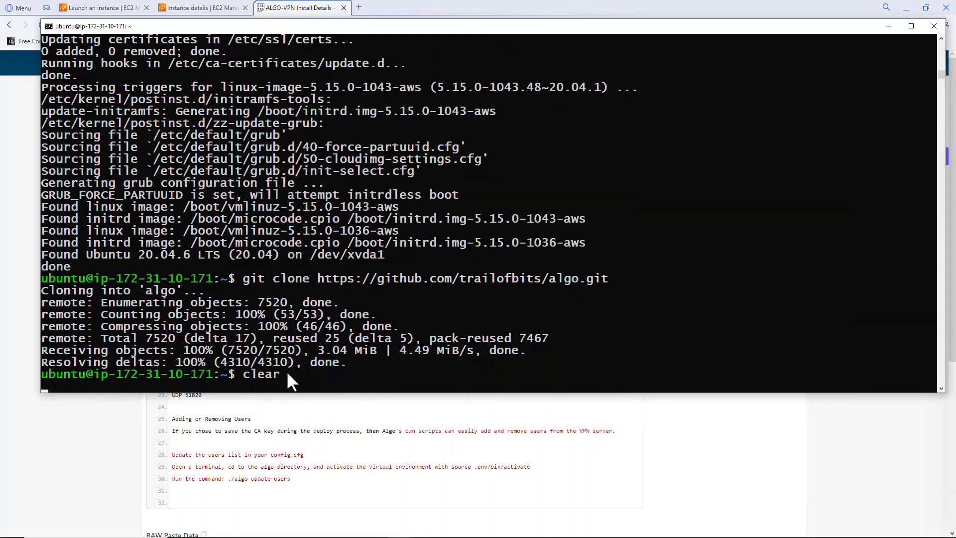
# - Install python3-virtualenv with apt using --no-install-recommends on the server
pyautogui.press('Return')
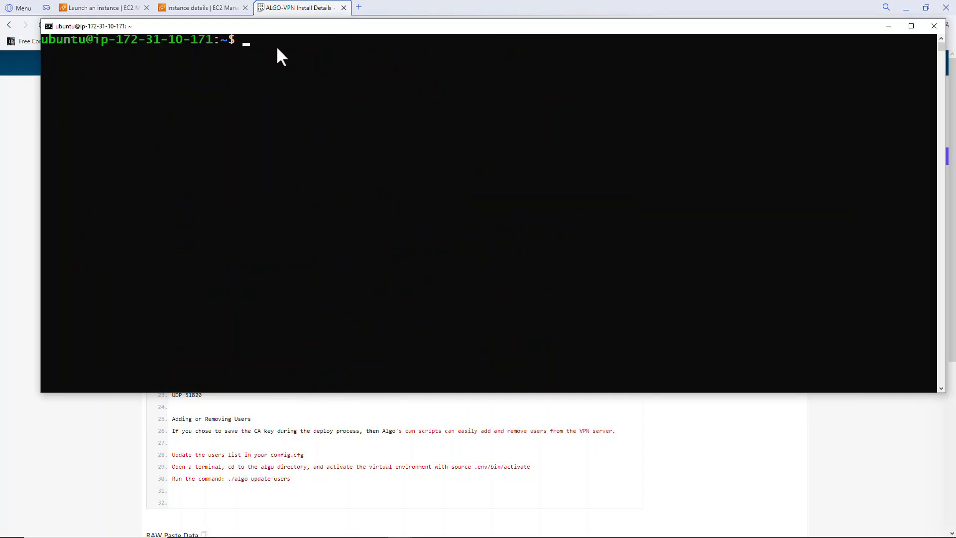
pyautogui.write('sudo apt install -y --no-install-recommends python3-virtualenv')
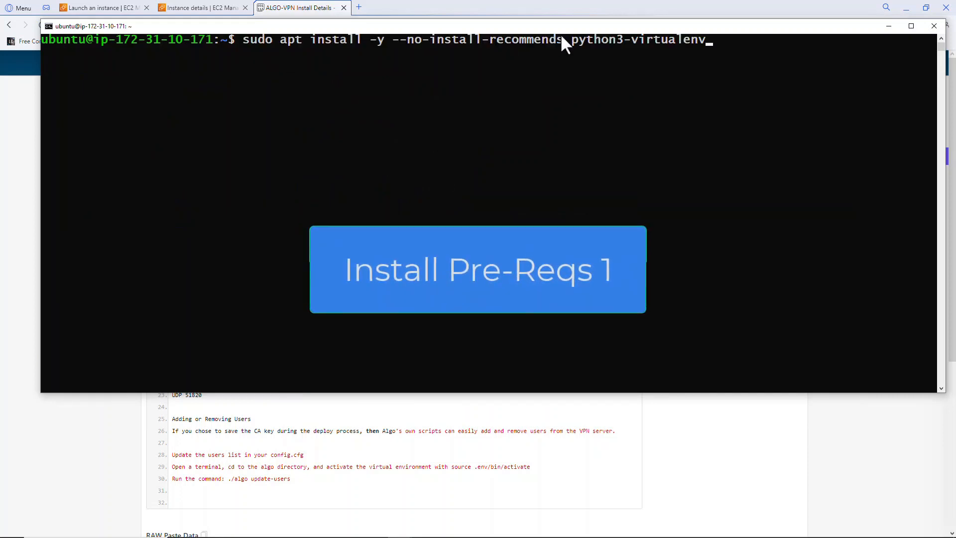
pyautogui.press('Return')
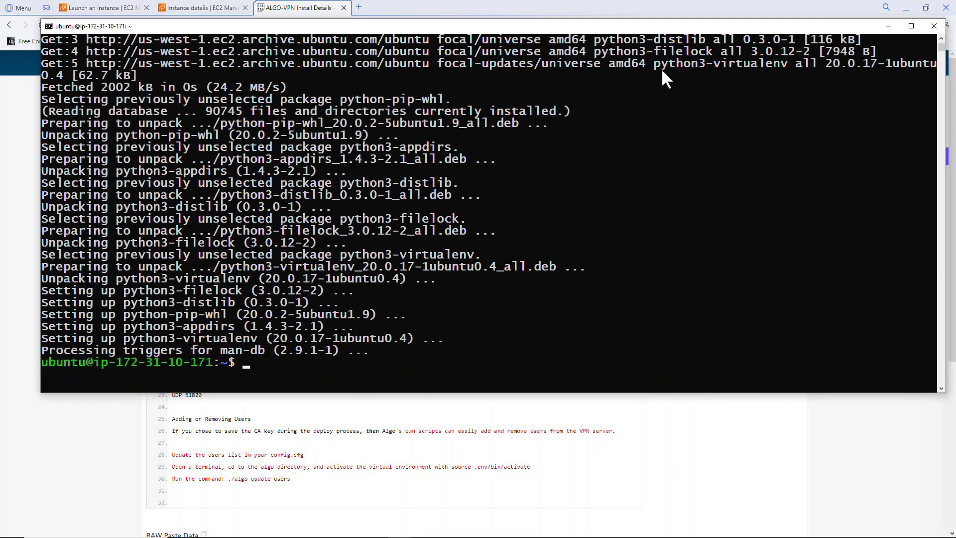
pyautogui.write('clear')
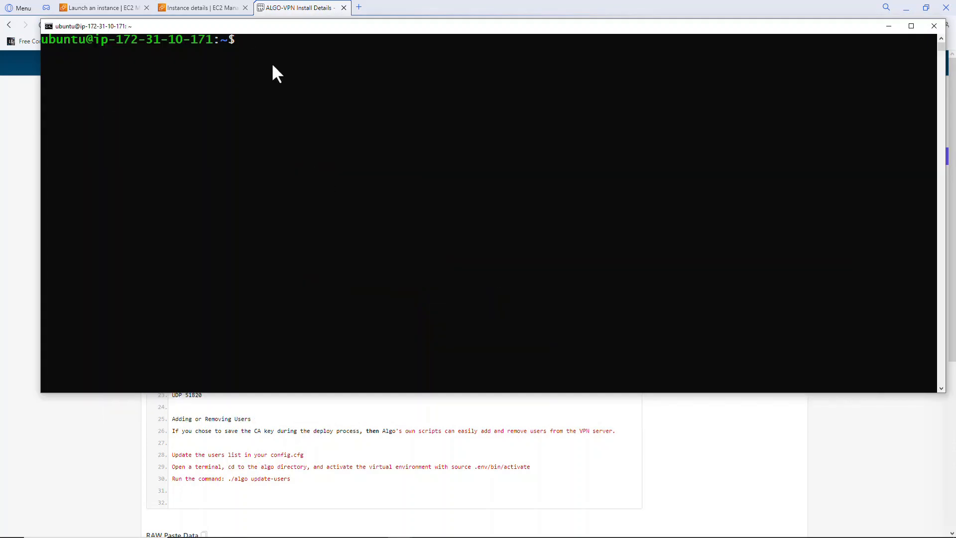
# - Copy the virtual environment setup commands (lines 15–18) from the Pastebin notes
pyautogui.press('Return')
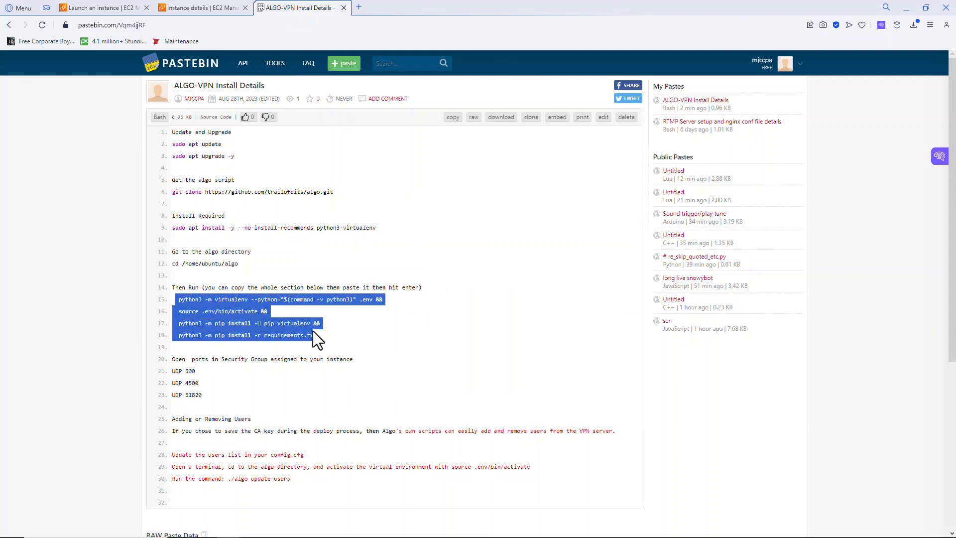
pyautogui.rightClick(317, 336)
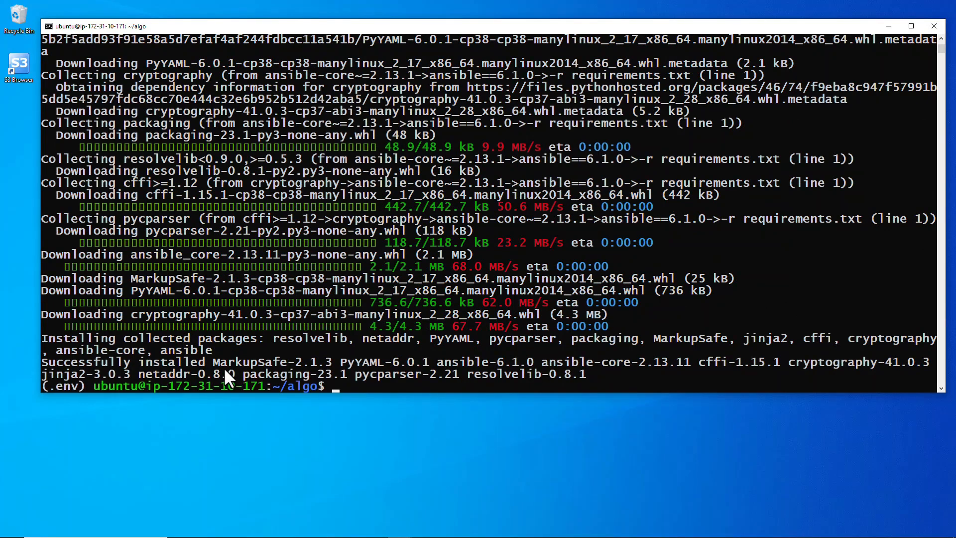
# - Clear the terminal and launch the Algo installer with ./algo
pyautogui.write('clear')
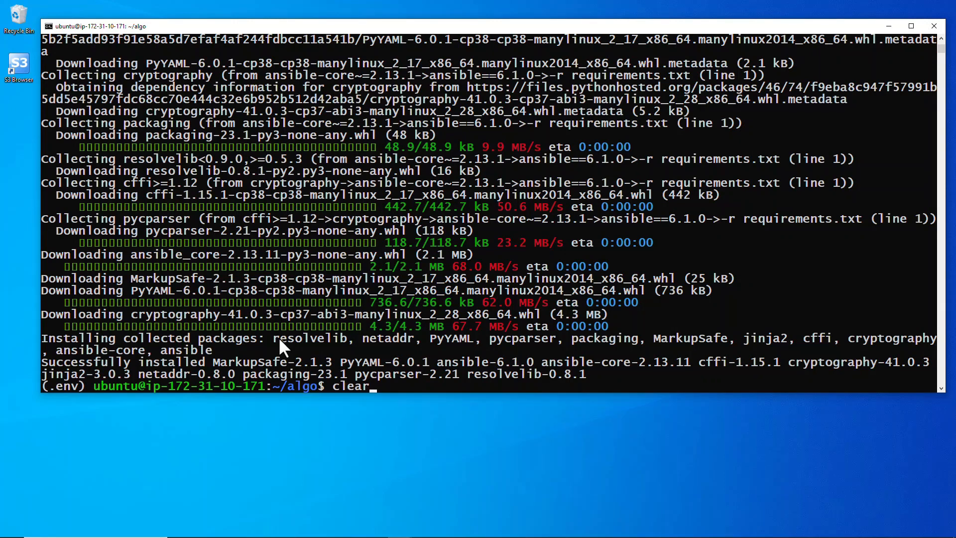
pyautogui.press('Return')
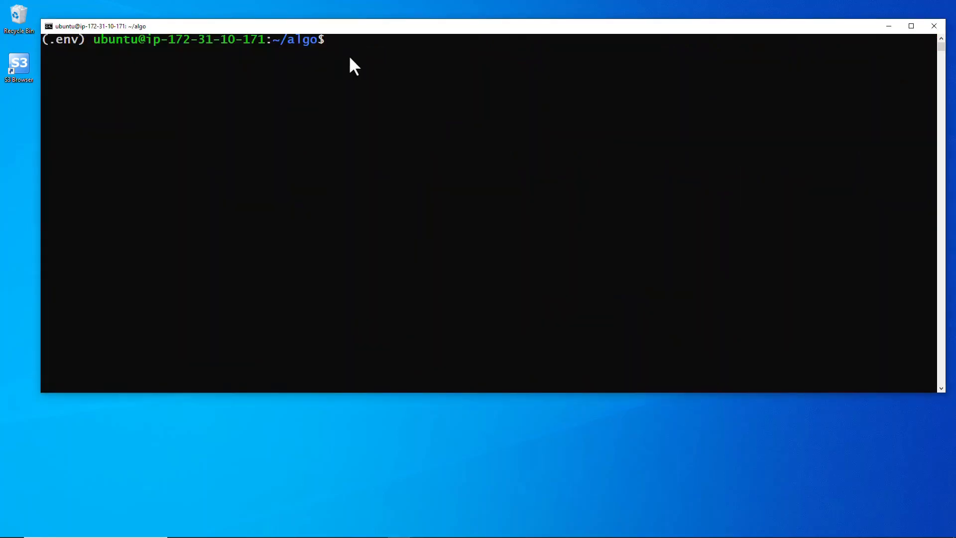
pyautogui.write('./')
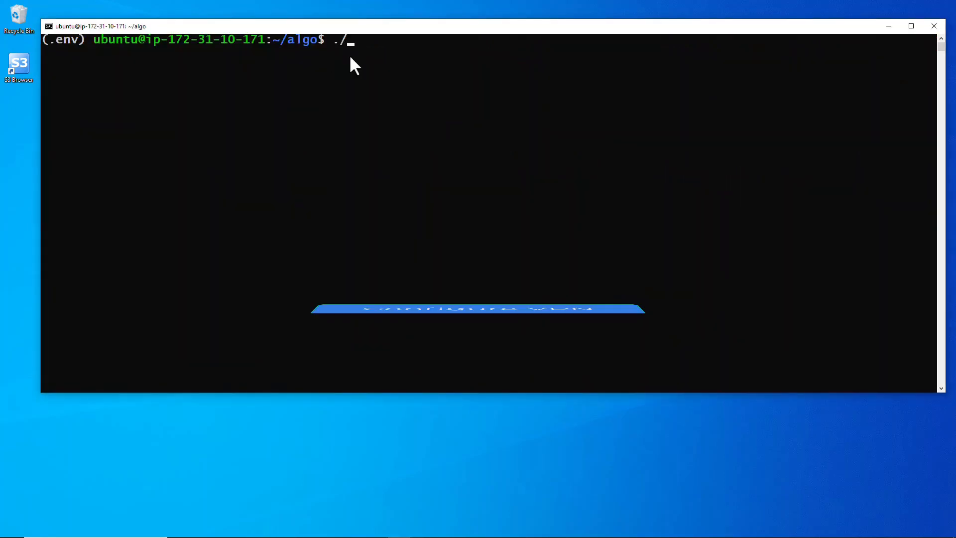
pyautogui.write('algo')
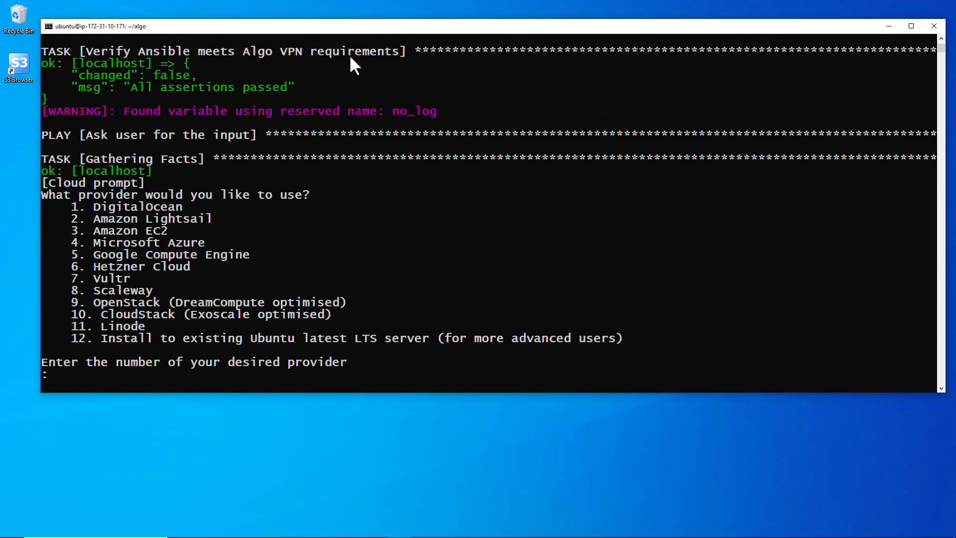
# - Pick provider 12 (existing Ubuntu server) and keep the PKI keys at Algo's prompts
pyautogui.write('12^M')
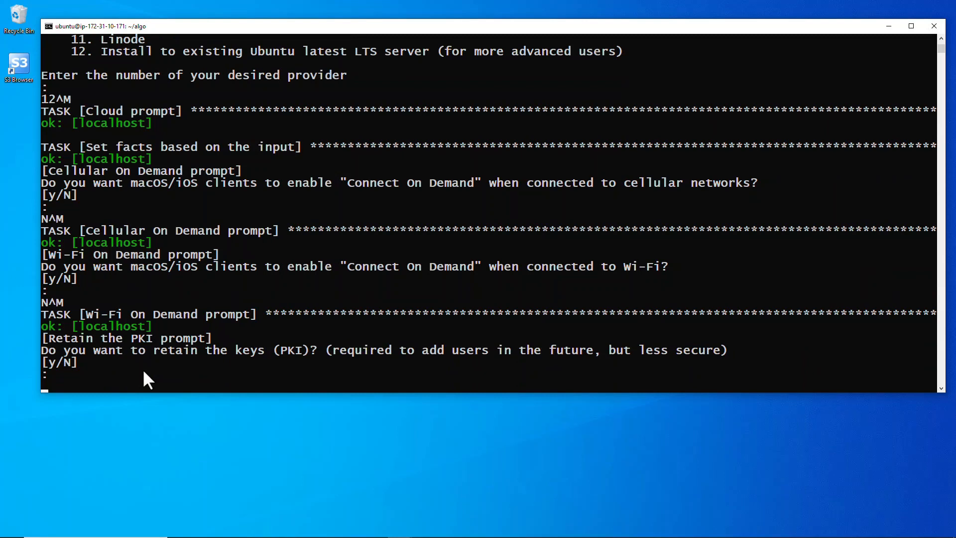
pyautogui.write('y')
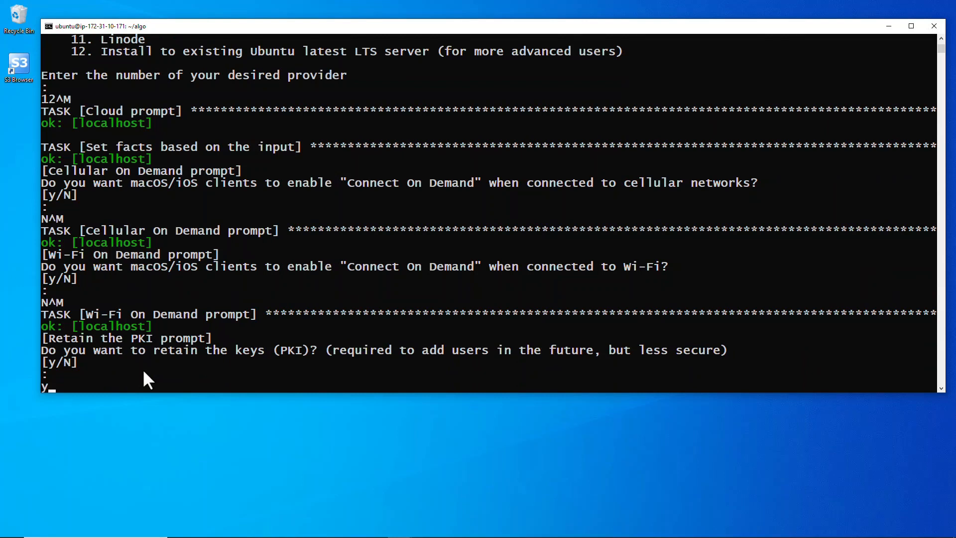
pyautogui.press('Return')
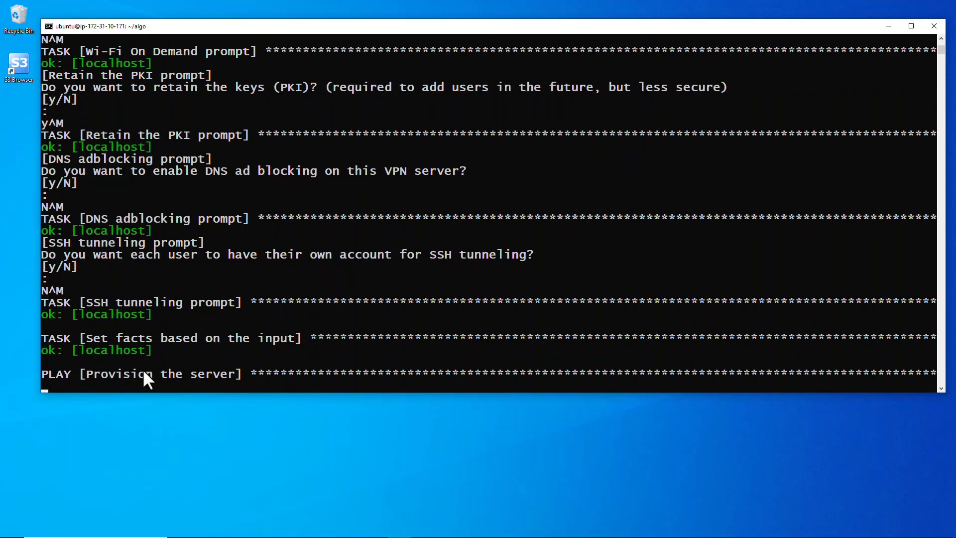
pyautogui.scroll(-3)
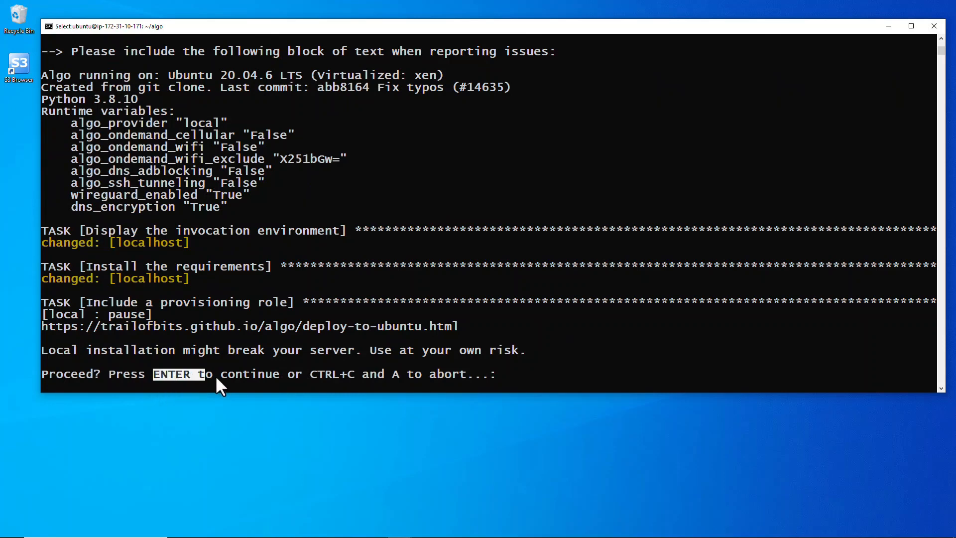
# - Proceed with the deployment, accepting localhost as the server address
pyautogui.click(226, 378)
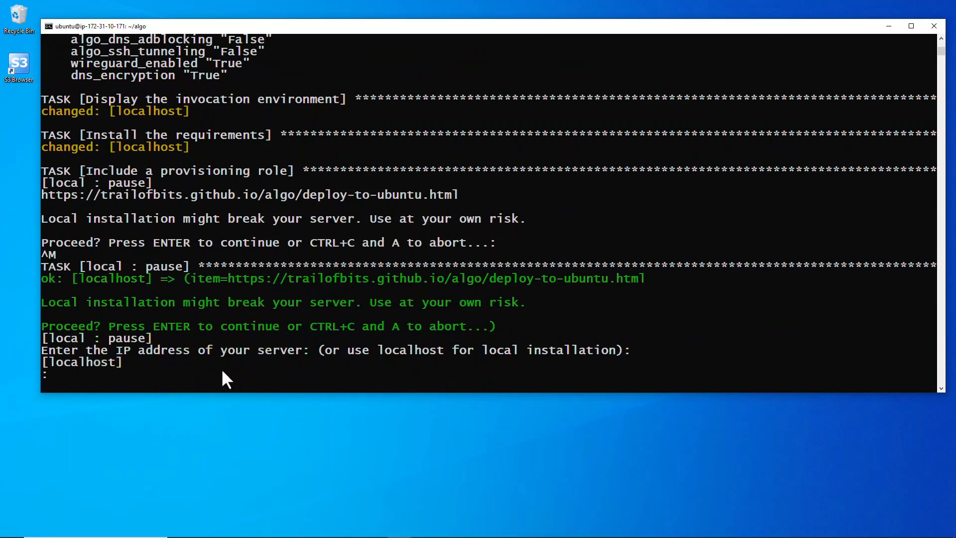
pyautogui.moveTo(113, 372)
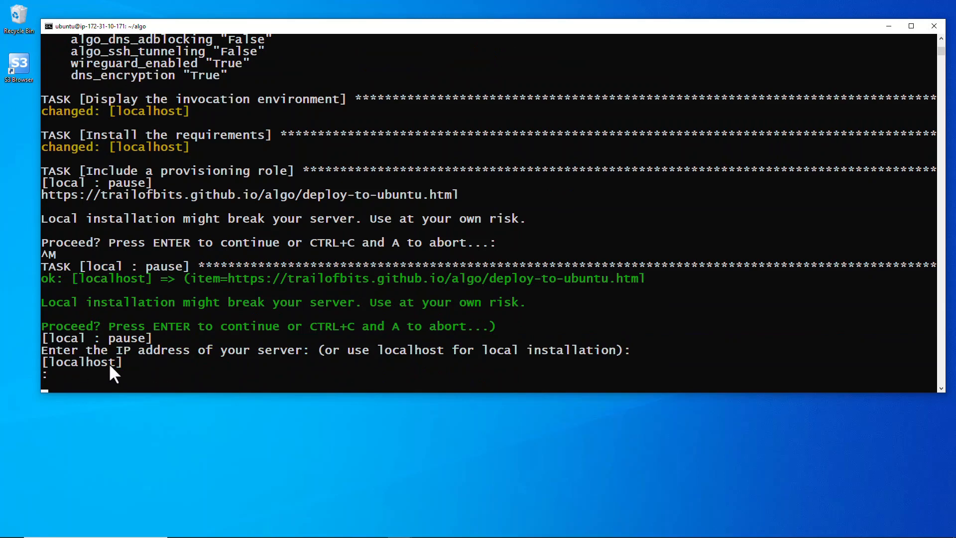
pyautogui.press('Return')
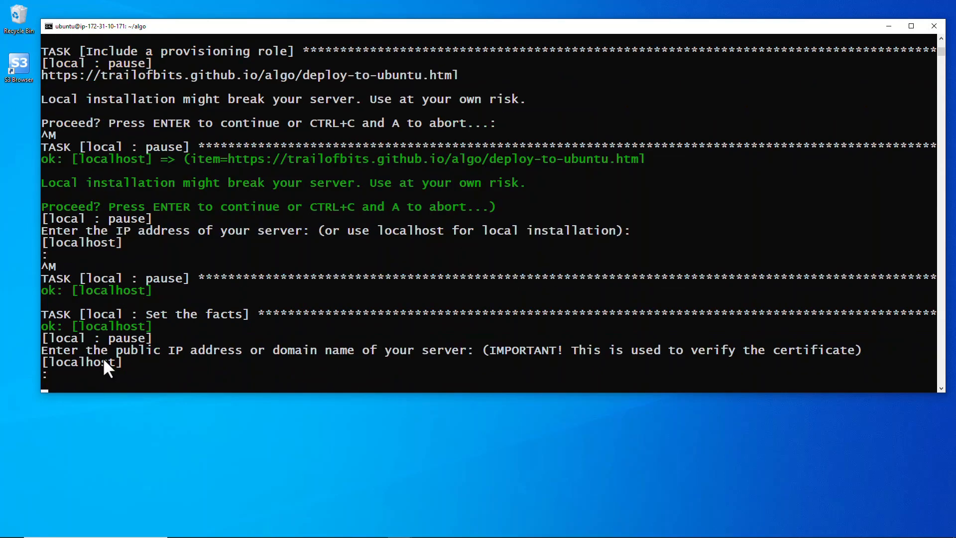
pyautogui.moveTo(122, 357)
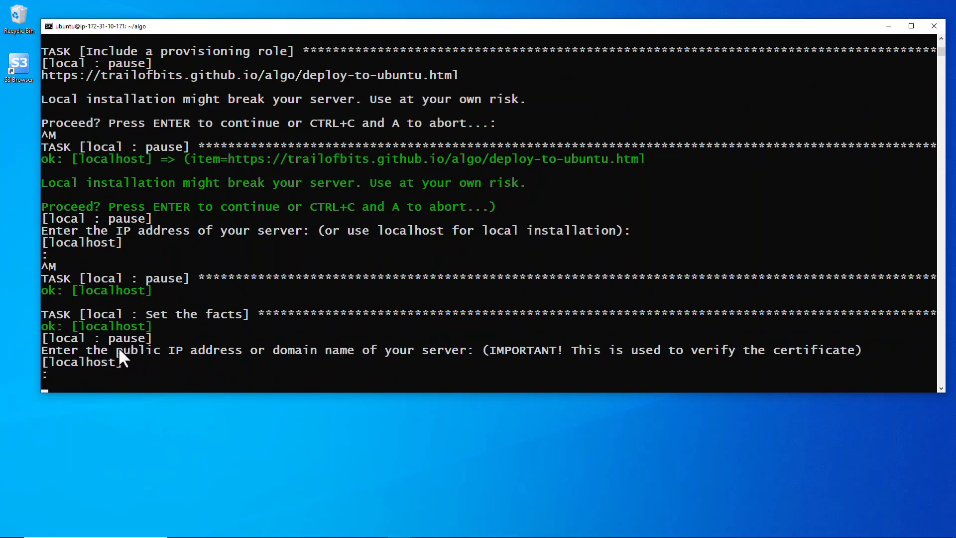
pyautogui.doubleClick(152, 350)
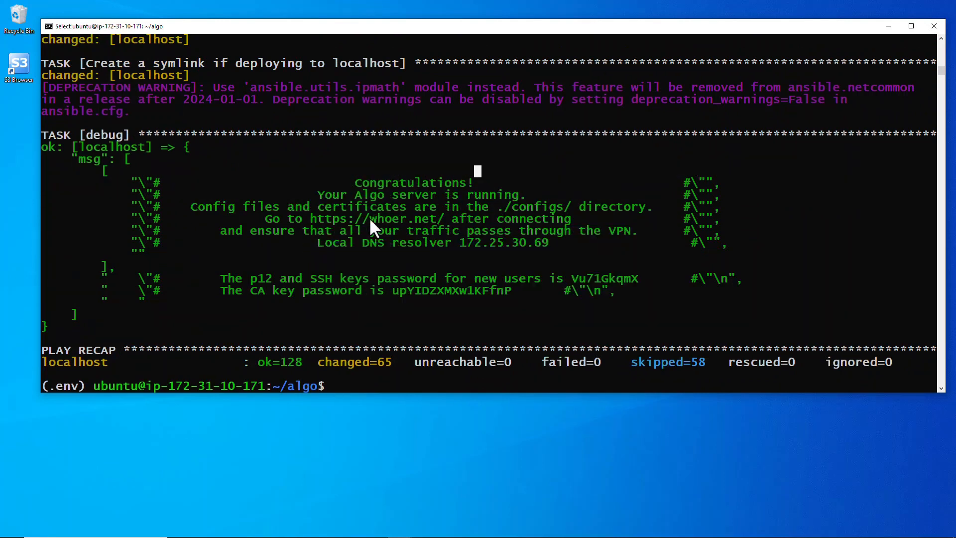
# - Change into configs/52.9.245.224/wireguard and list the desktop, laptop and phone configs
pyautogui.doubleClick(535, 206)
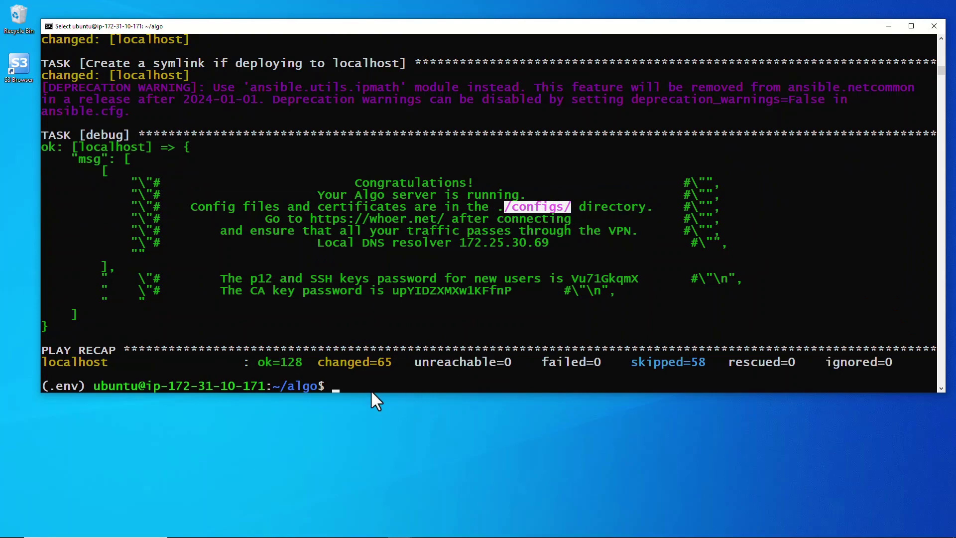
pyautogui.write('cd')
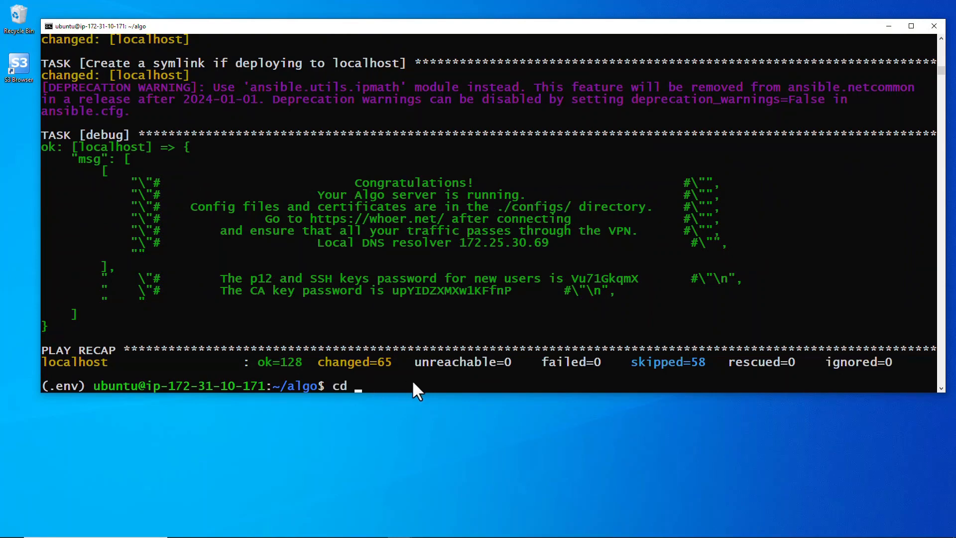
pyautogui.write('configs/')
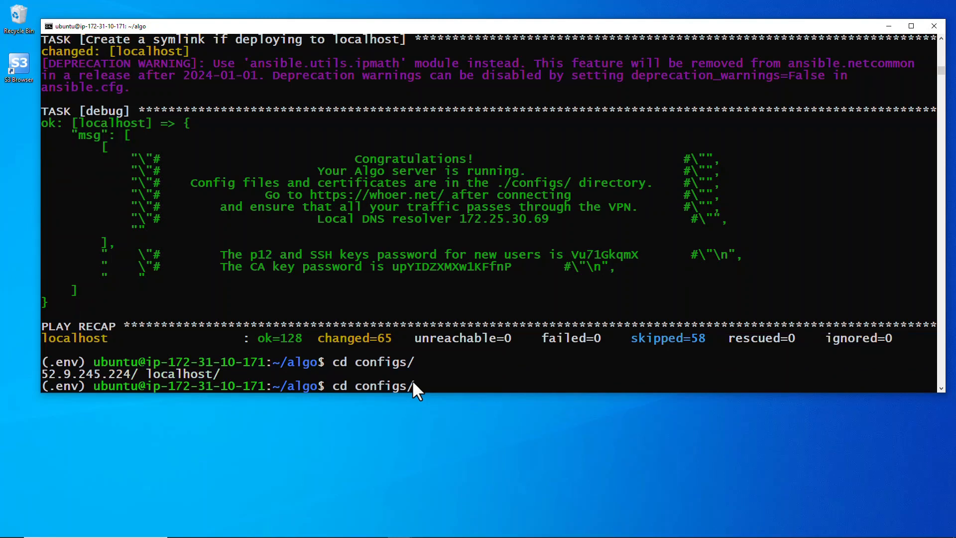
pyautogui.write('52.9.245.224/wireguard/')
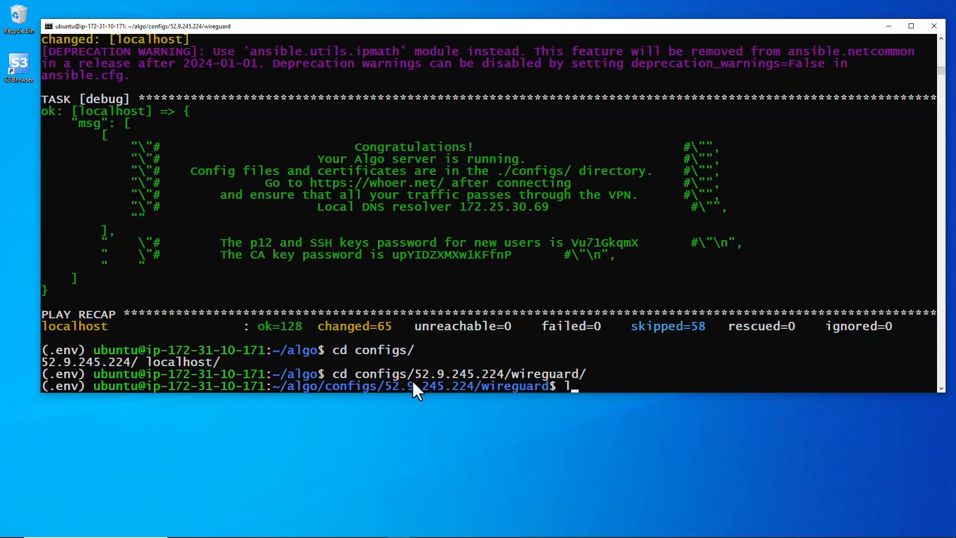
pyautogui.press('Return')
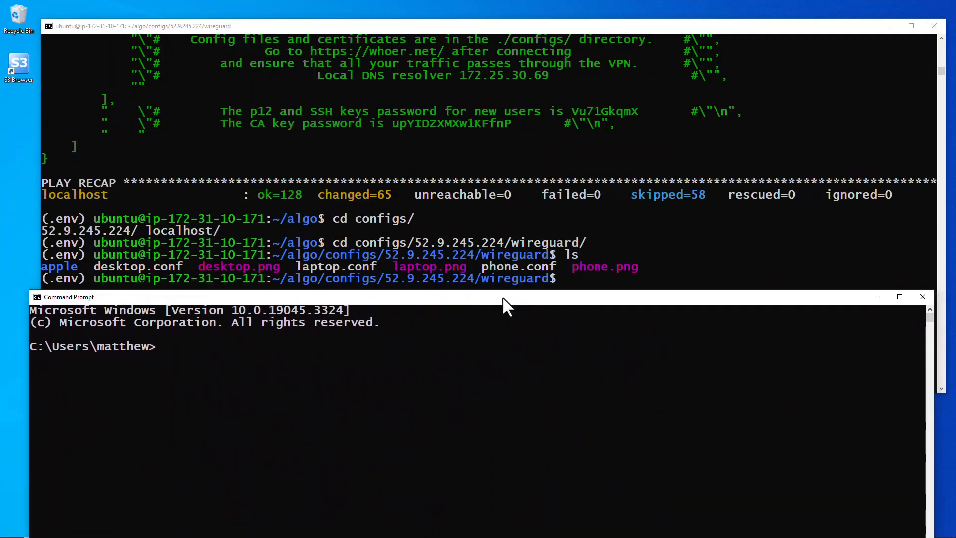
pyautogui.write('cd Downloads')
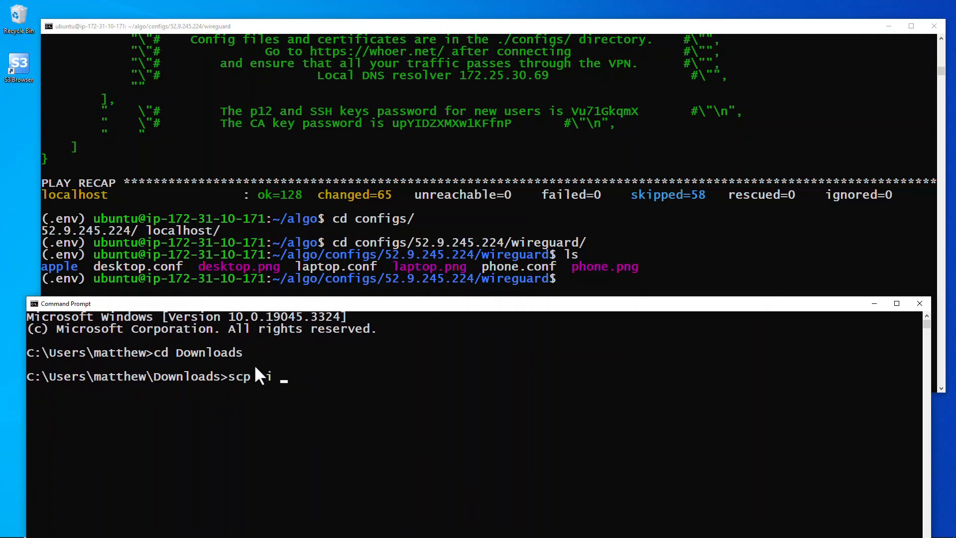
pyautogui.write('algo-vpn-key.pem ubuntu@')
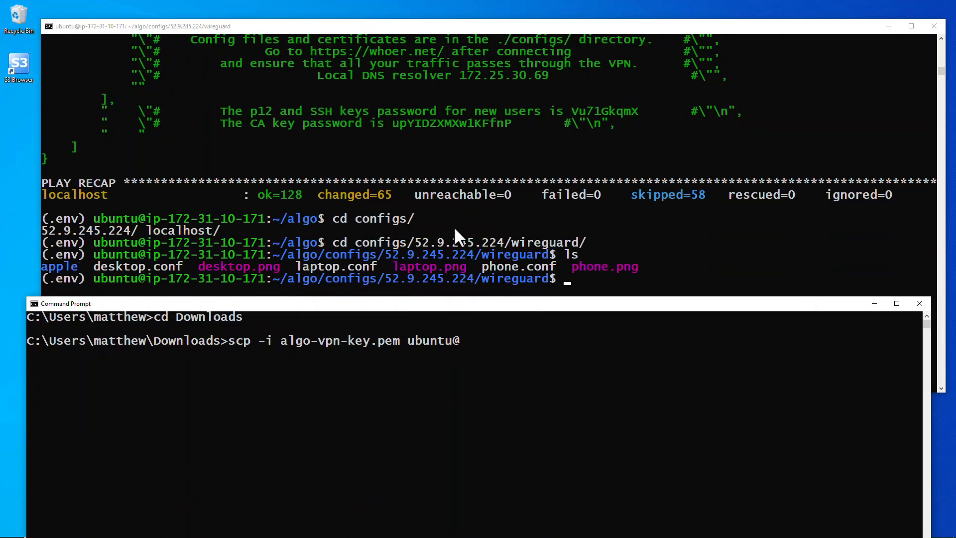
pyautogui.write('52.9.245.224')
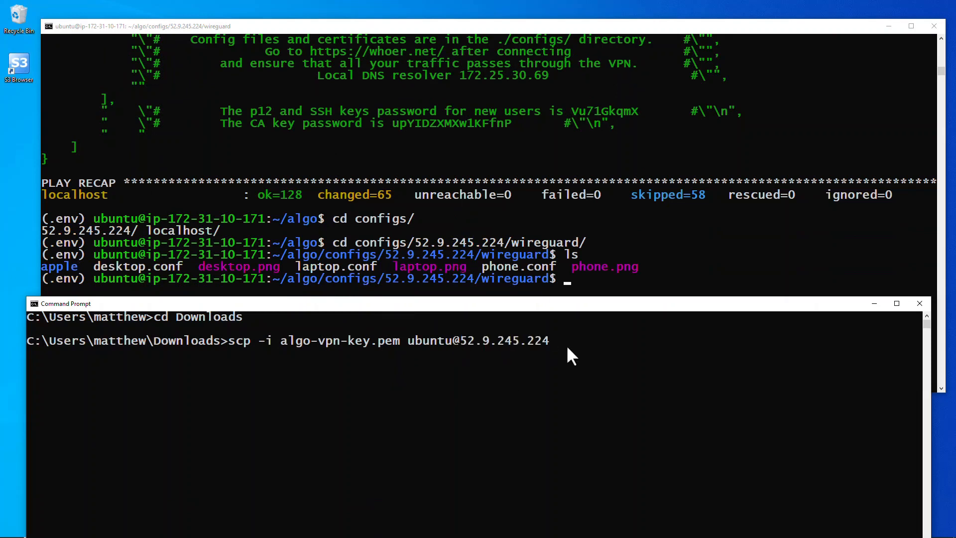
pyautogui.write(':')
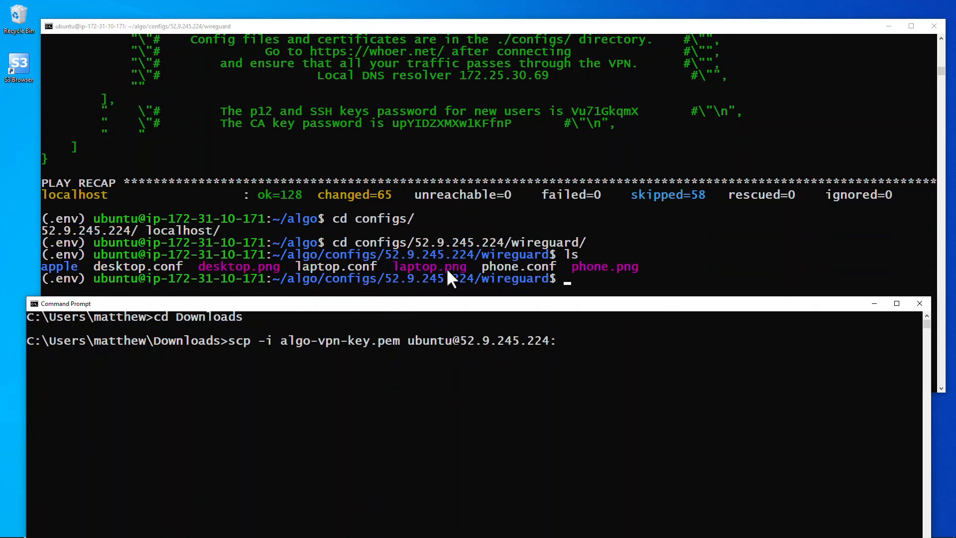
pyautogui.write('/')
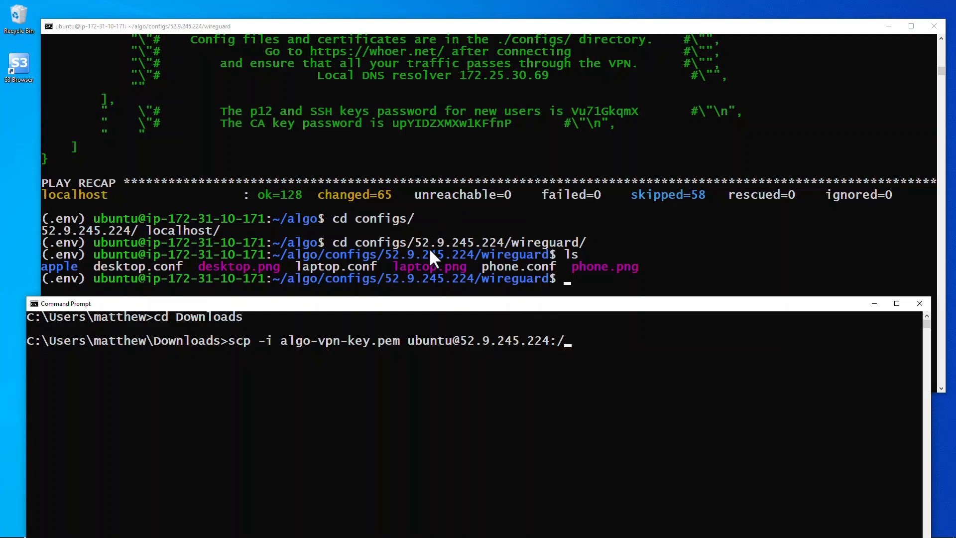
pyautogui.write('home/unun')
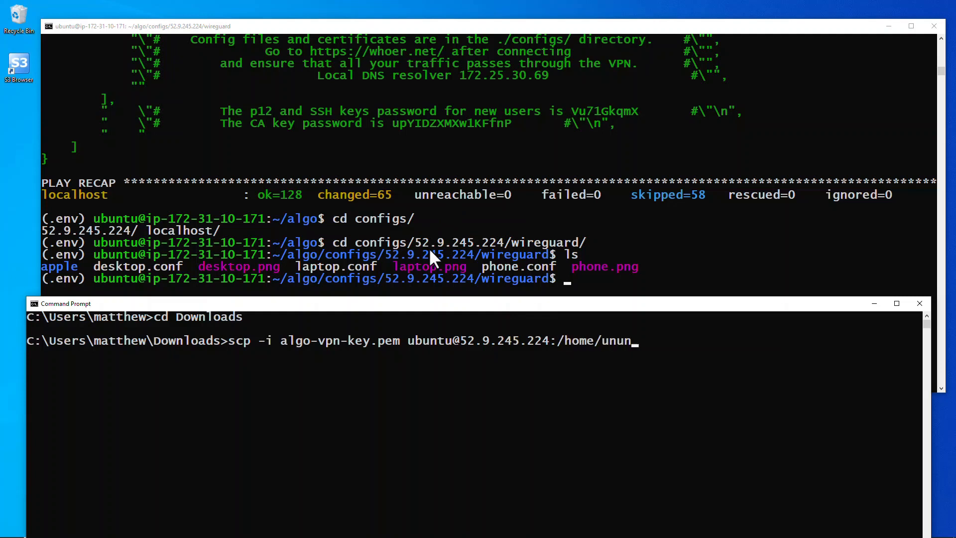
pyautogui.write('buntu')
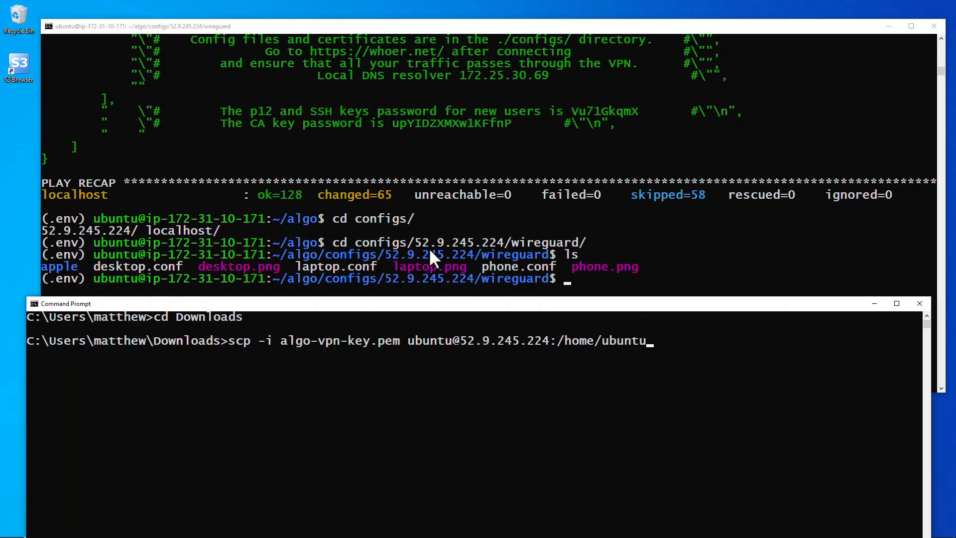
pyautogui.write('/')
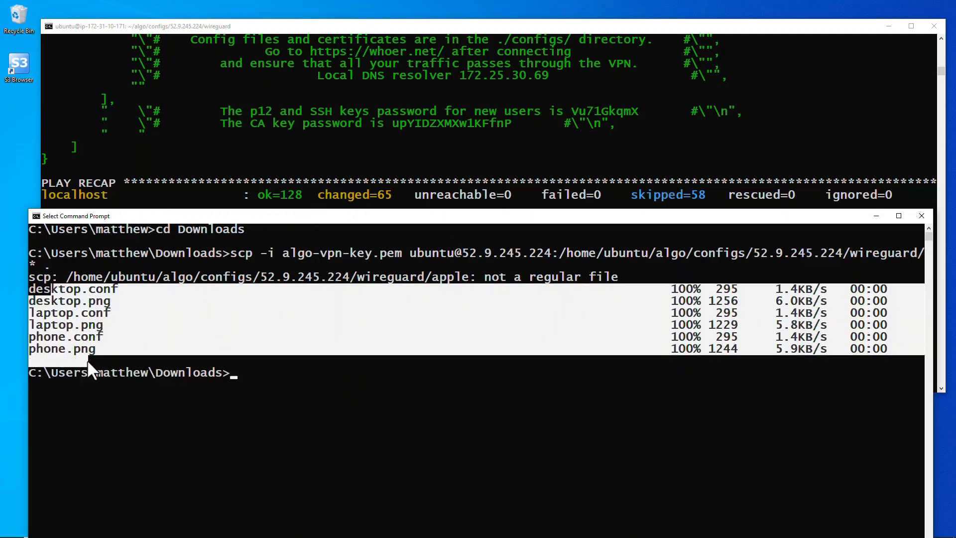
pyautogui.moveTo(443, 393)
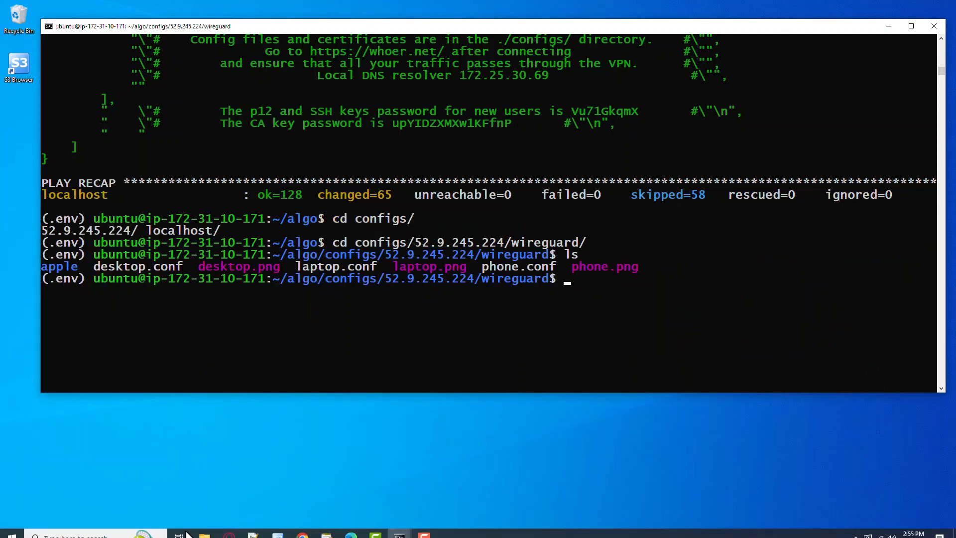
# - Browse the Downloads folder in File Explorer and preview the phone.png QR code
pyautogui.click(204, 536)
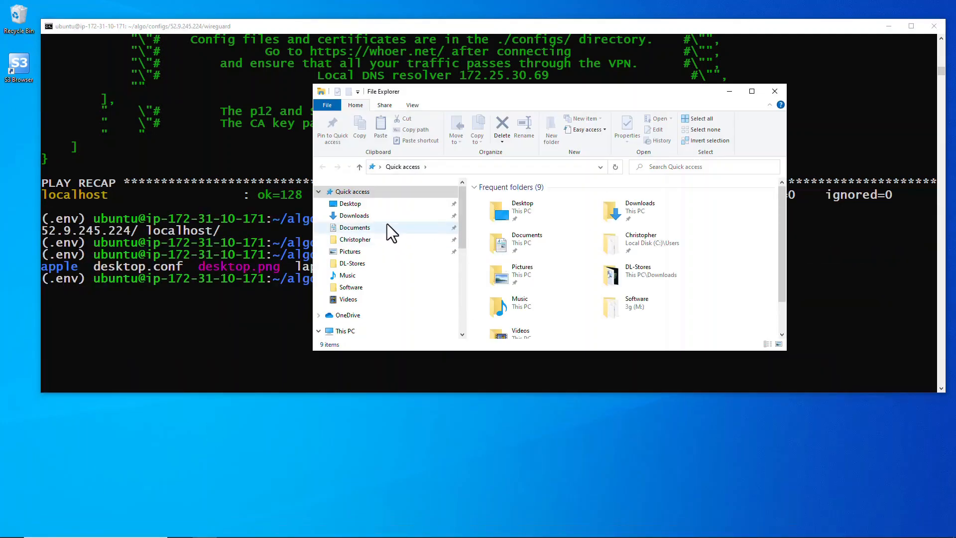
pyautogui.click(354, 216)
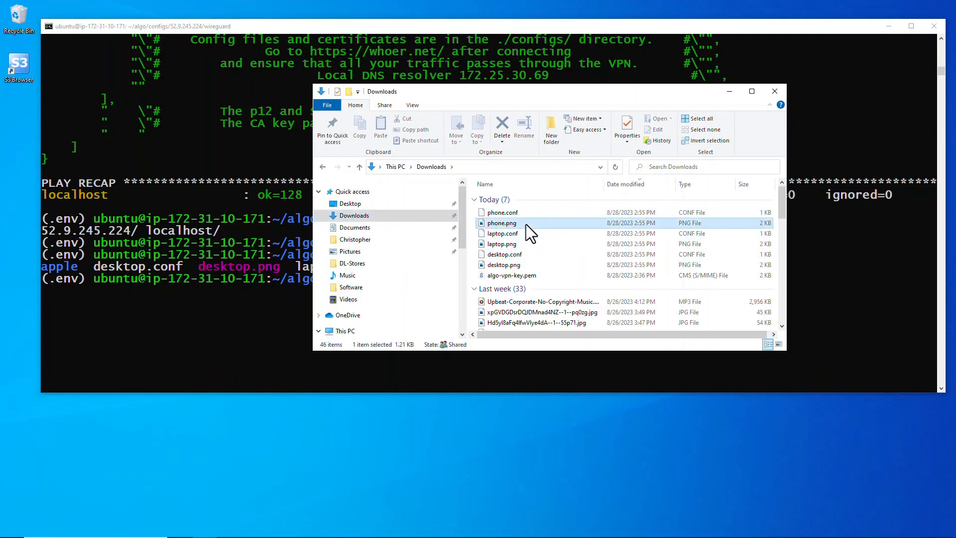
pyautogui.doubleClick(501, 223)
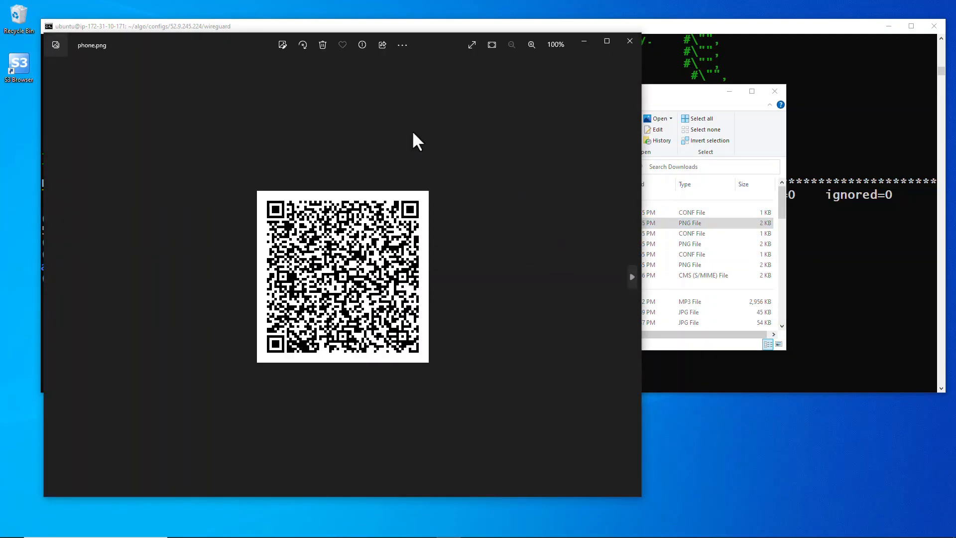
pyautogui.click(629, 41)
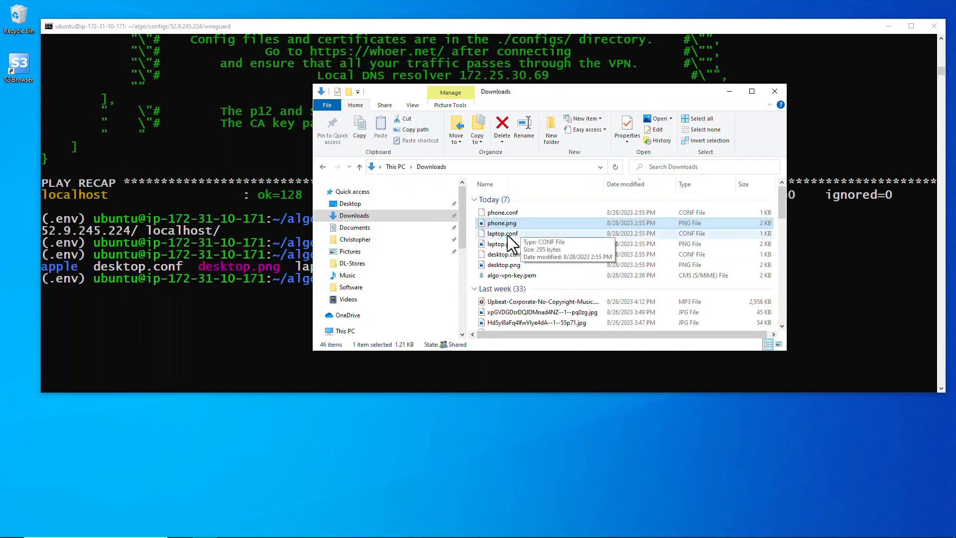
pyautogui.click(504, 254)
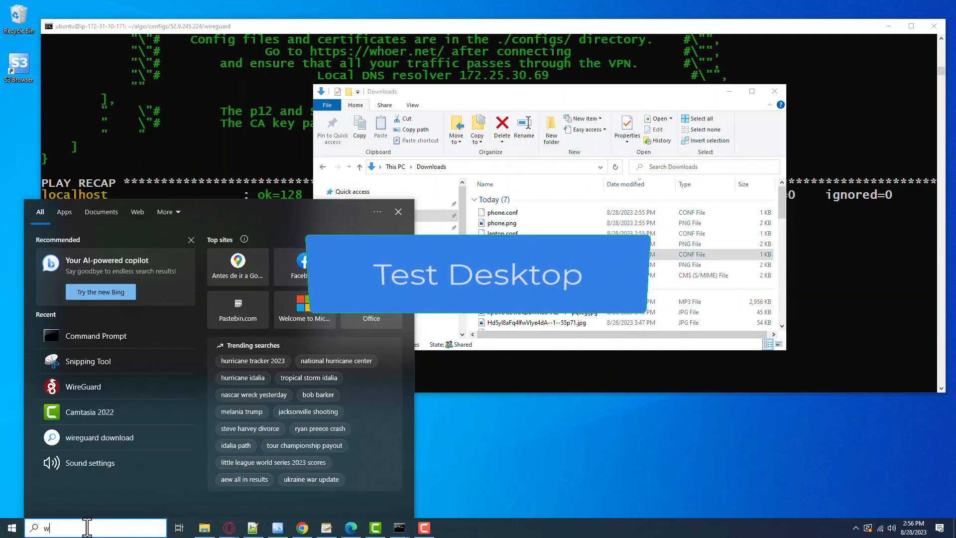
# - Import desktop.conf into WireGuard and activate the desktop tunnel
pyautogui.click(83, 386)
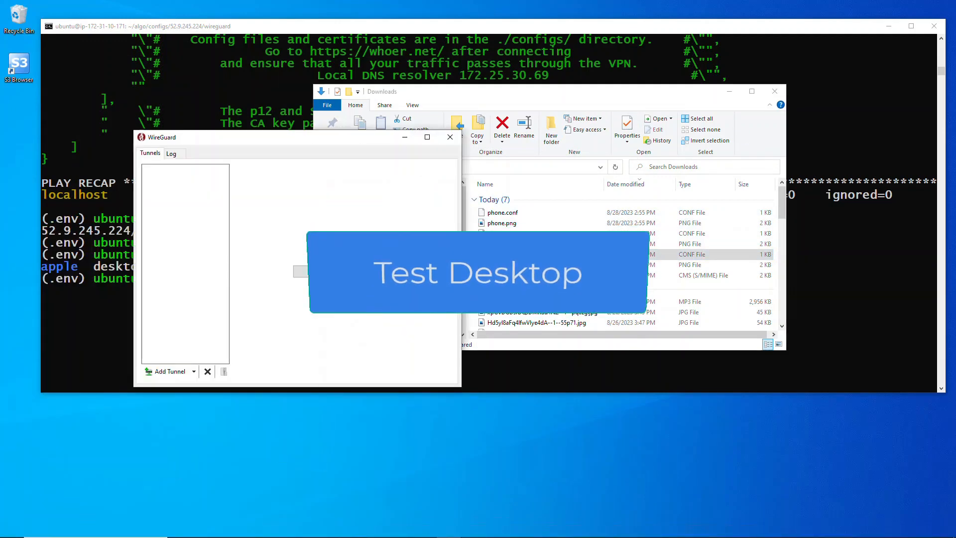
pyautogui.click(168, 372)
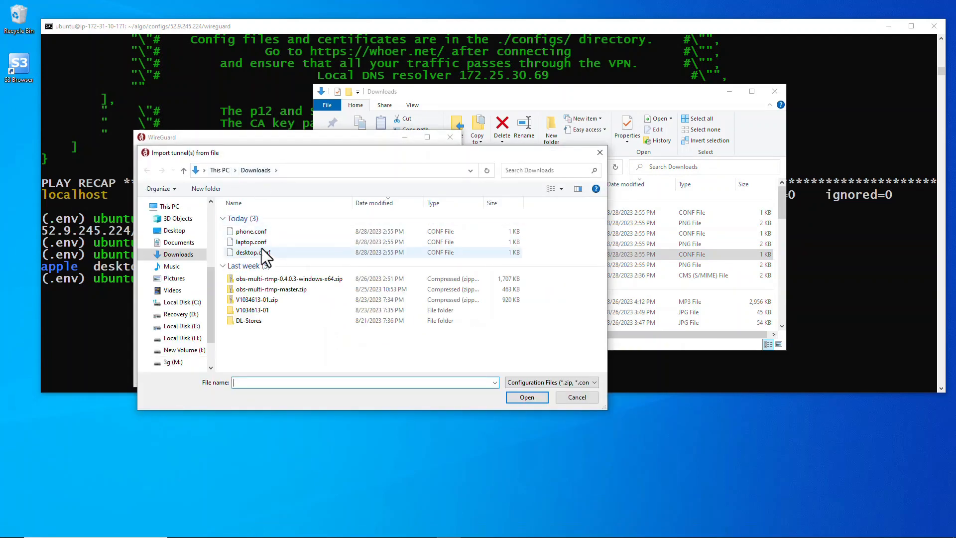
pyautogui.click(526, 397)
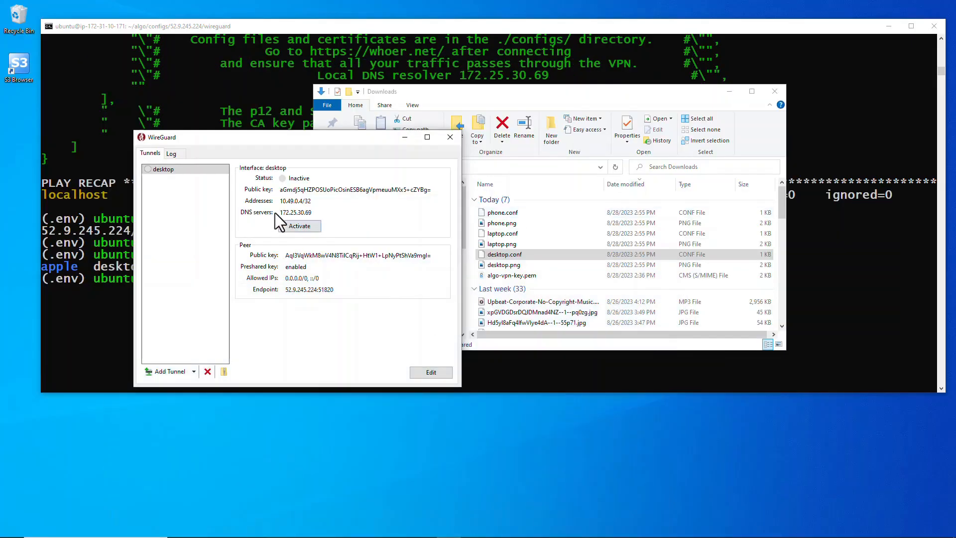
pyautogui.click(299, 226)
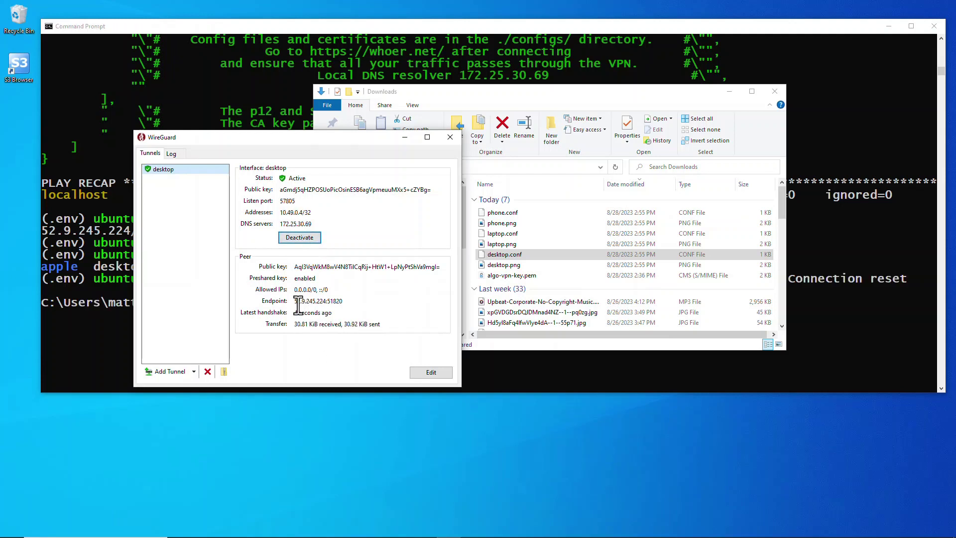
pyautogui.moveTo(227, 528)
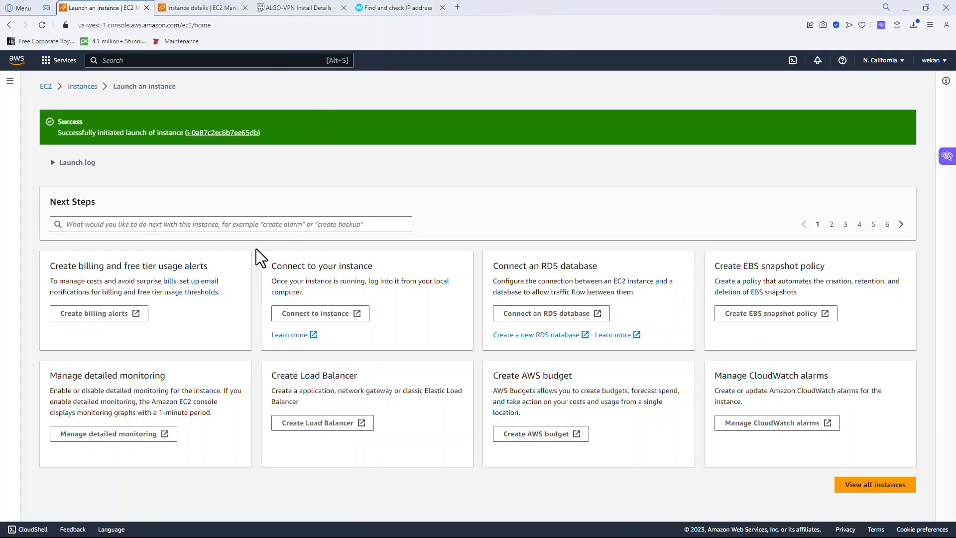
# - Reload whoer.net and check it reports 52.9.245.224 in San Jose
pyautogui.click(222, 132)
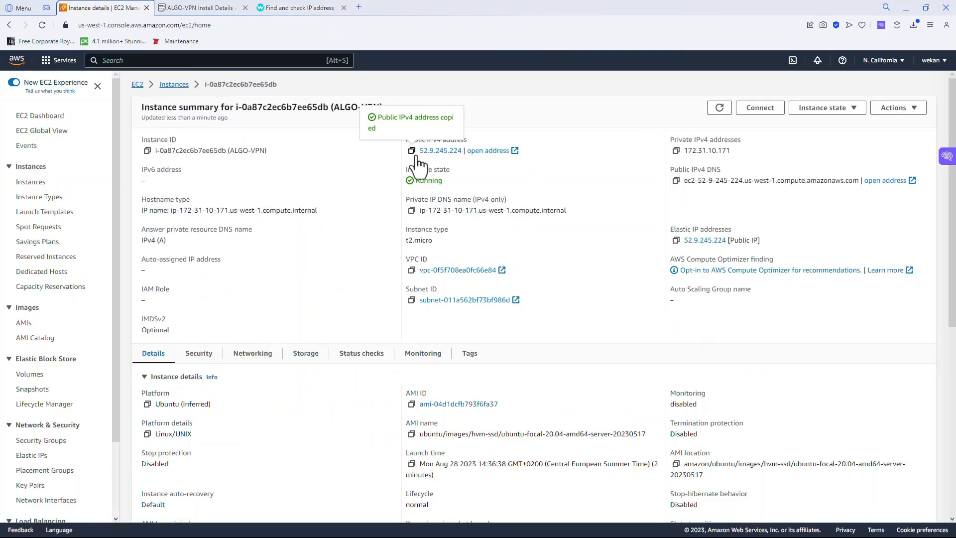
pyautogui.click(299, 7)
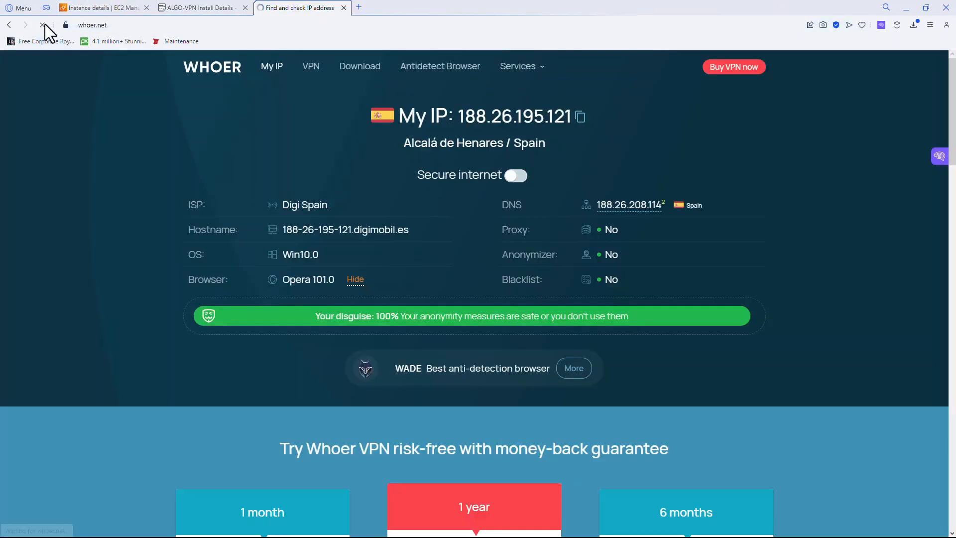
pyautogui.click(48, 24)
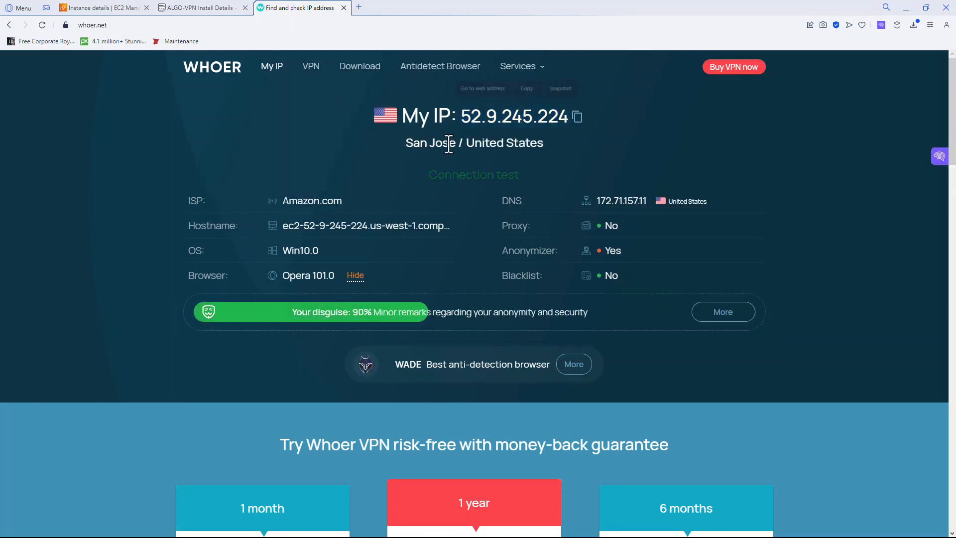
pyautogui.doubleClick(473, 141)
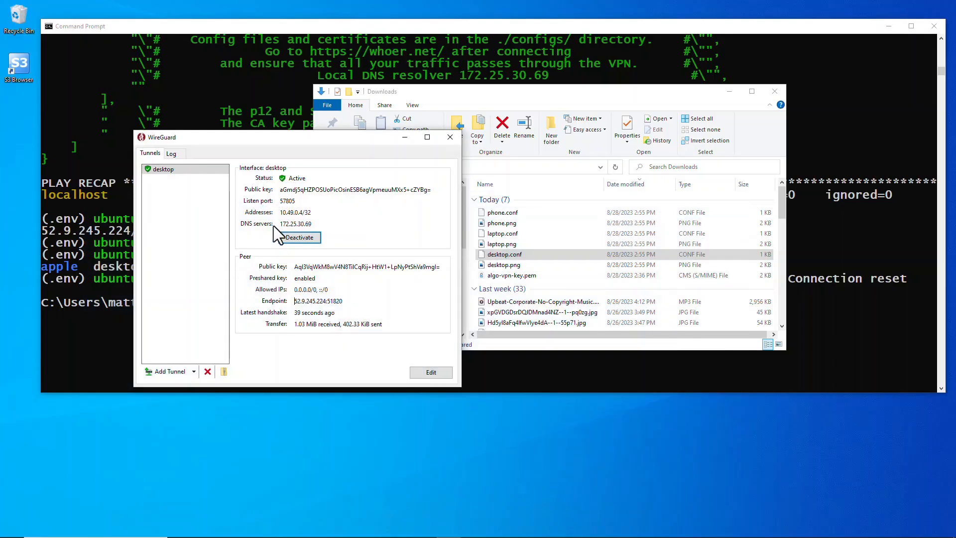
# - Deactivate the desktop tunnel, close WireGuard, and open phone.png from Downloads
pyautogui.click(300, 237)
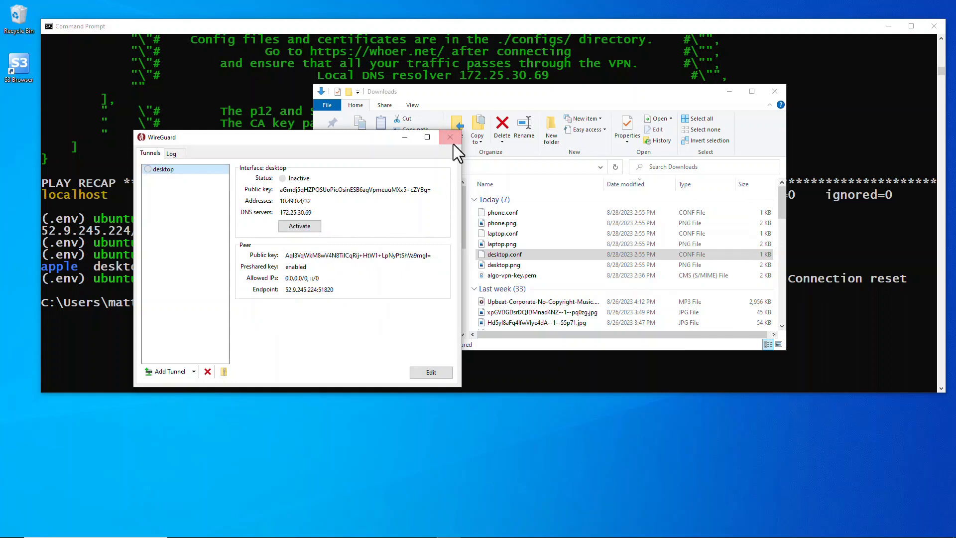
pyautogui.click(449, 136)
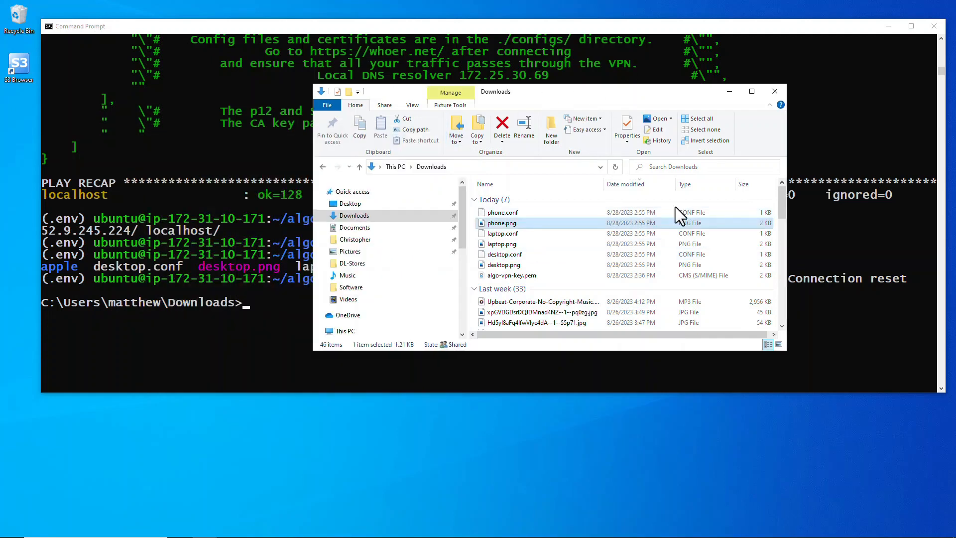
pyautogui.click(774, 91)
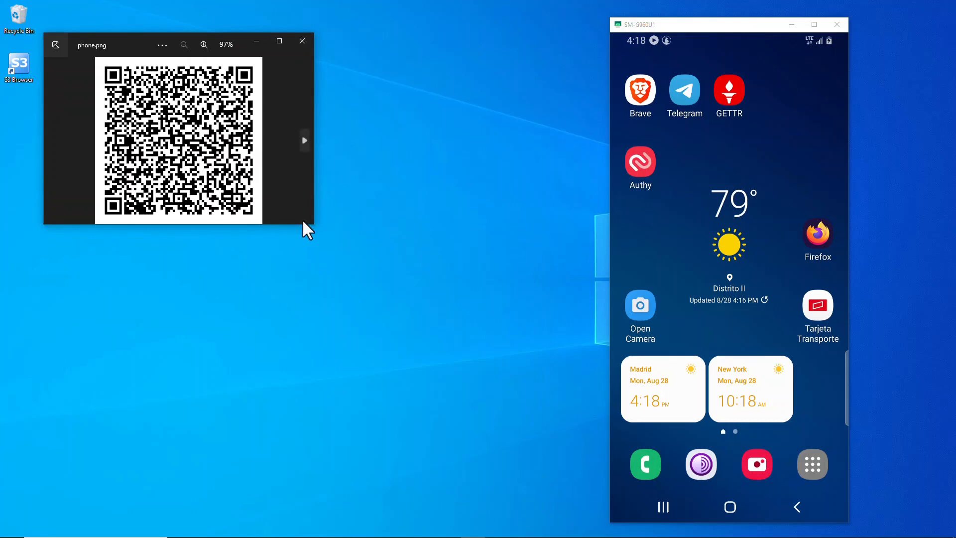
# - Show the QR code at actual size and launch WireGuard on the phone
pyautogui.click(210, 43)
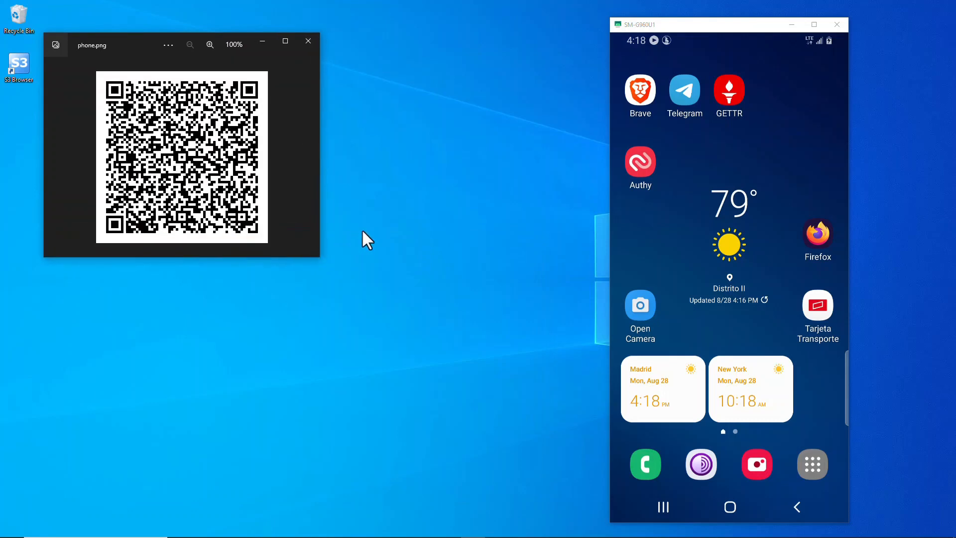
pyautogui.write('wi')
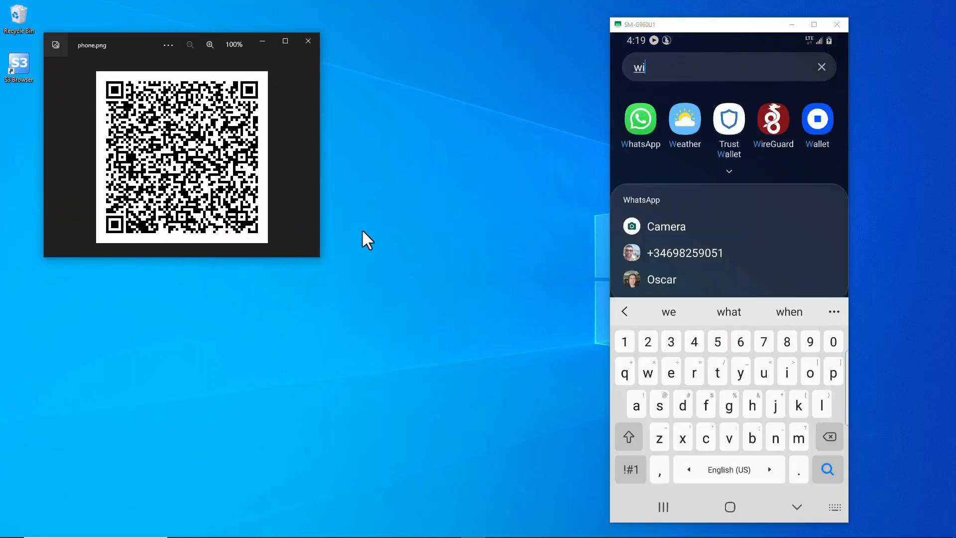
pyautogui.write('r')
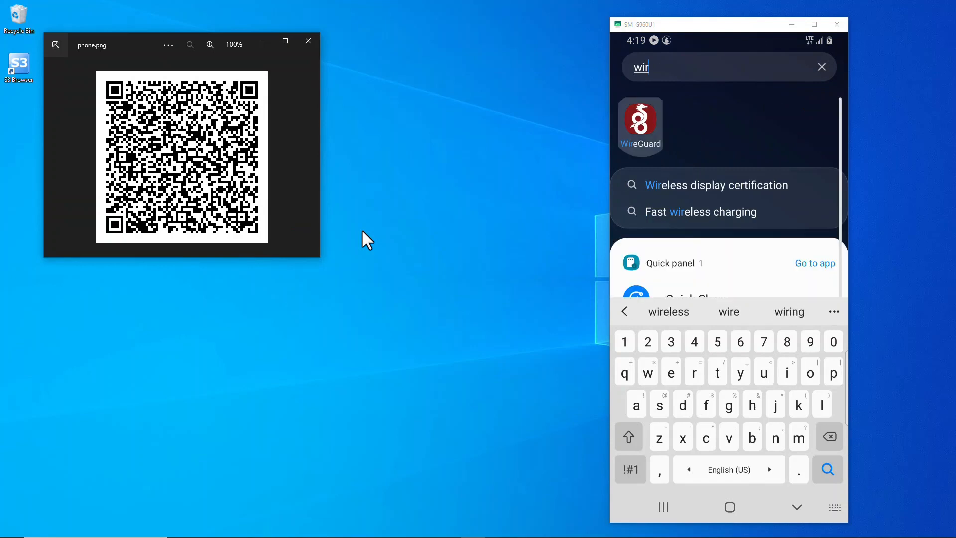
pyautogui.click(639, 125)
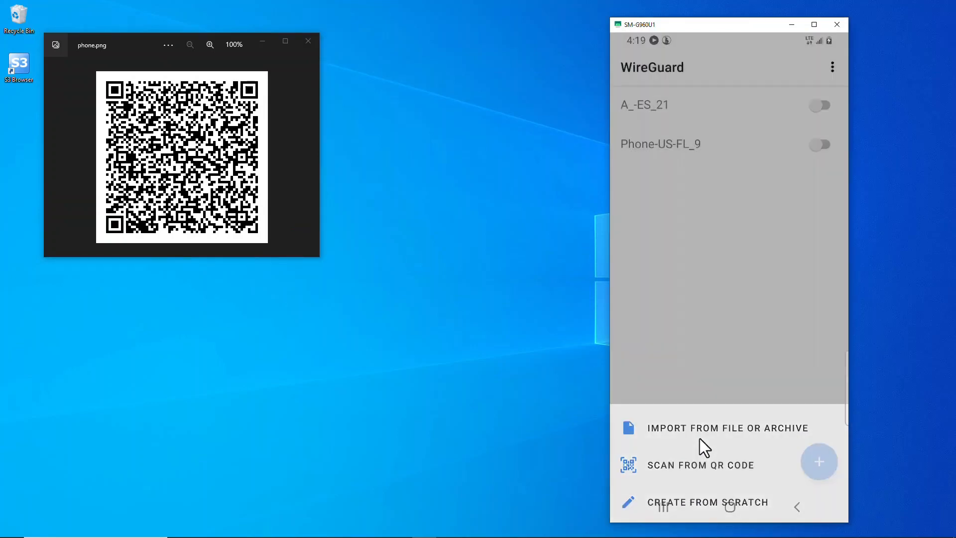
# - Scan the QR code into a new tunnel named 'algo' and switch it on
pyautogui.click(700, 464)
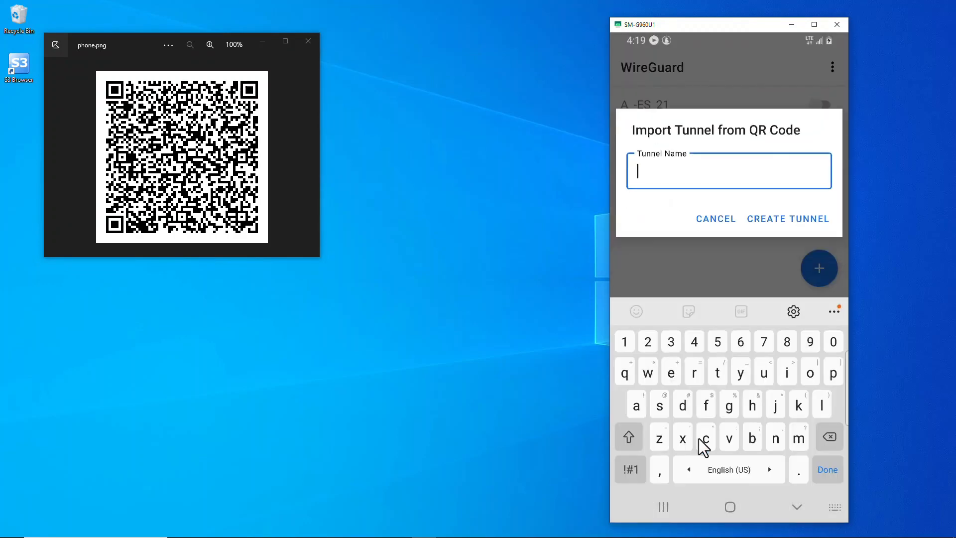
pyautogui.write('algo')
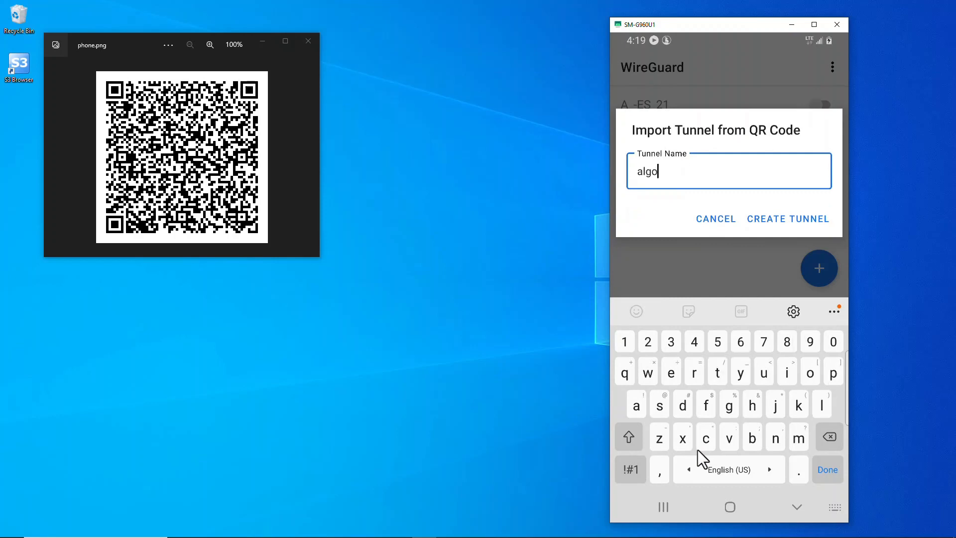
pyautogui.click(788, 218)
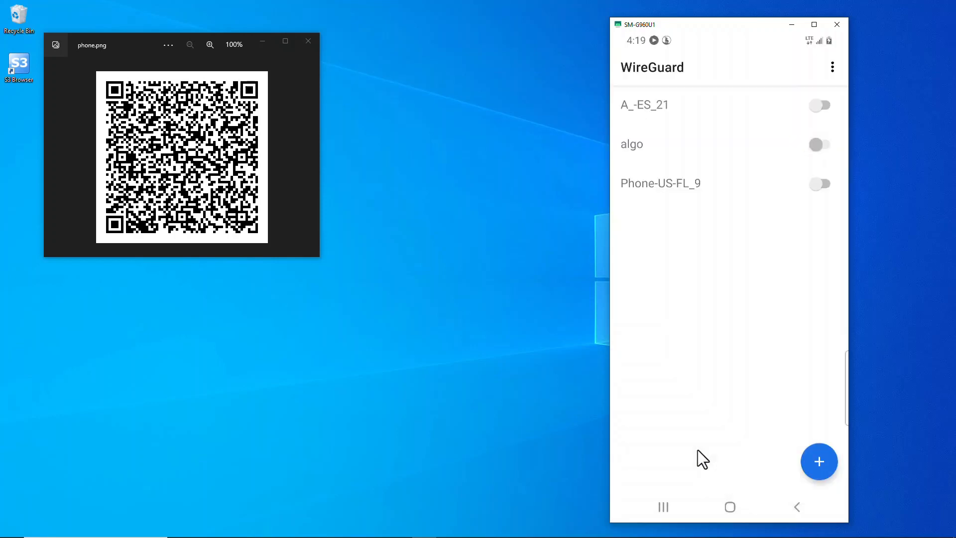
pyautogui.click(729, 507)
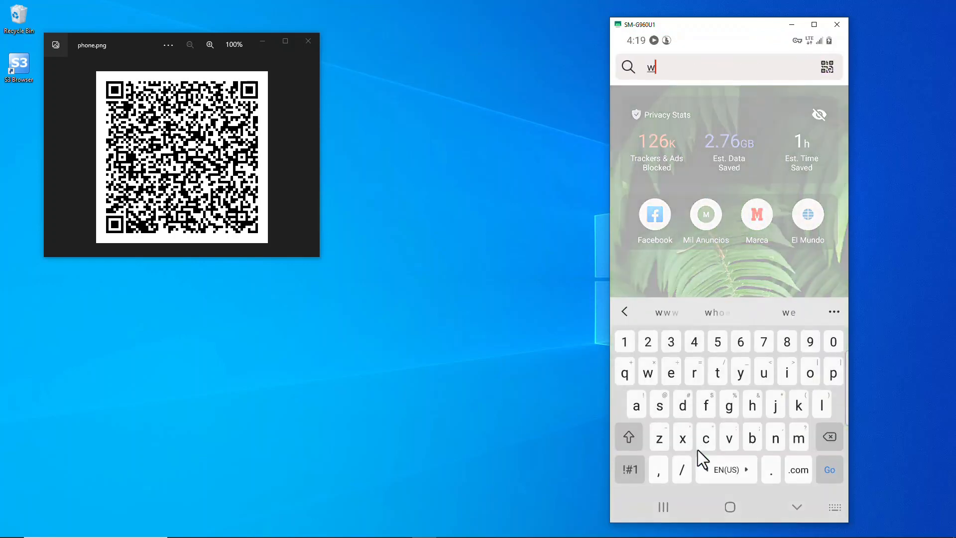
# - Load whoer.net in the phone browser and verify 52.9.245.224 in San Jose
pyautogui.write('ho')
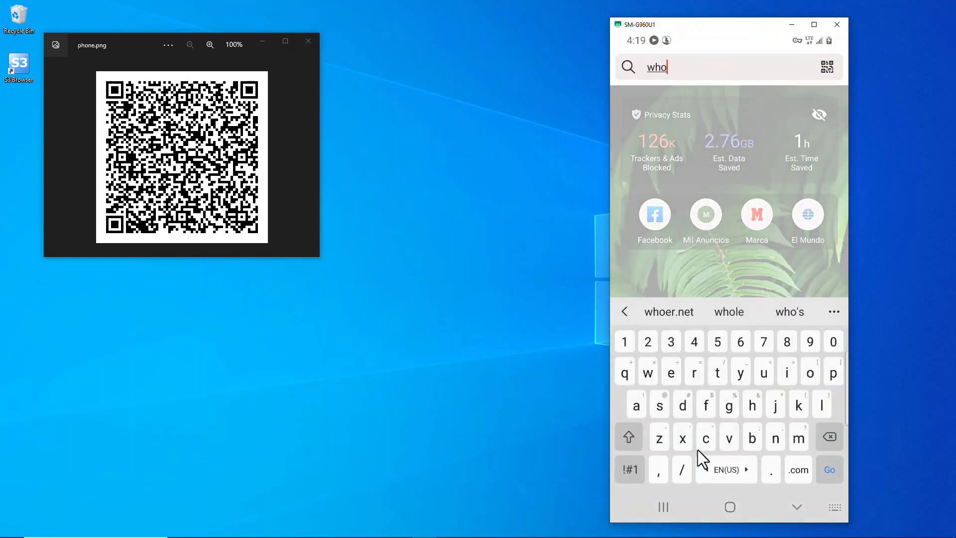
pyautogui.click(669, 312)
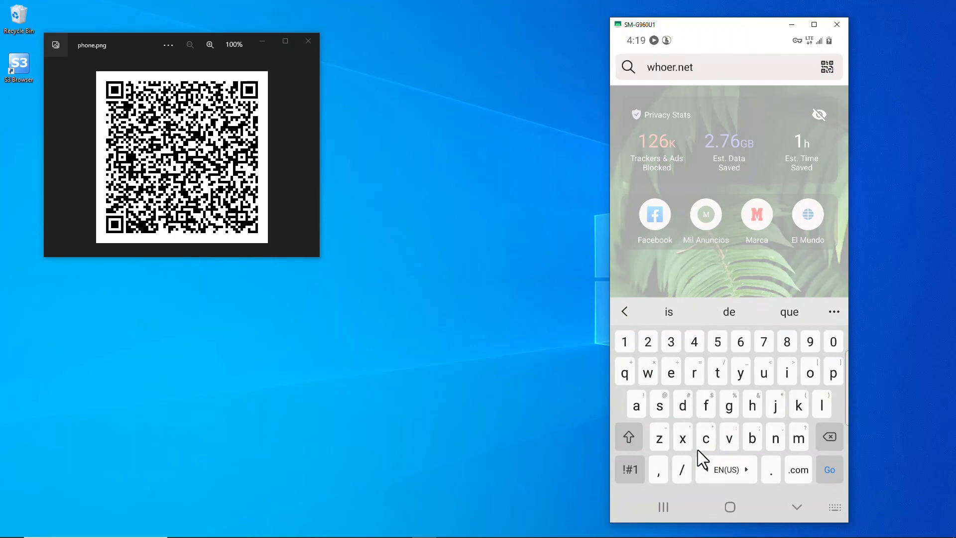
pyautogui.click(829, 469)
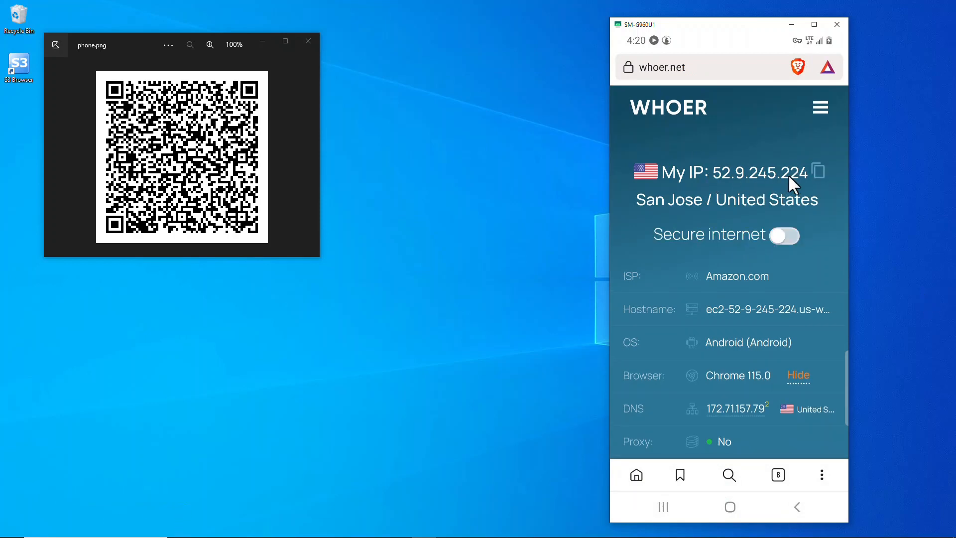
pyautogui.click(729, 507)
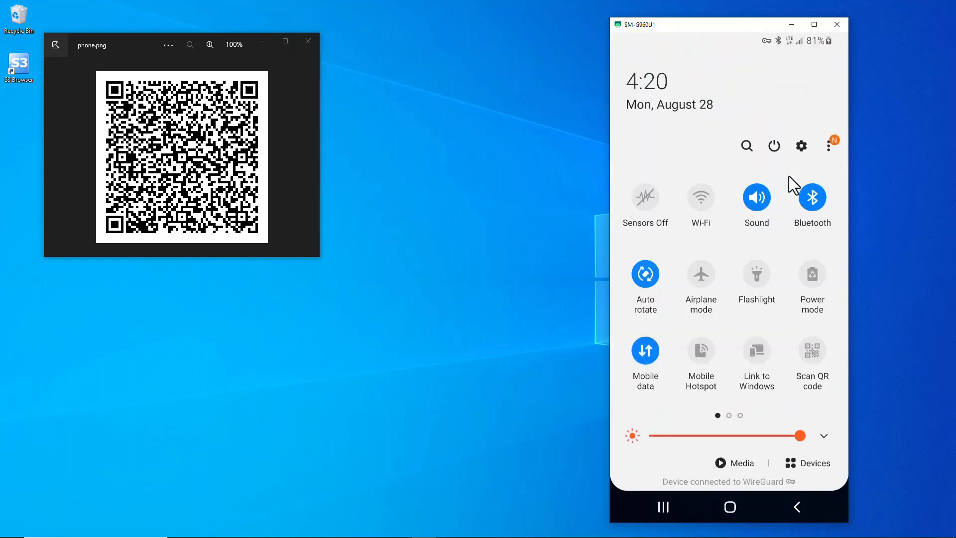
# - Check WireGuard is listed in Android VPN settings, go home, and close the mirror
pyautogui.click(801, 145)
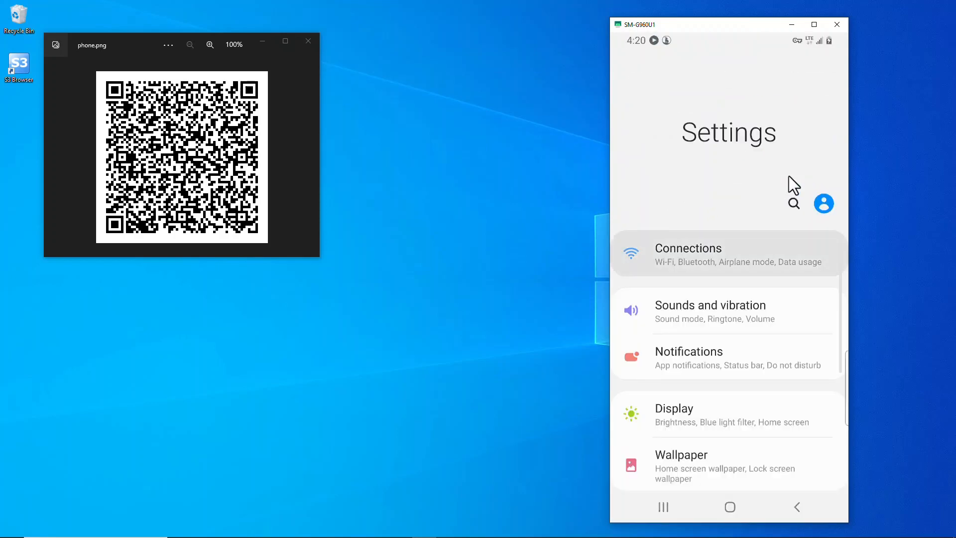
pyautogui.click(688, 254)
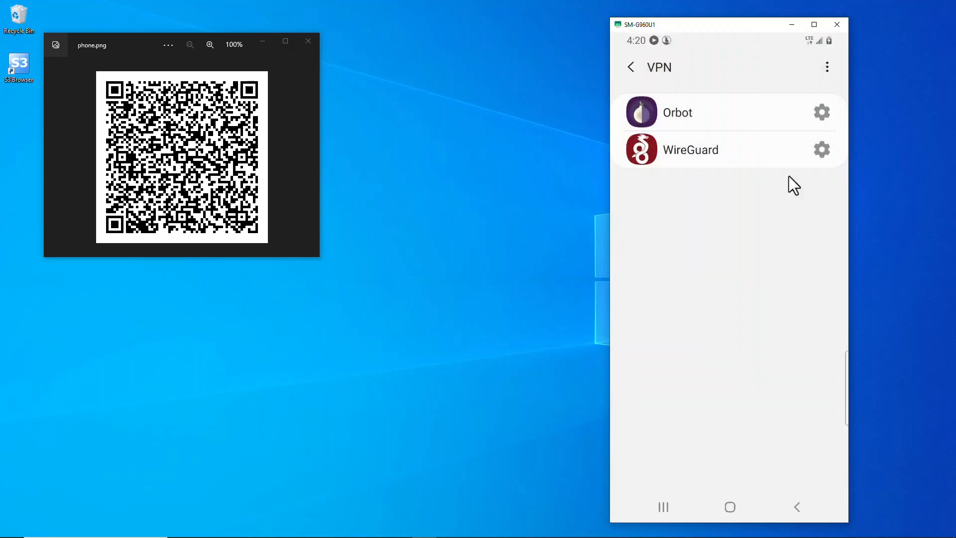
pyautogui.click(729, 507)
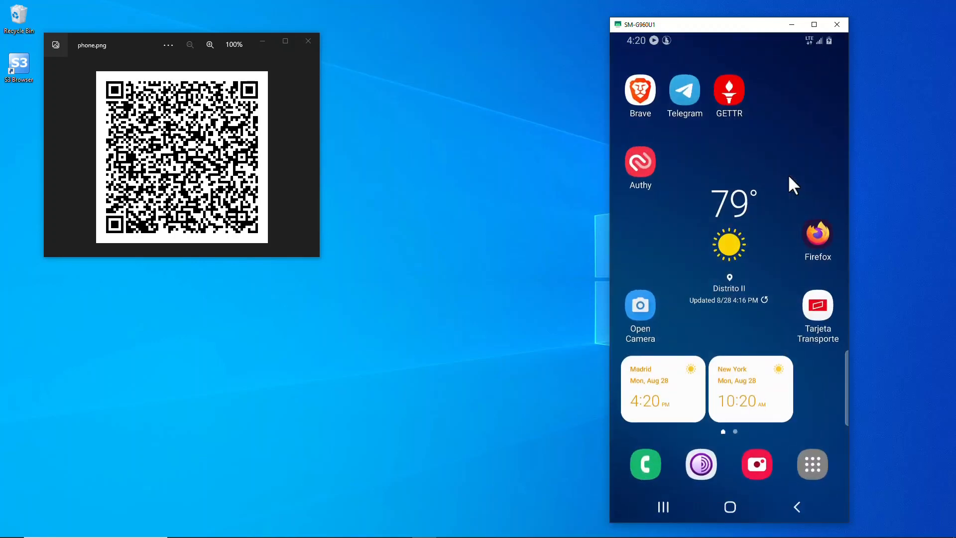
pyautogui.click(837, 24)
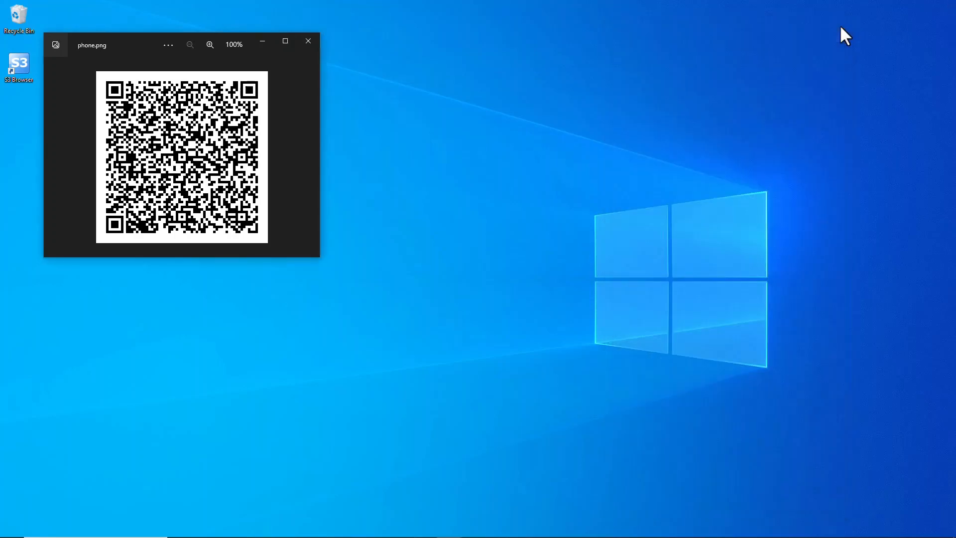
pyautogui.moveTo(307, 41)
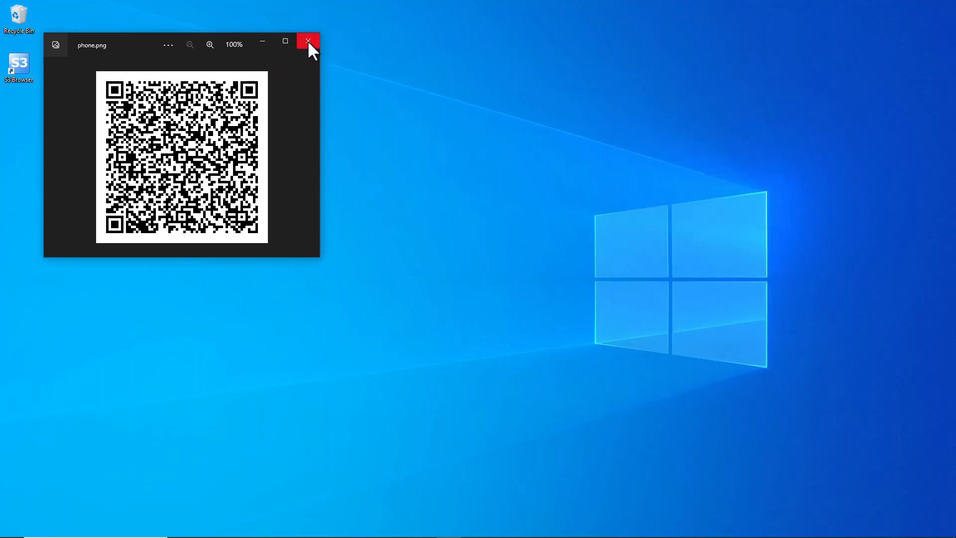